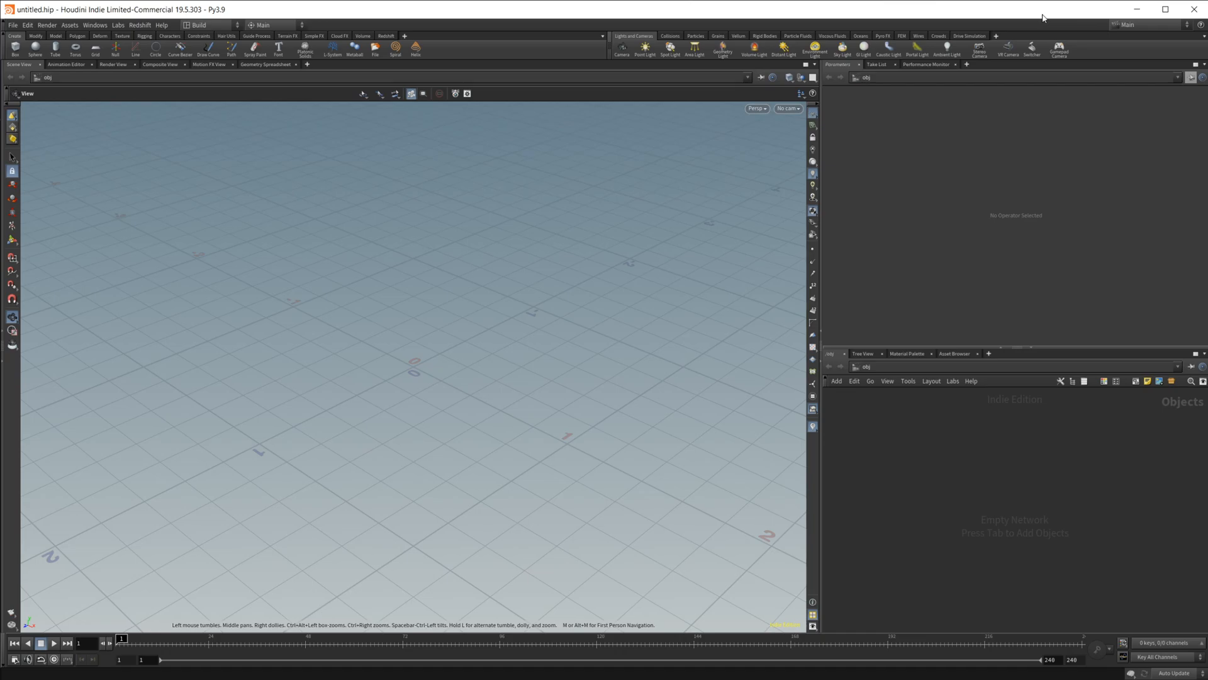
mouse_move(1034, 27)
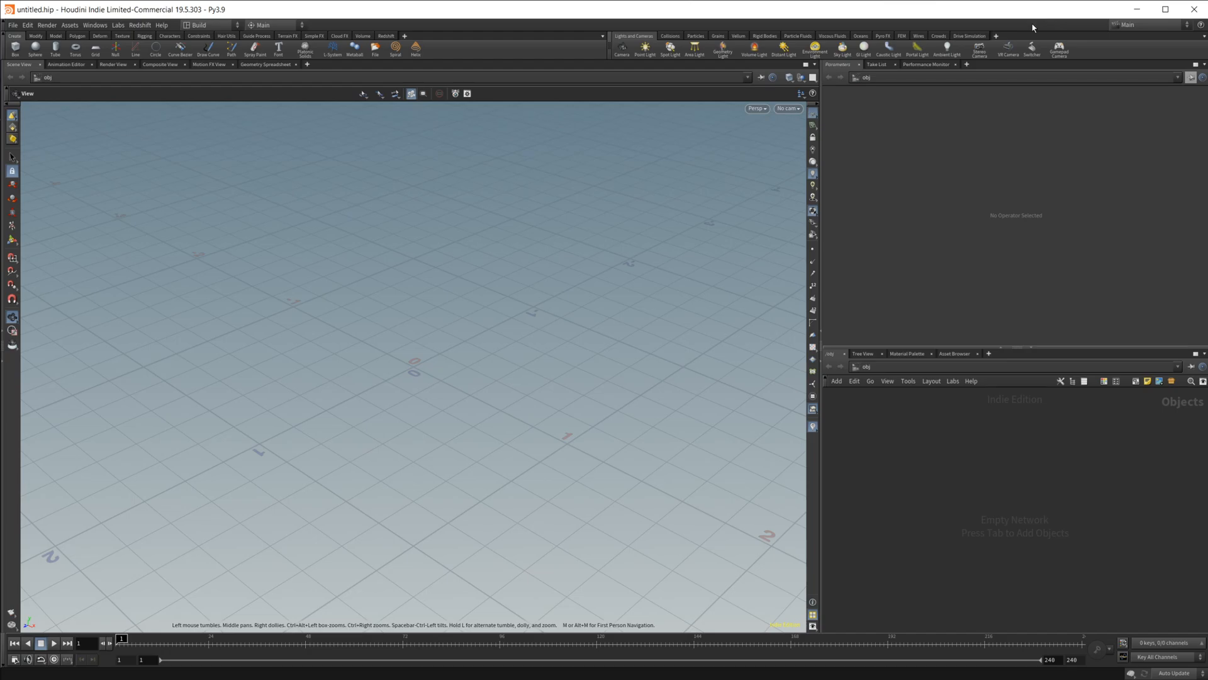
mouse_move(917, 472)
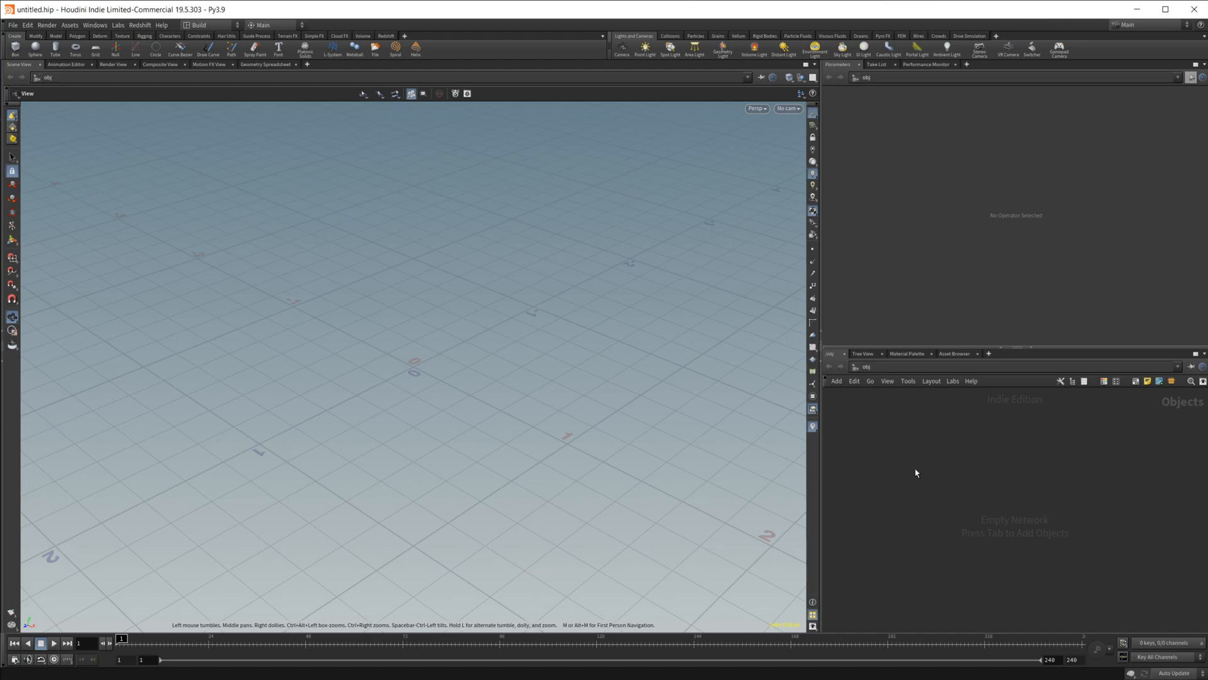
Step: Place a Box SOP and raise its Axis Divisions to 4 4 4
key("Tab")
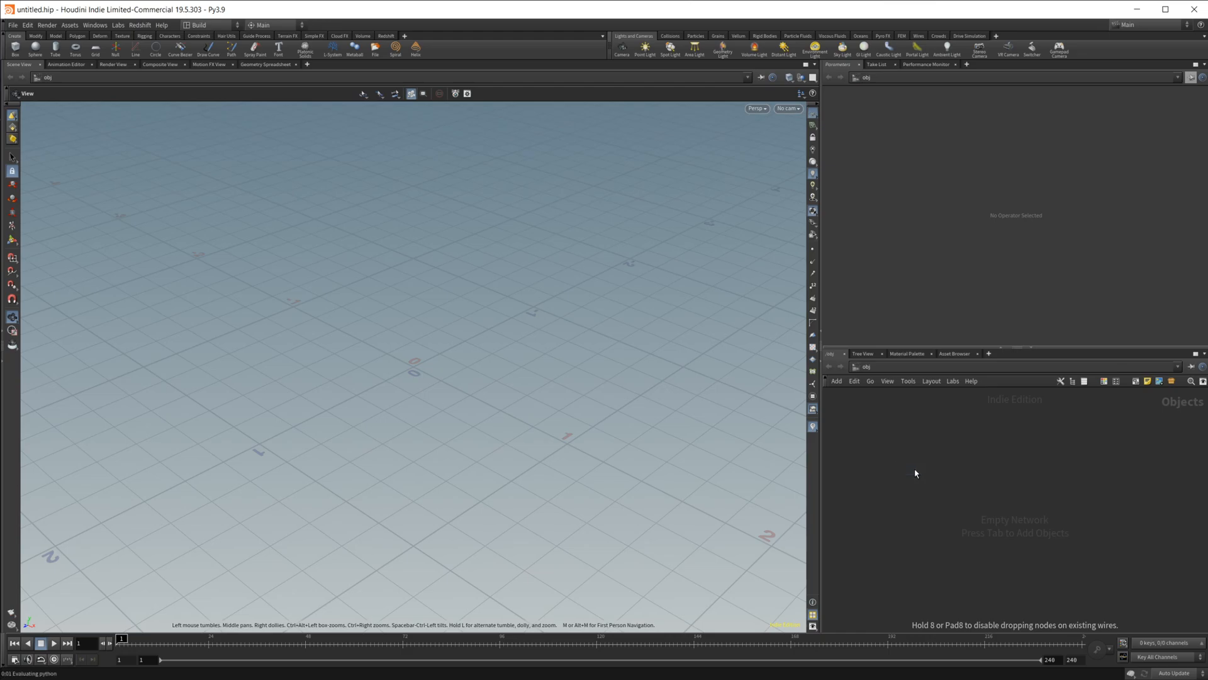
mouse_move(952, 501)
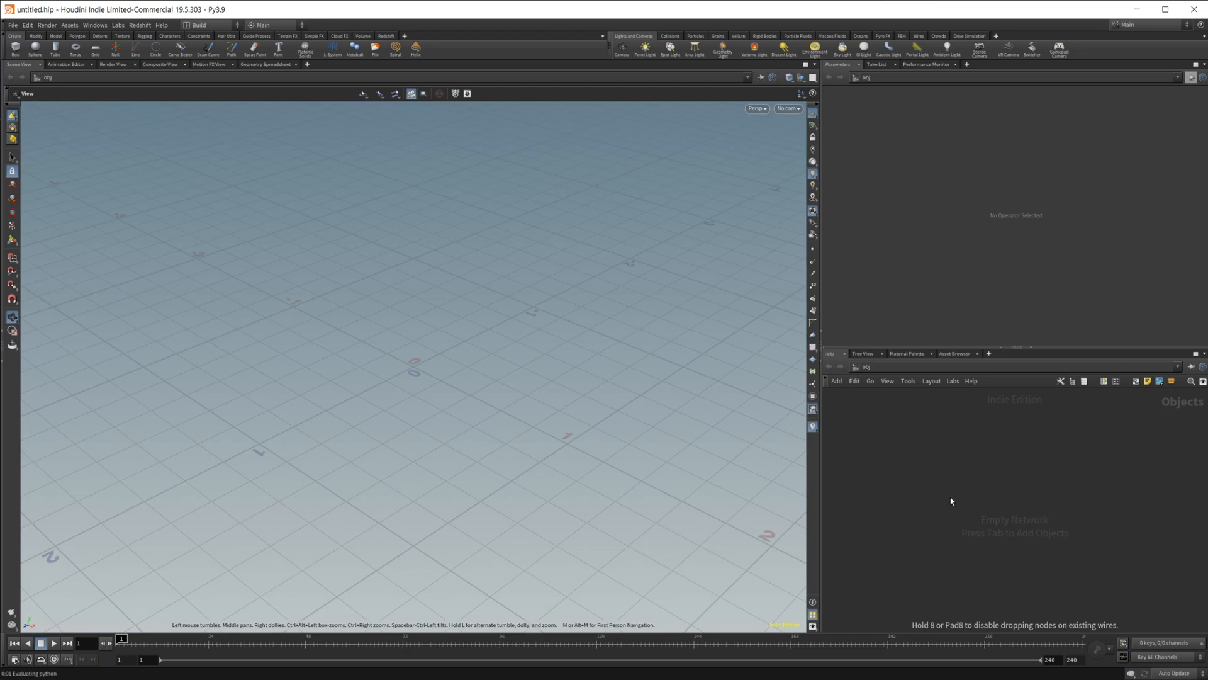
mouse_move(983, 508)
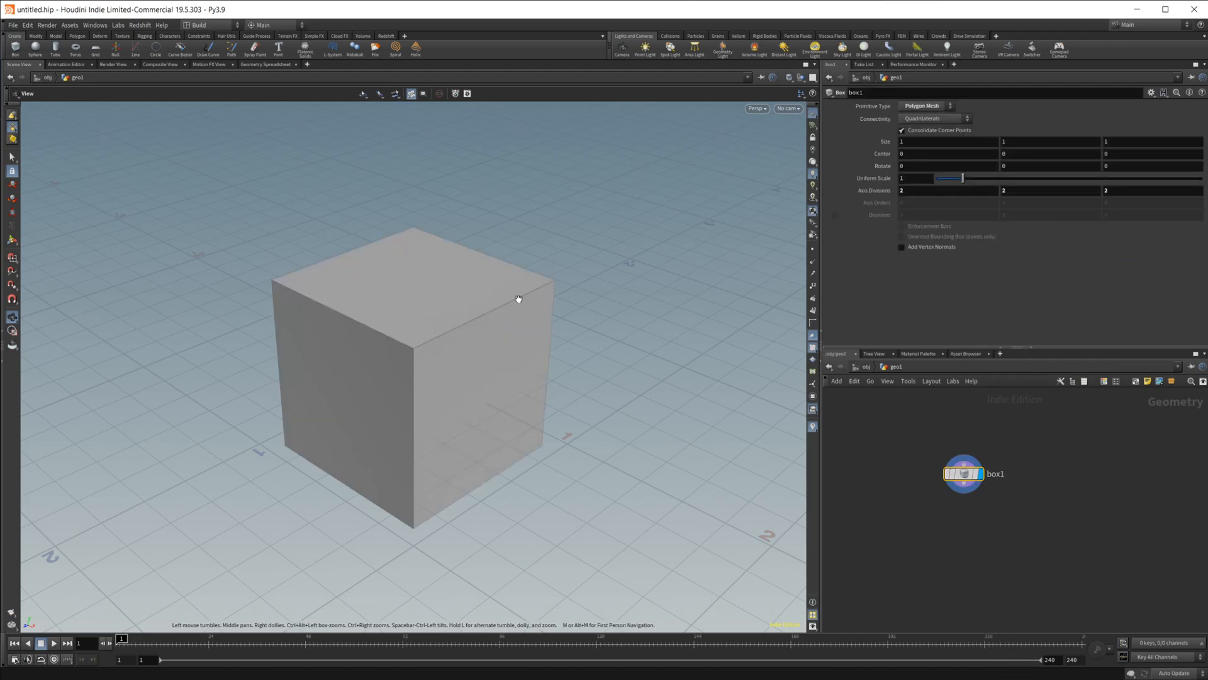
left_click(906, 190)
type("kn")
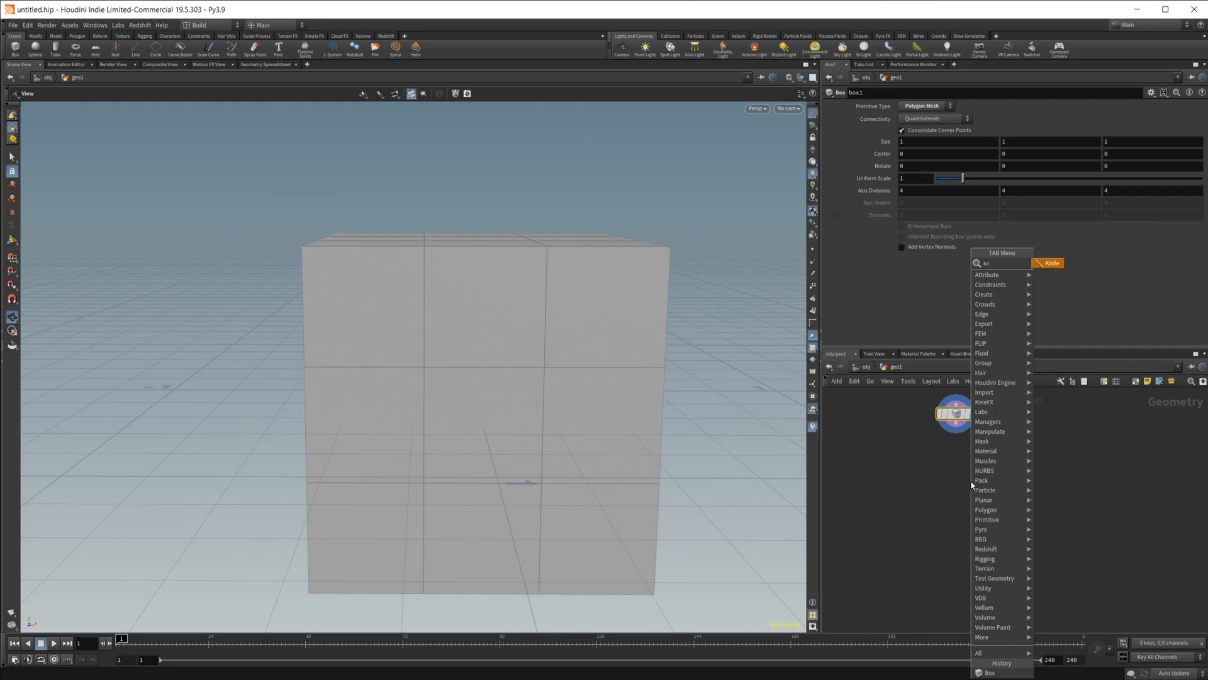
left_click(1051, 263)
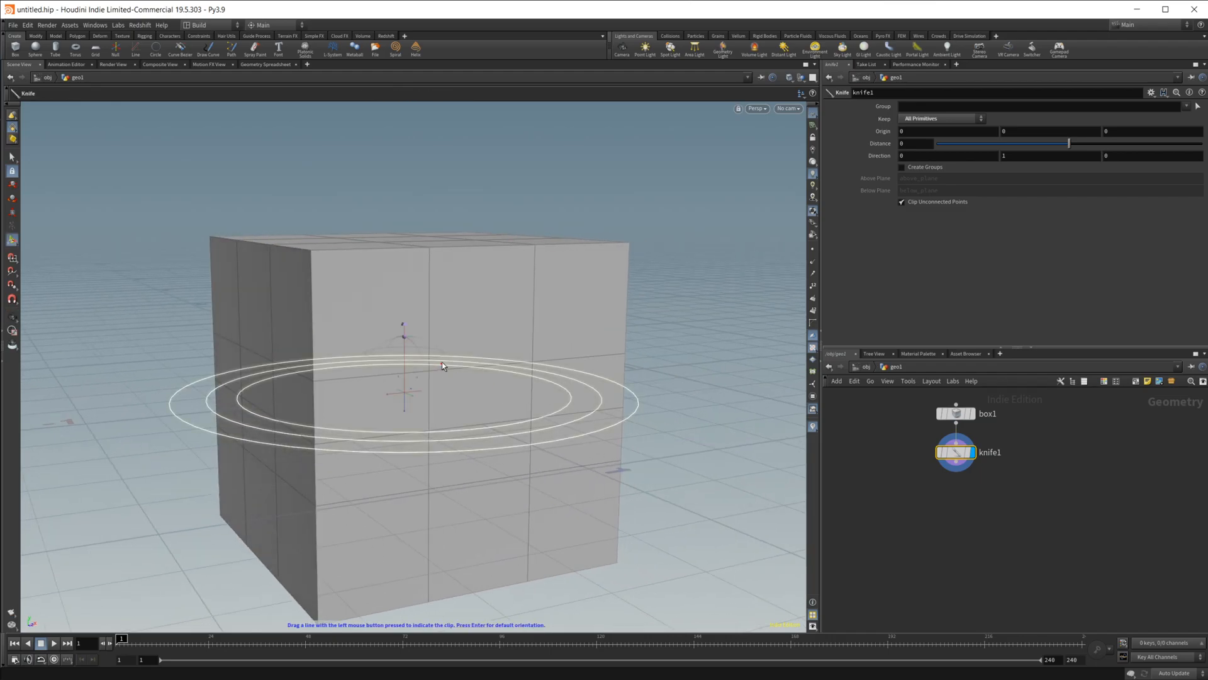
left_click_drag(442, 365, 412, 334)
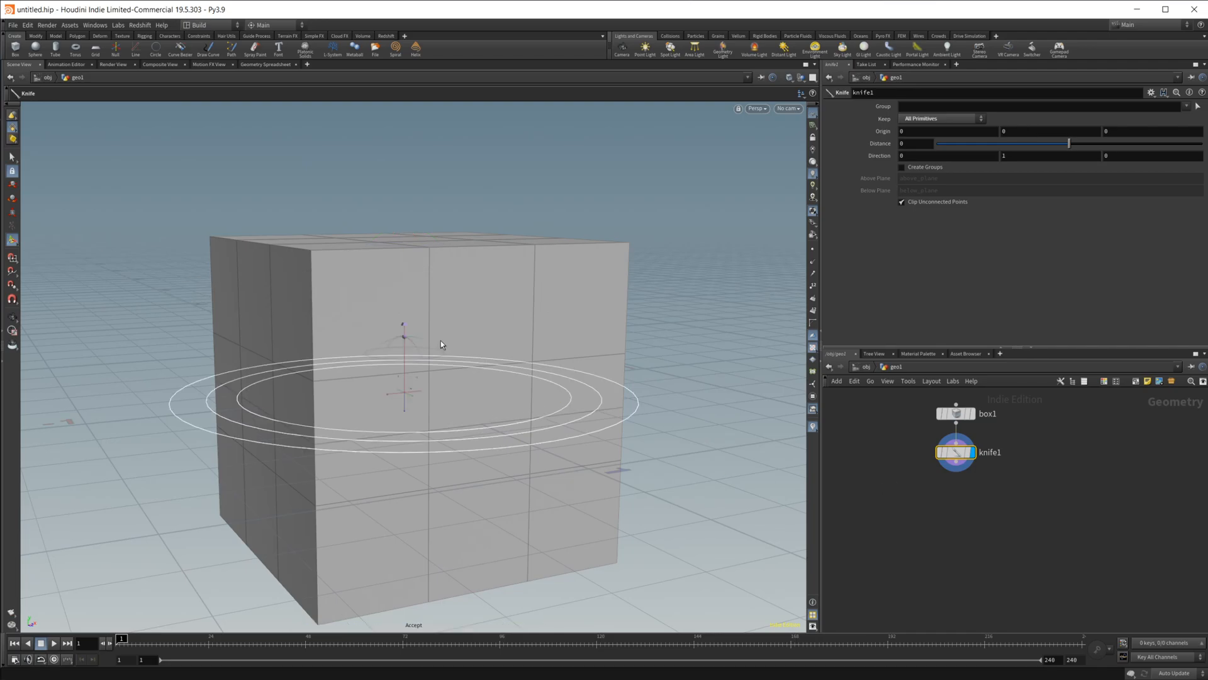
left_click_drag(403, 393, 403, 301)
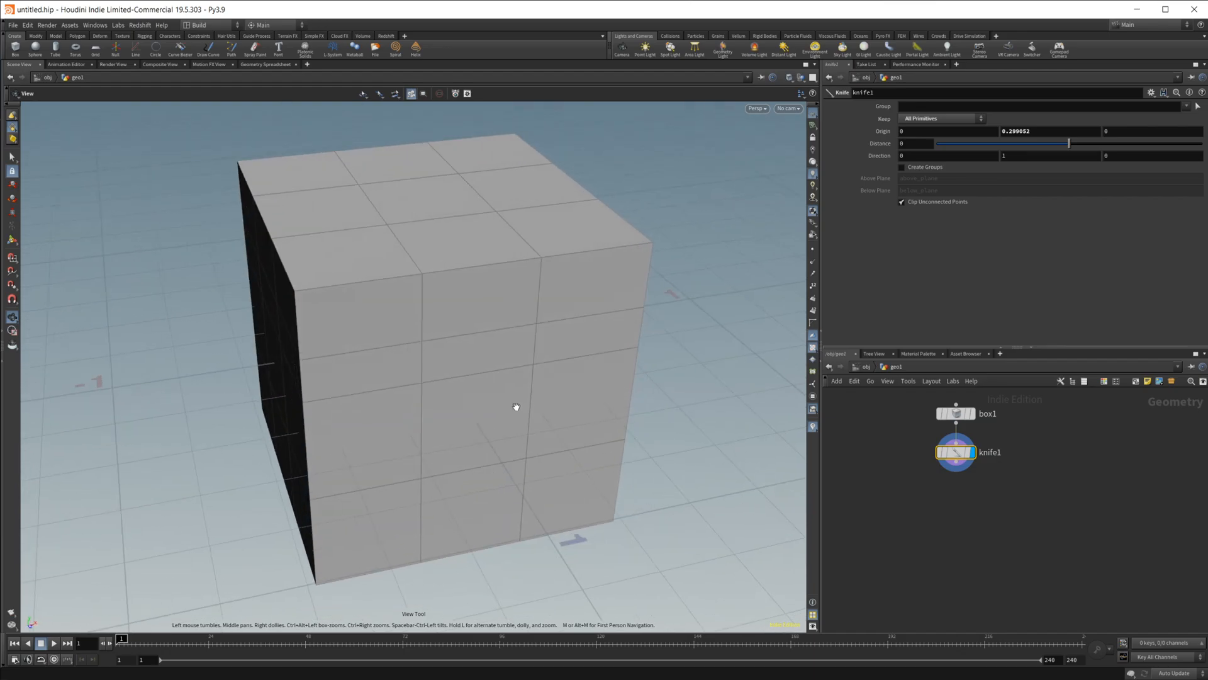
left_click_drag(516, 406, 415, 344)
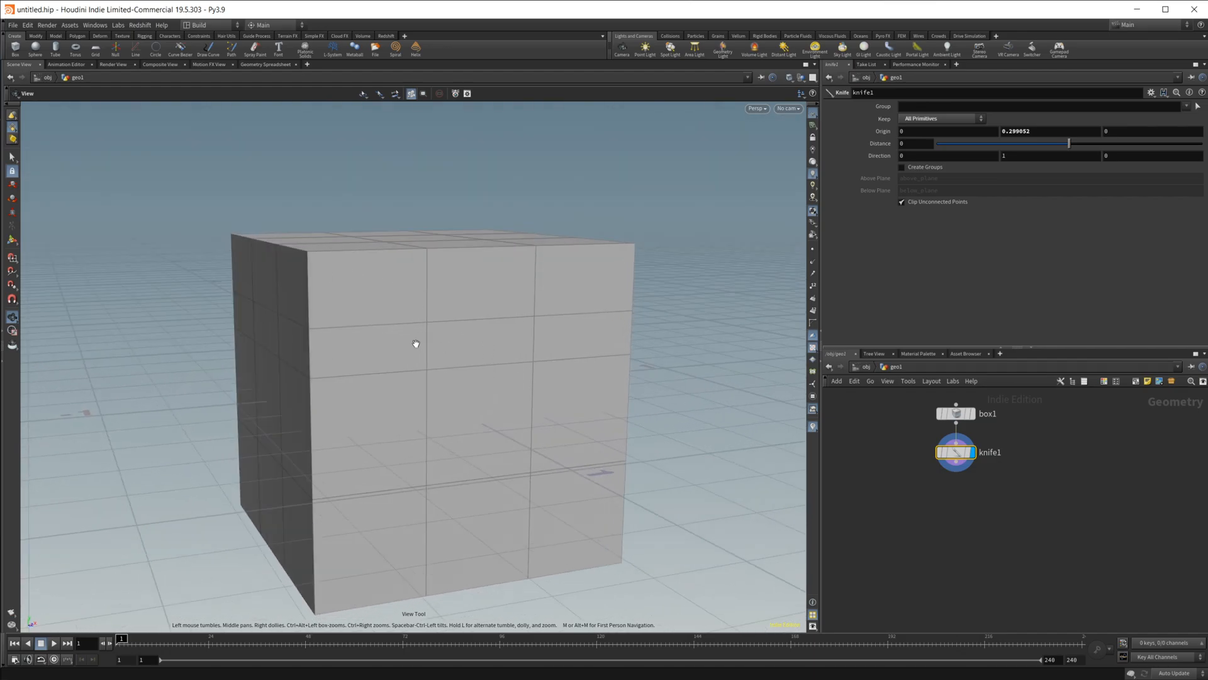
mouse_move(316, 268)
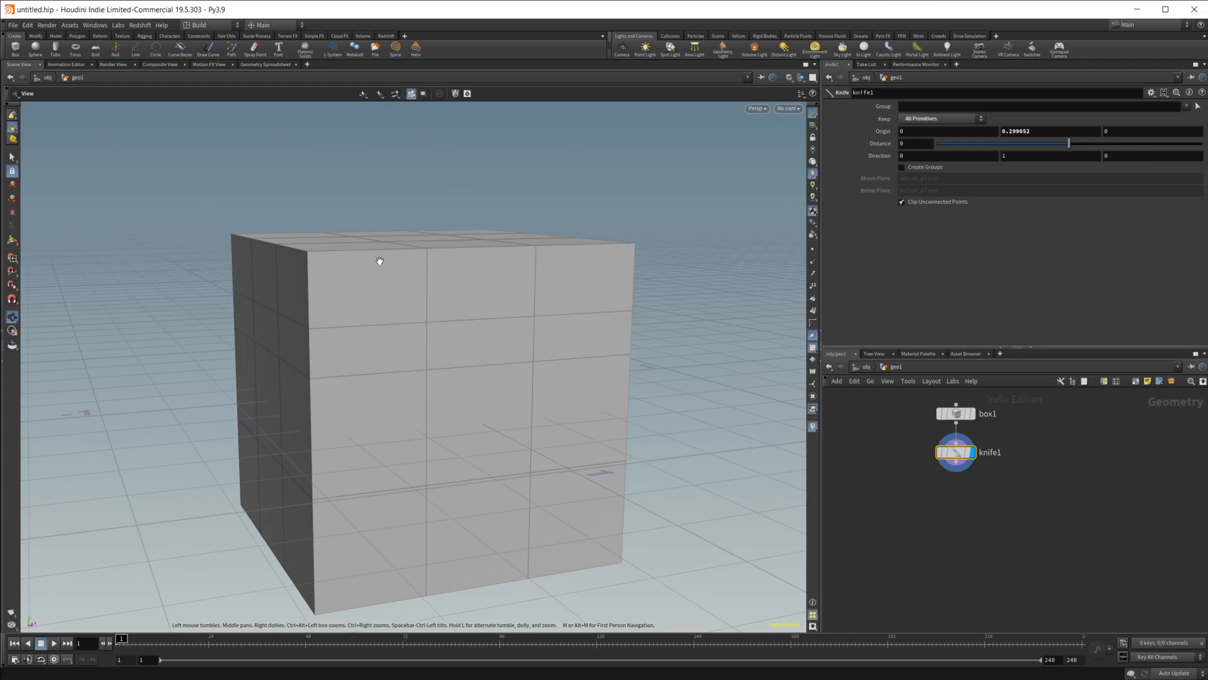
mouse_move(1049, 514)
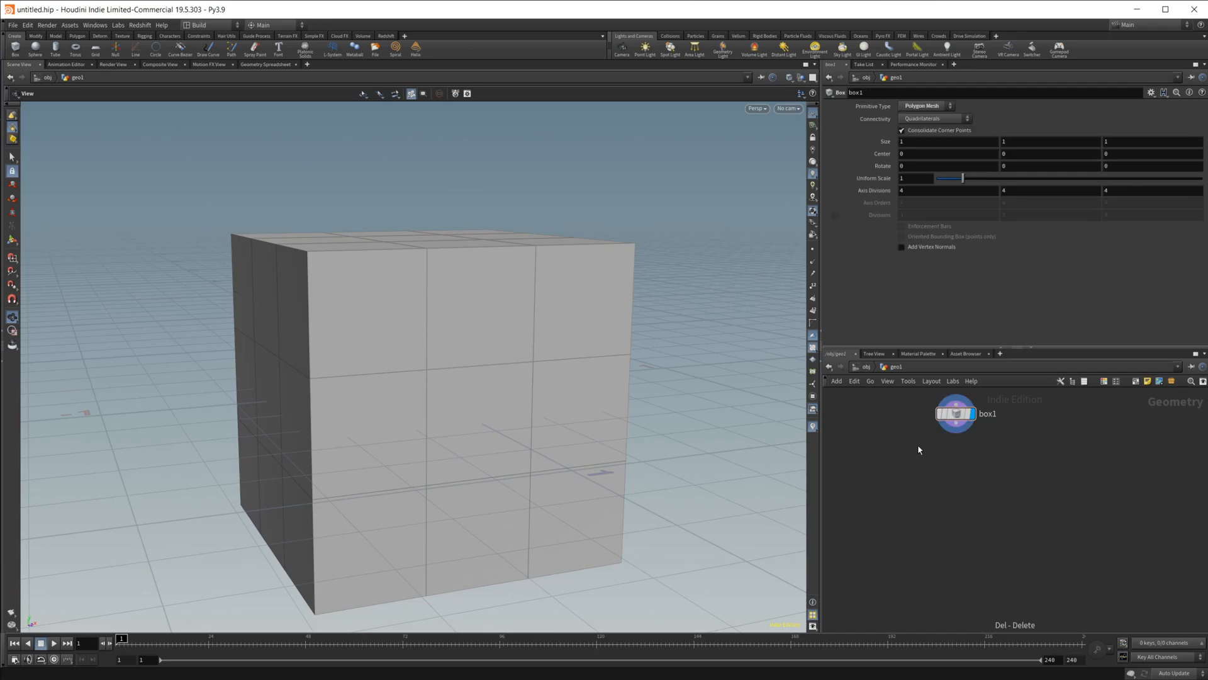
Step: Search the node list for 'poly' to add a PolySplit after the box
key("Tab")
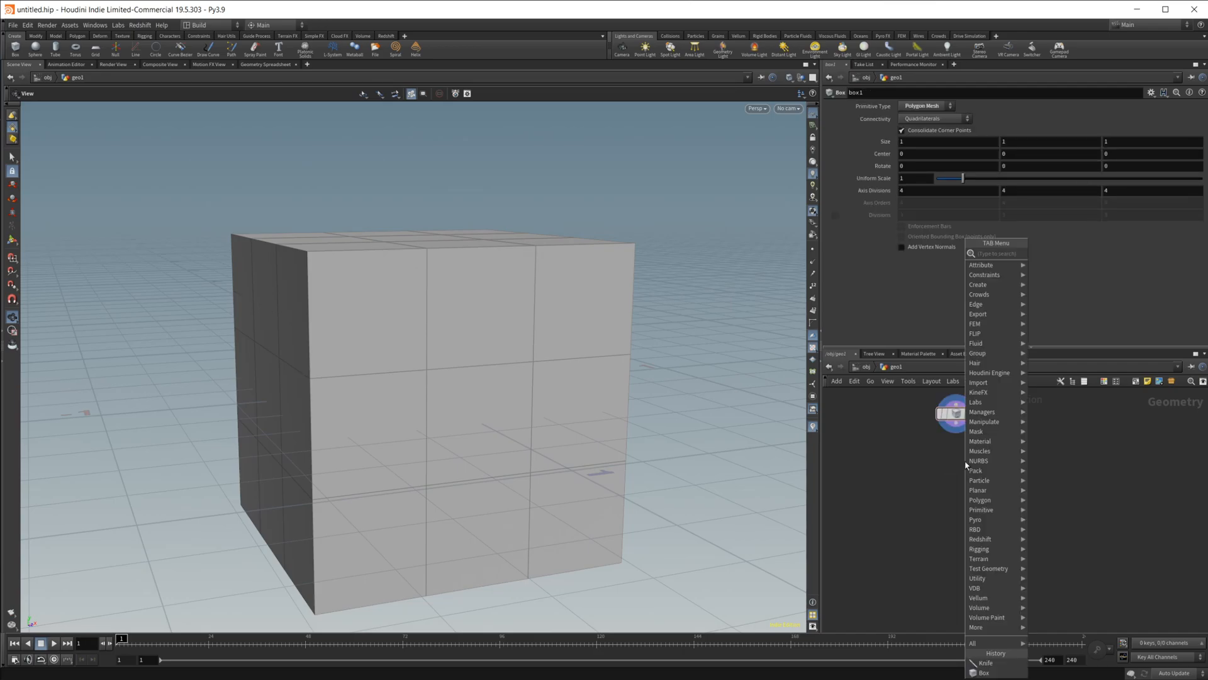
type("poly")
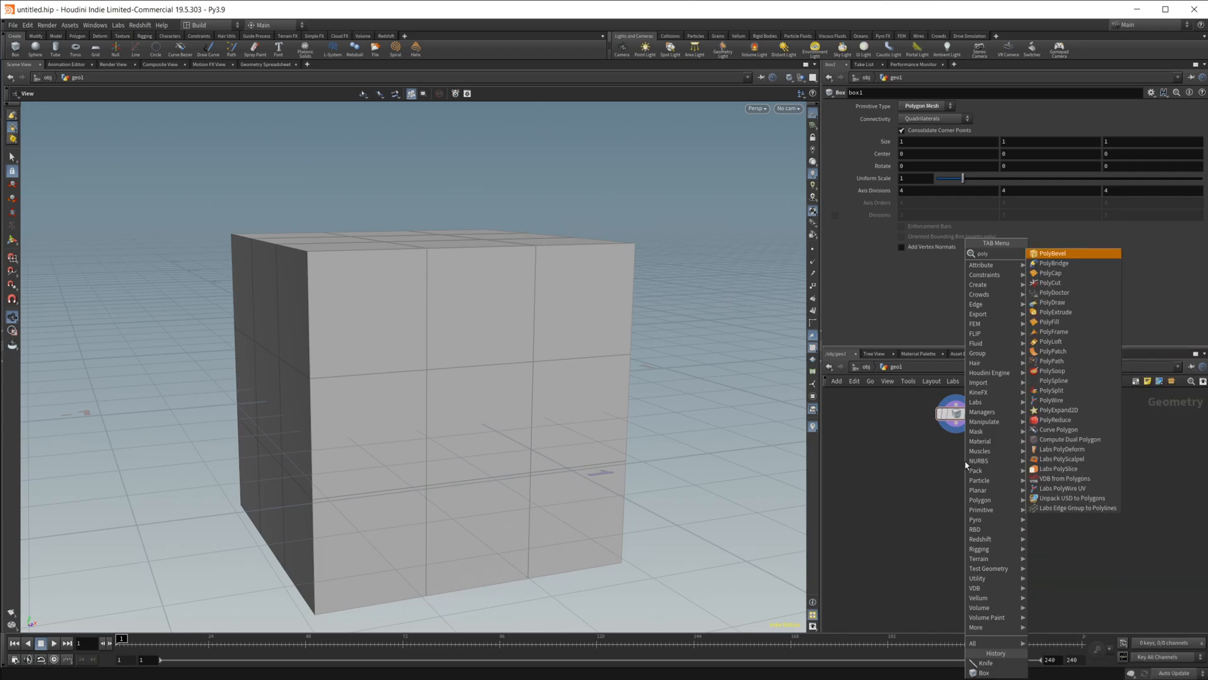
mouse_move(979, 460)
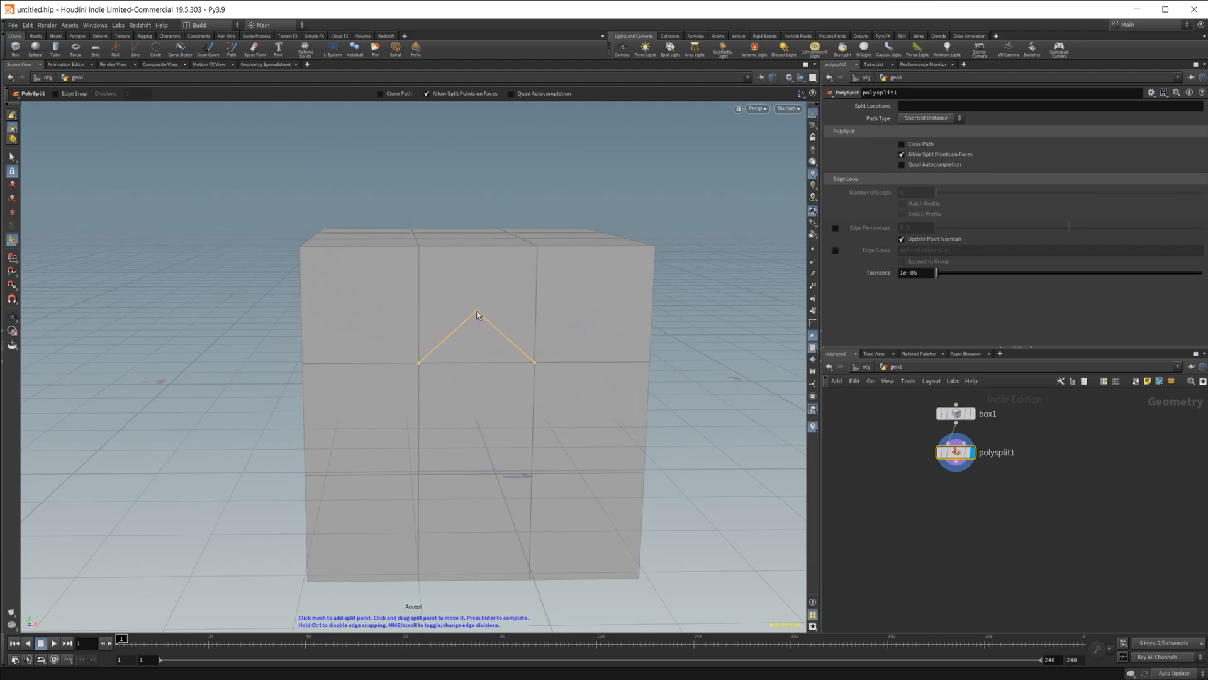
left_click_drag(476, 315, 474, 305)
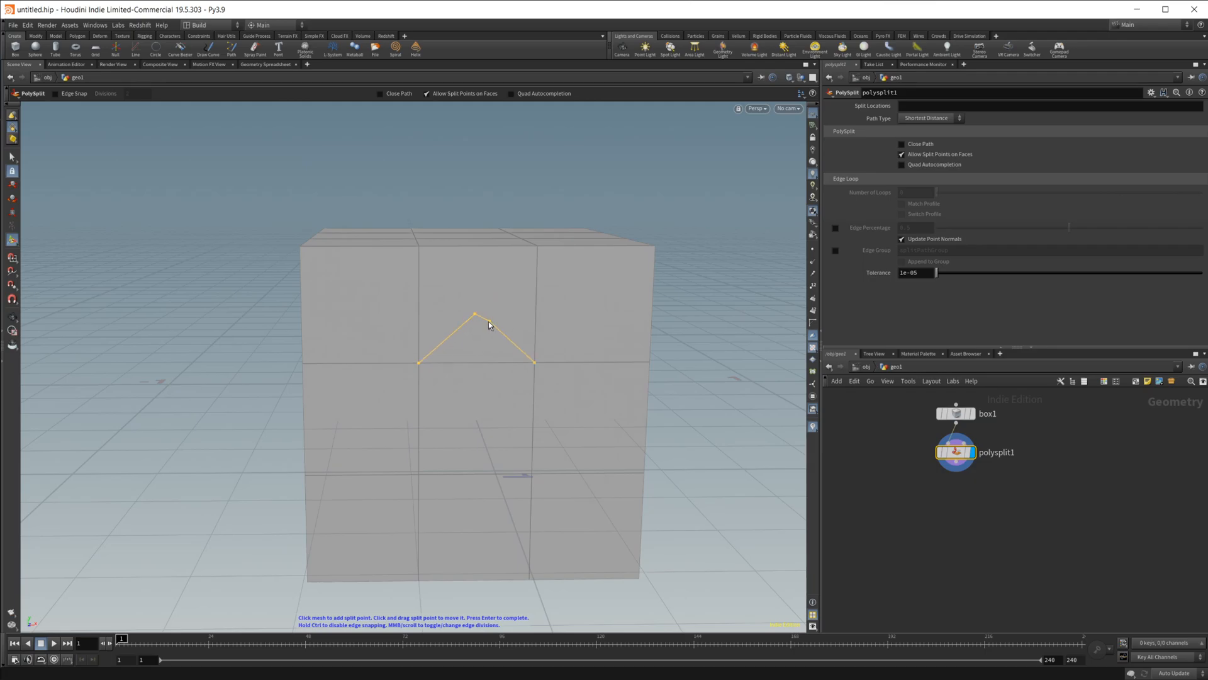
left_click_drag(476, 313, 537, 247)
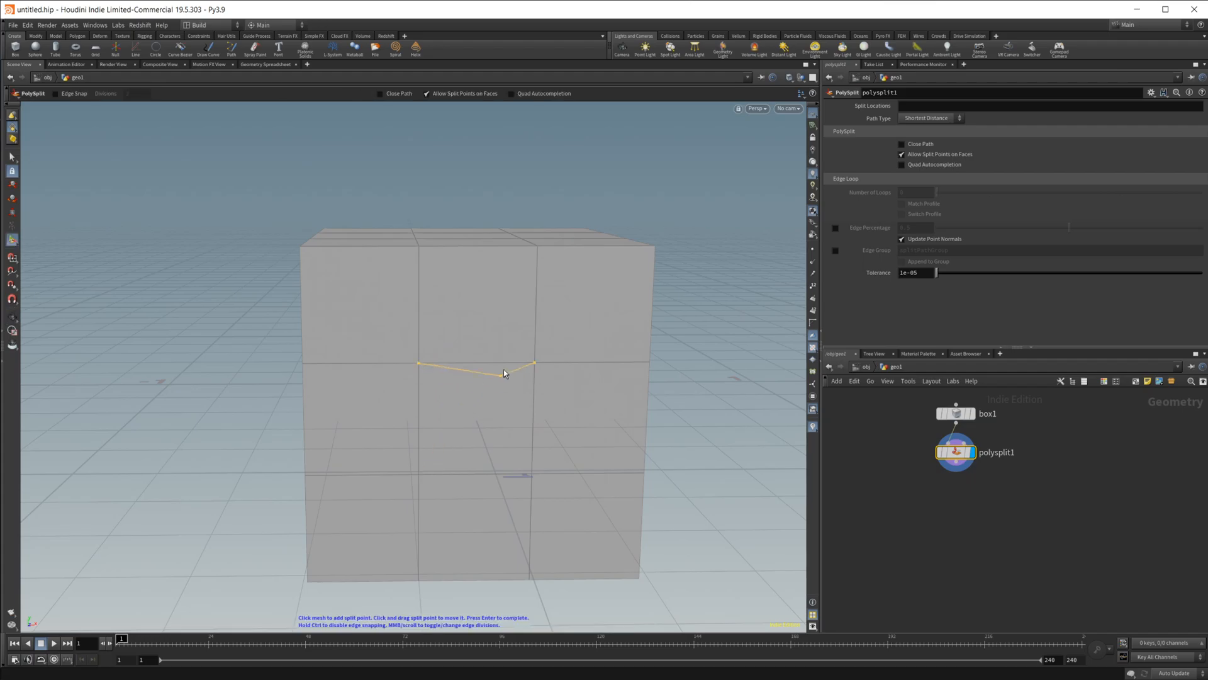
left_click_drag(505, 373, 472, 323)
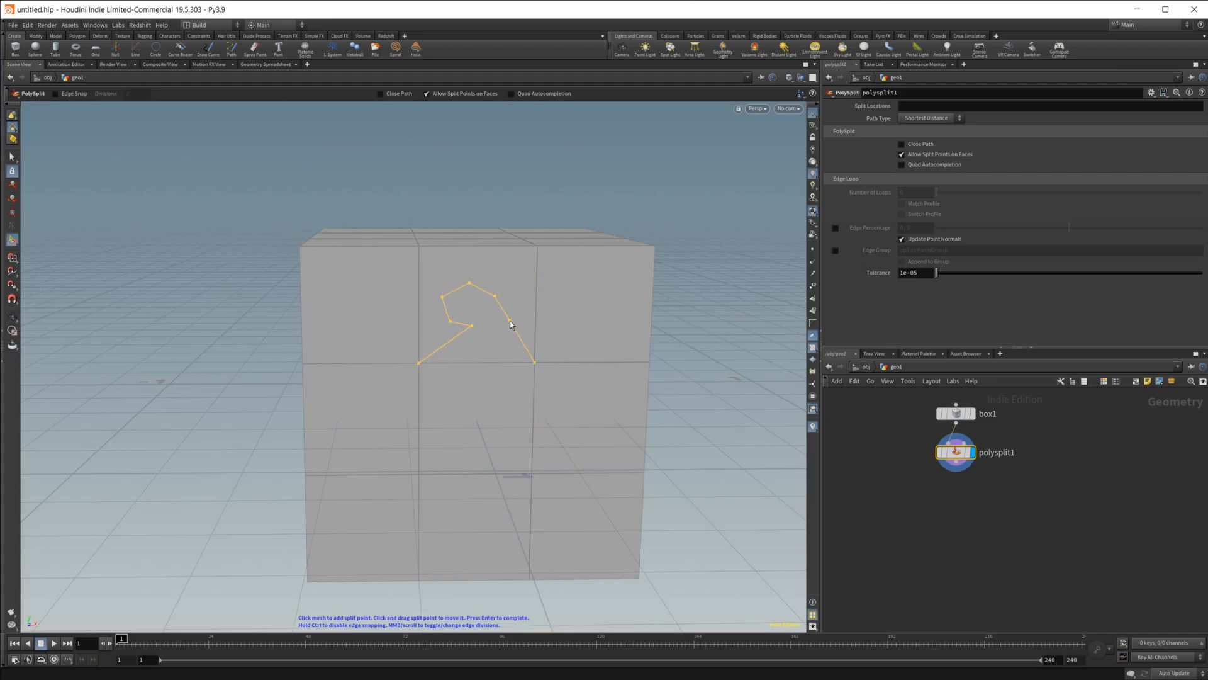
key("Return")
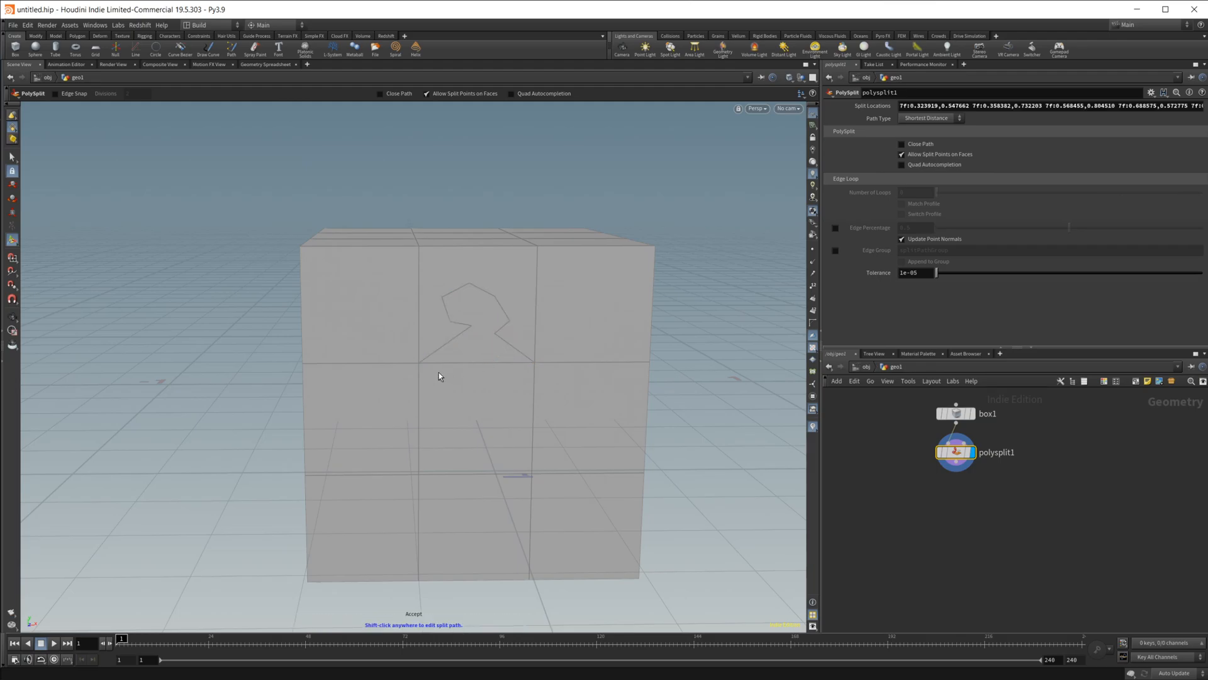
left_click_drag(439, 376, 536, 307)
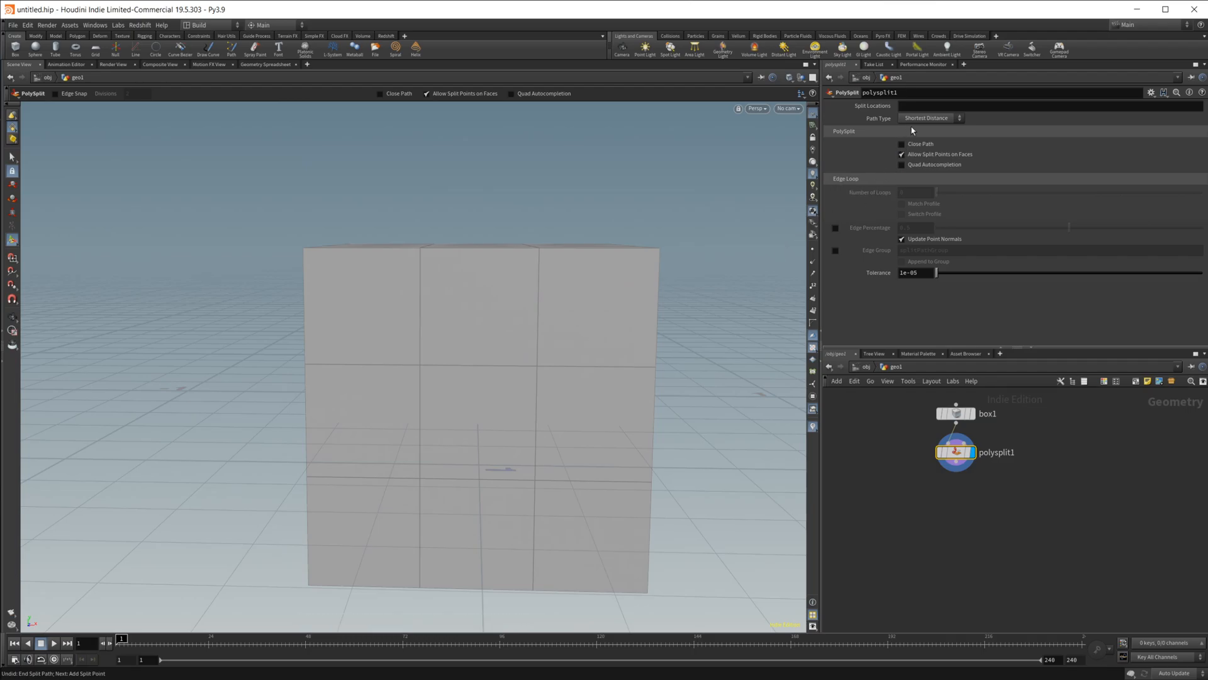
mouse_move(904, 122)
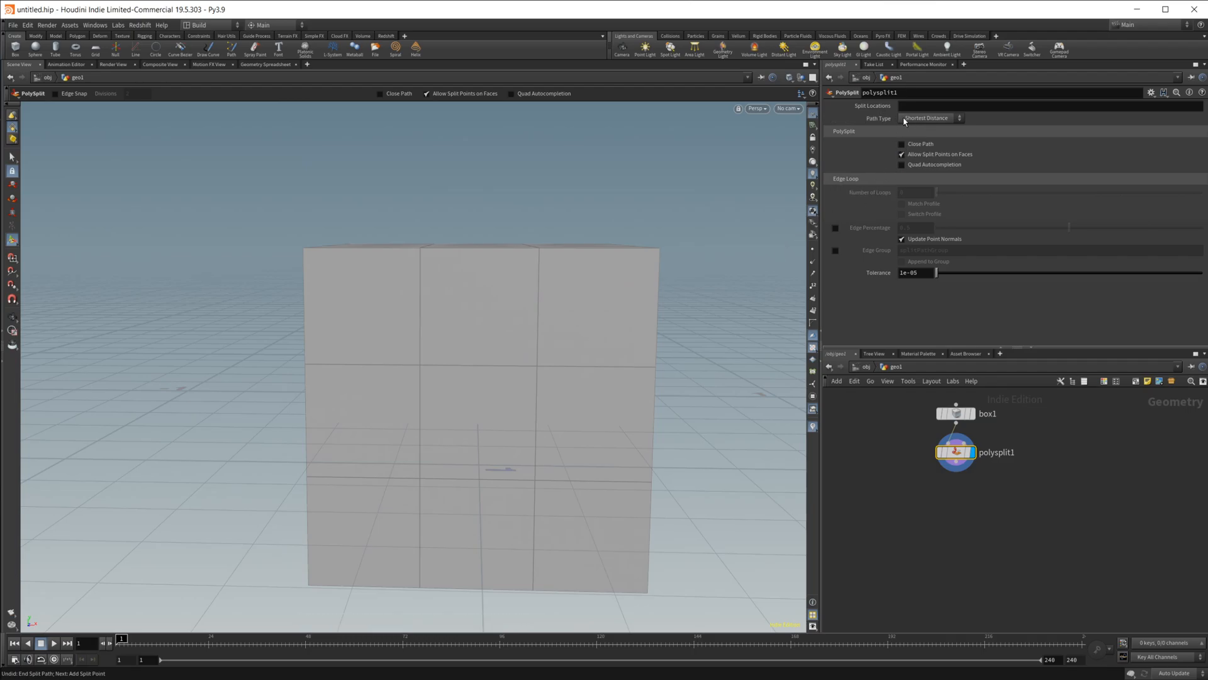
Step: Set the PolySplit Path Type to Edge Loop and view the cut from above
left_click(929, 119)
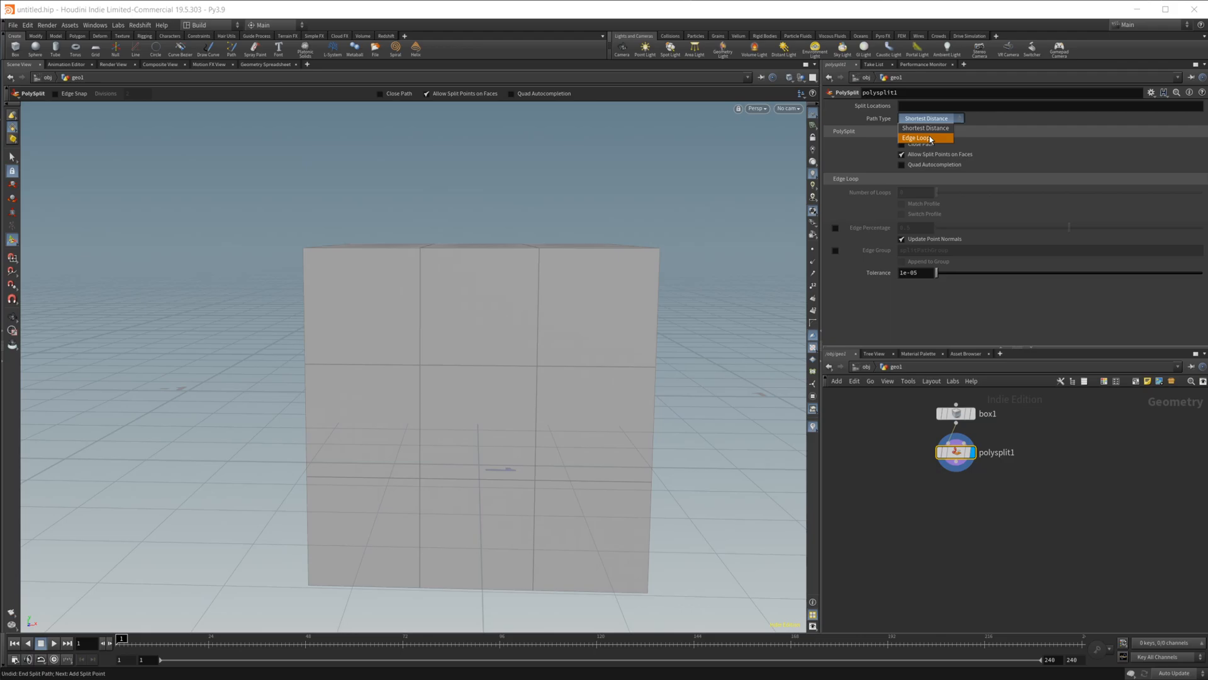
left_click(919, 139)
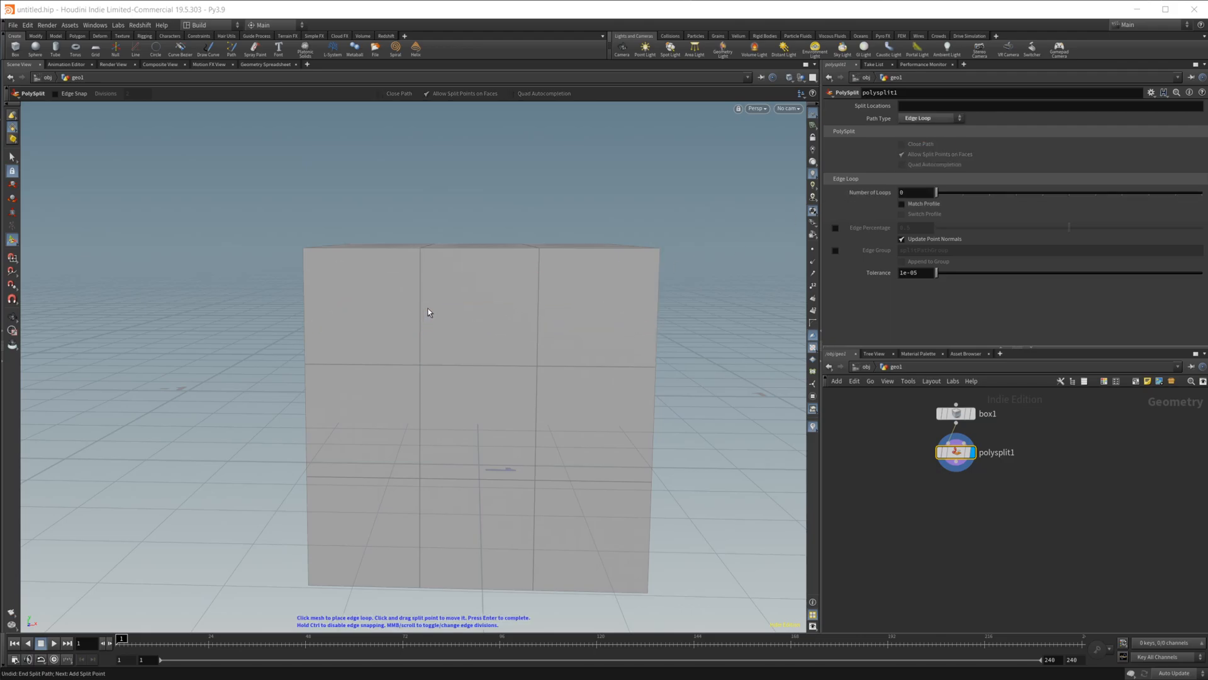
mouse_move(417, 428)
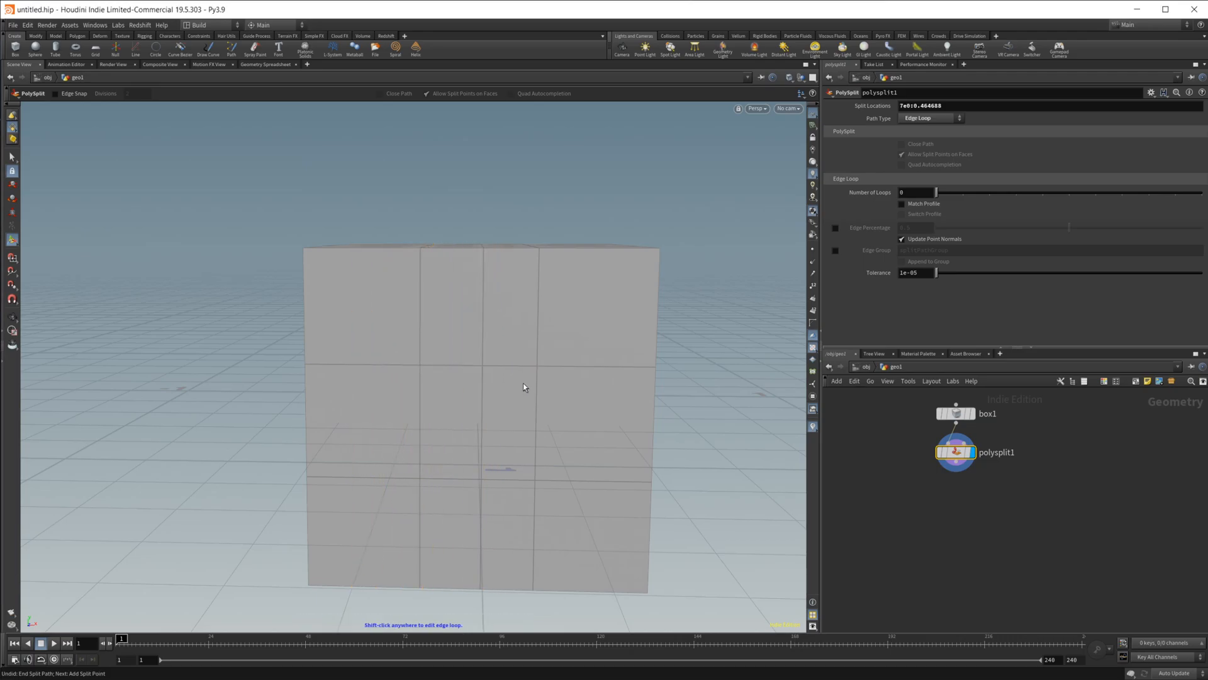
left_click_drag(524, 388, 434, 385)
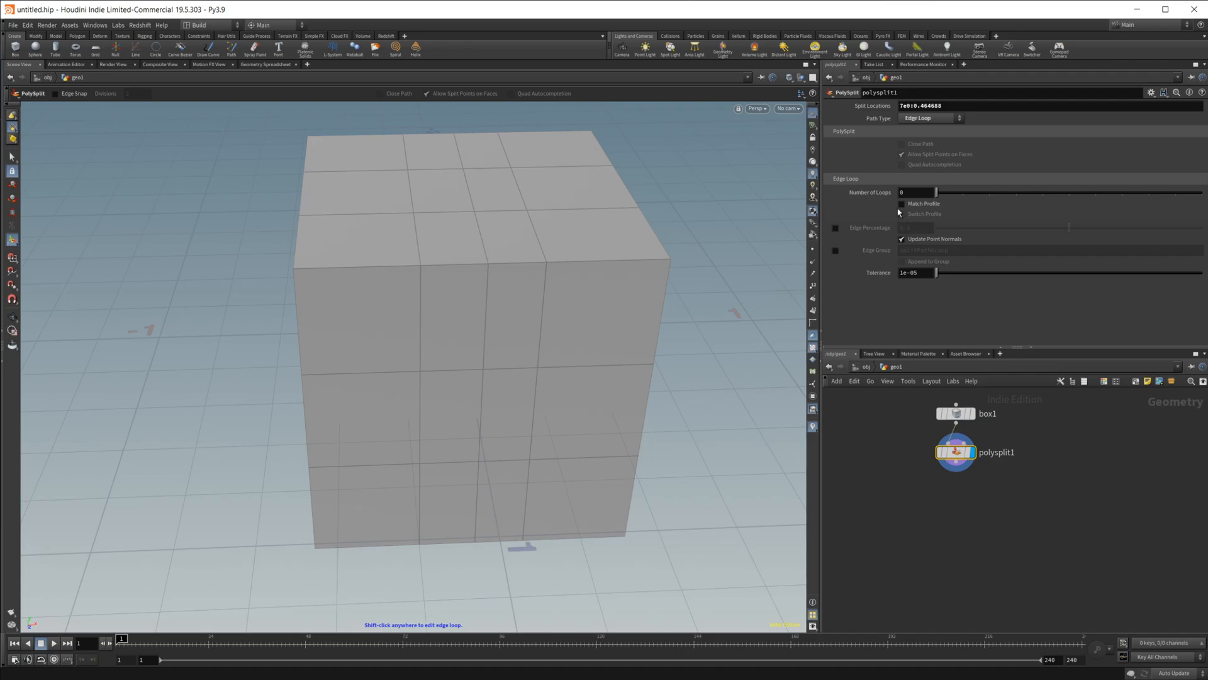
mouse_move(891, 216)
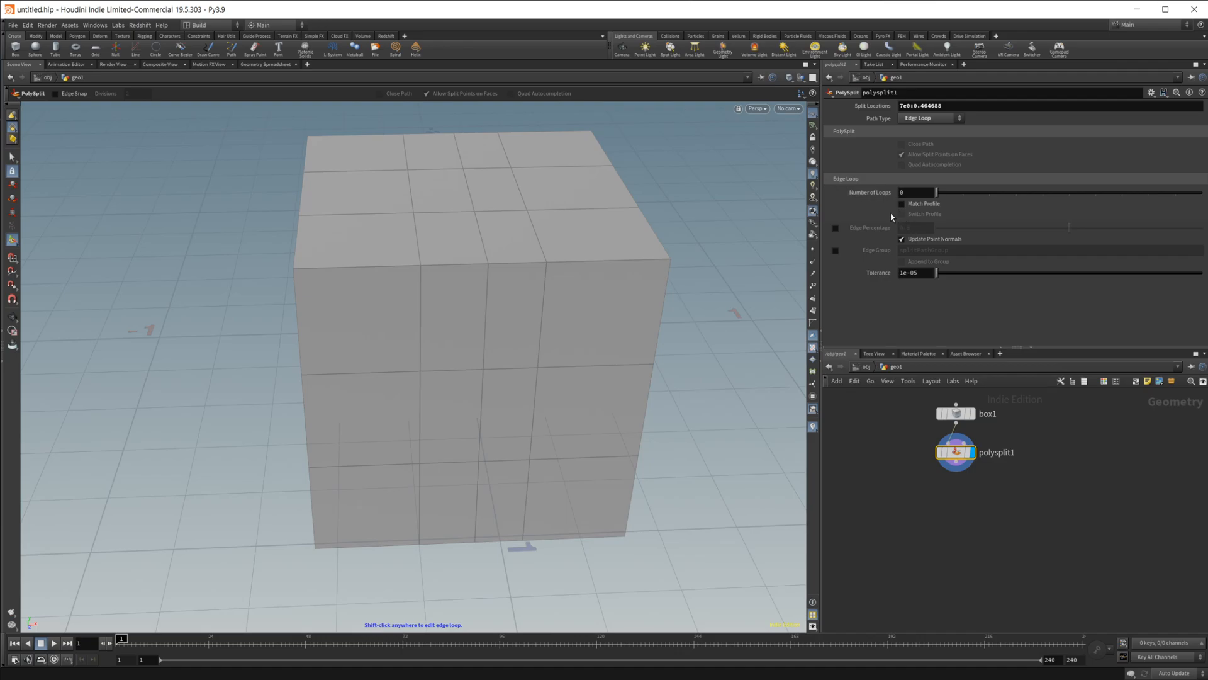
mouse_move(944, 194)
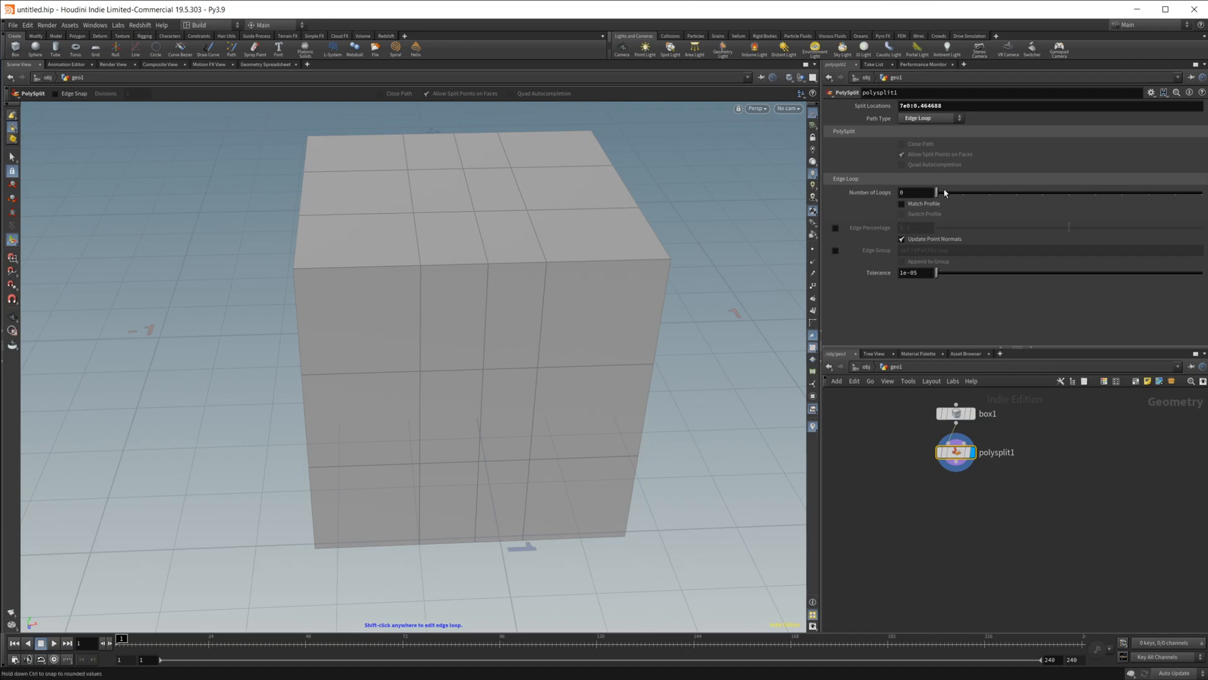
Step: Try loop counts of 4, 1 and 5 on the Number of Loops slider, settling on 3
left_click_drag(937, 192, 1042, 192)
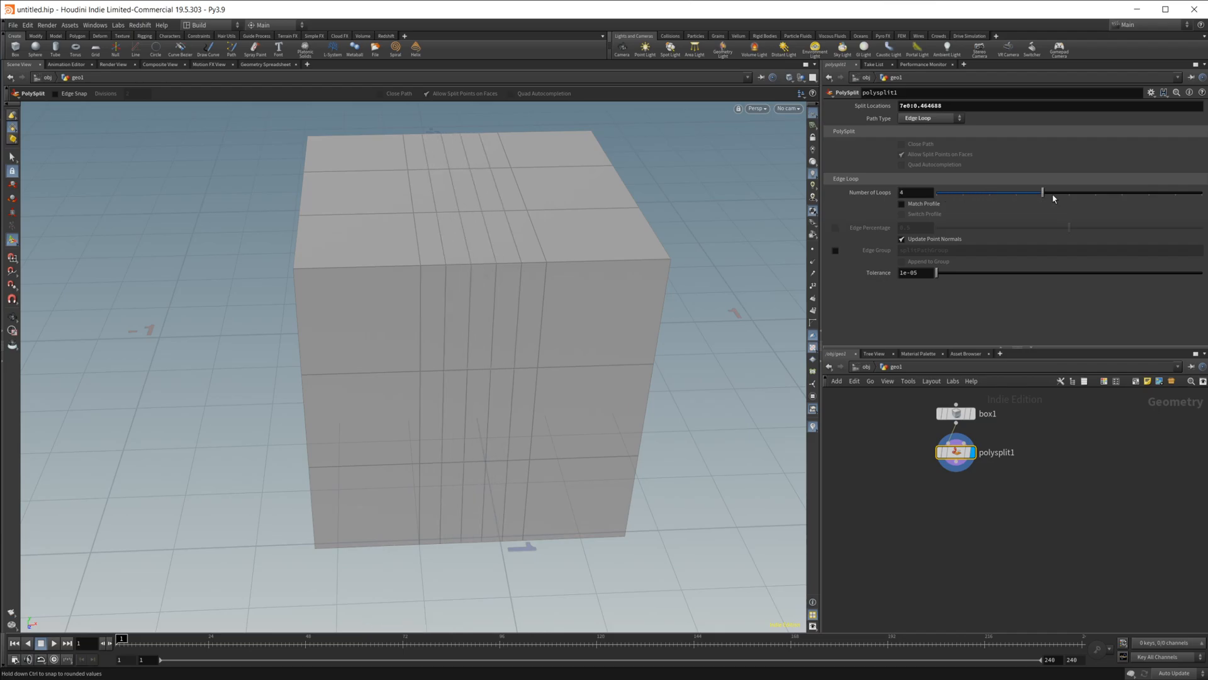
left_click_drag(1042, 192, 948, 191)
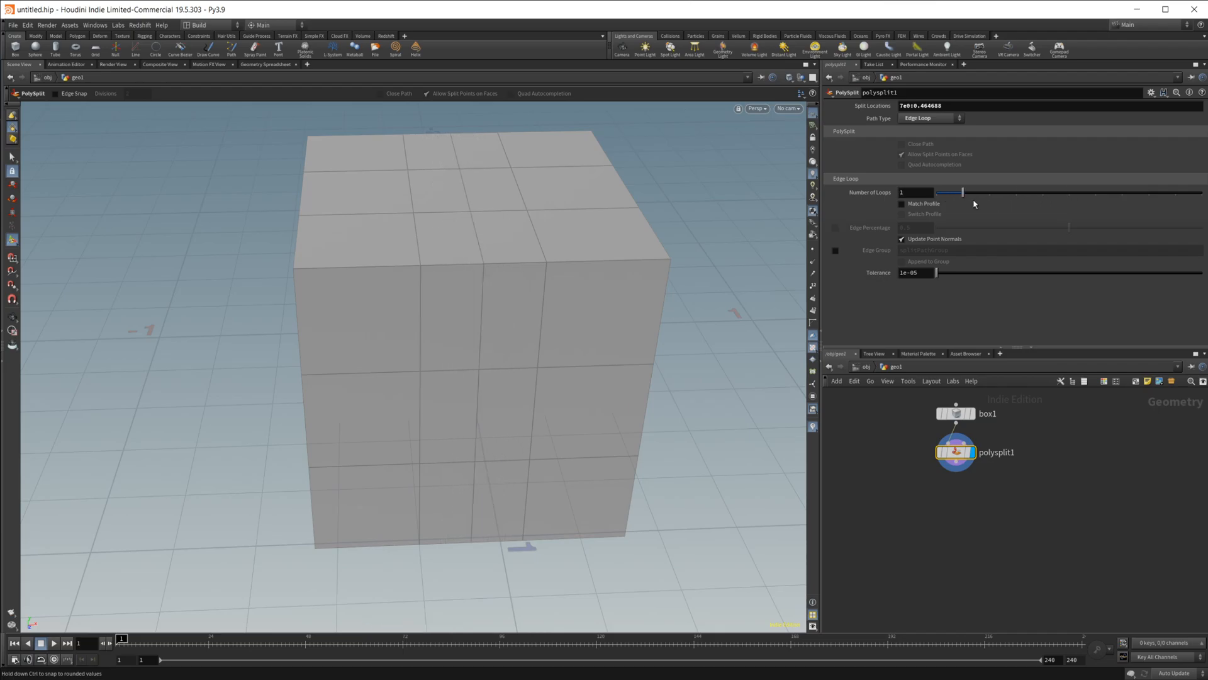
left_click_drag(962, 192, 1070, 191)
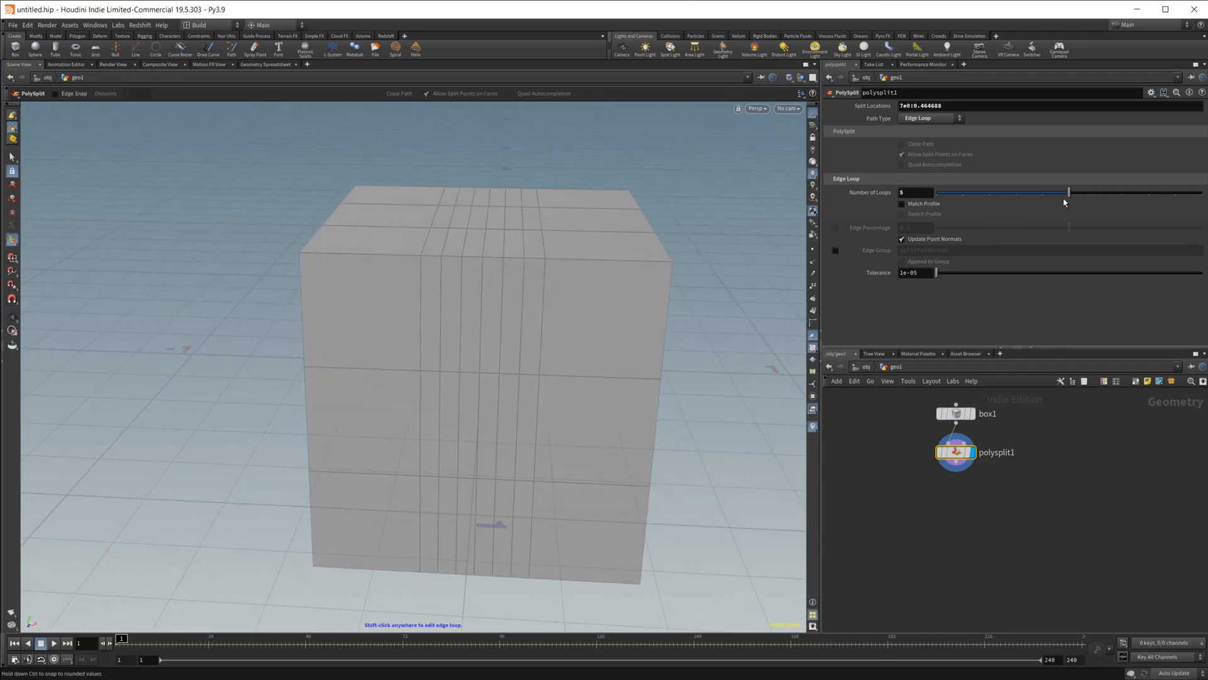
left_click_drag(1067, 191, 1016, 191)
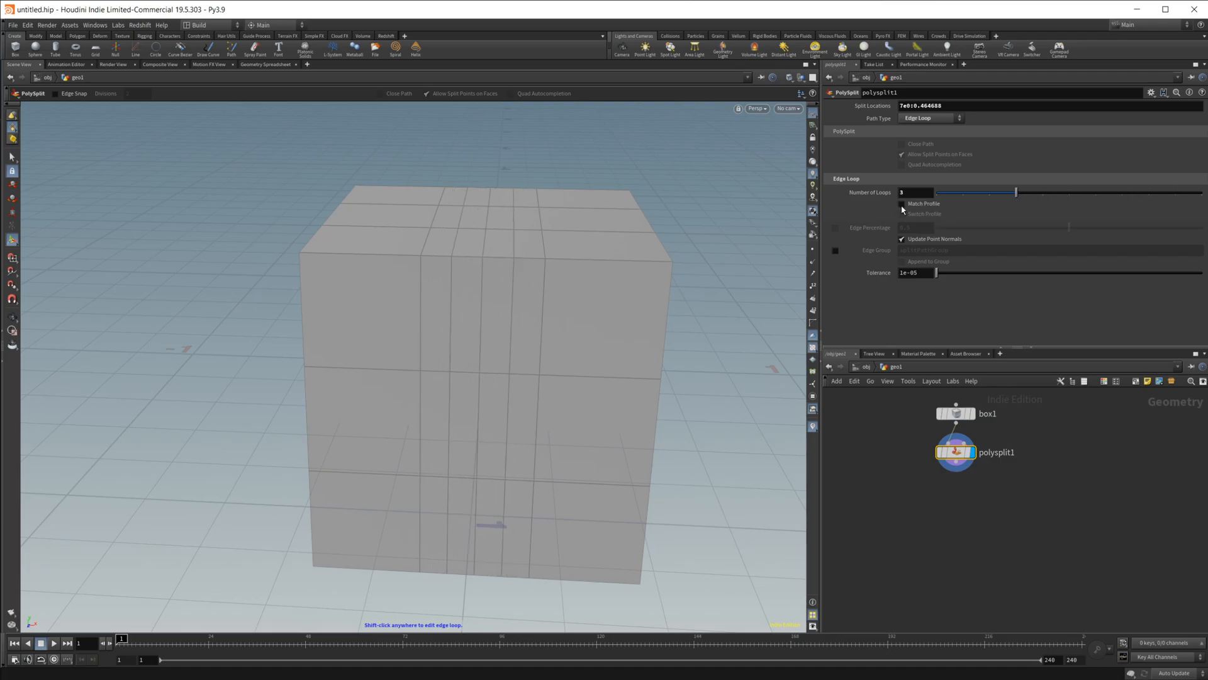
left_click(903, 204)
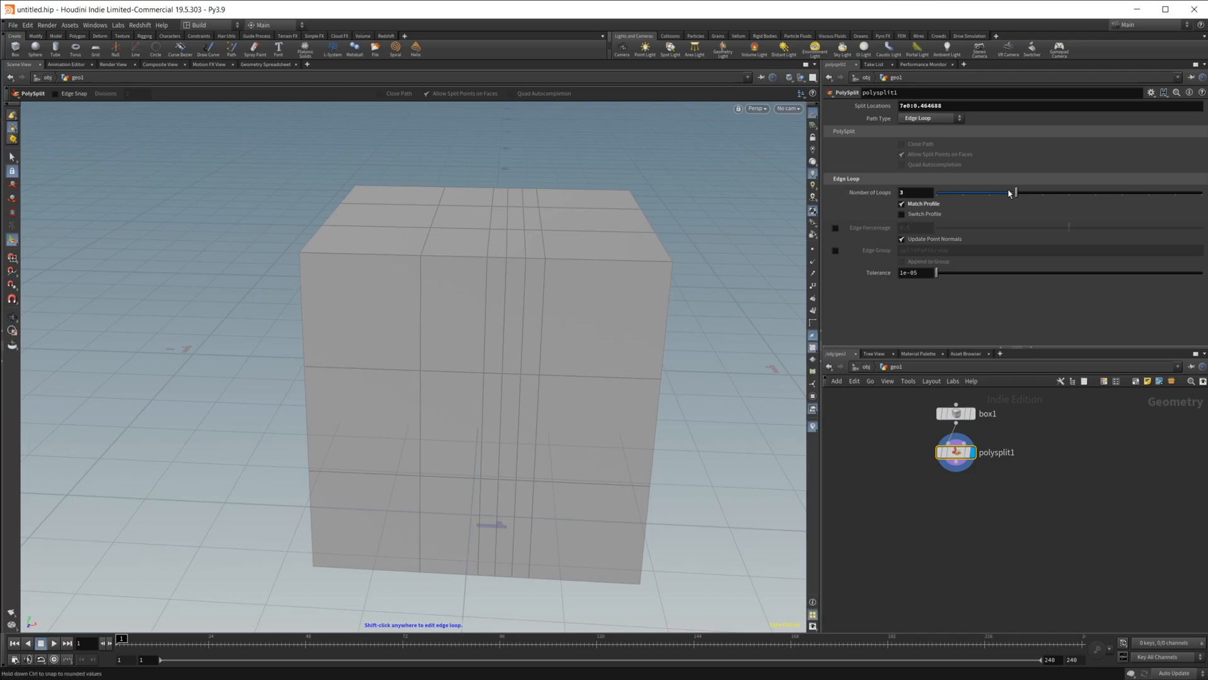
left_click_drag(1015, 191, 990, 192)
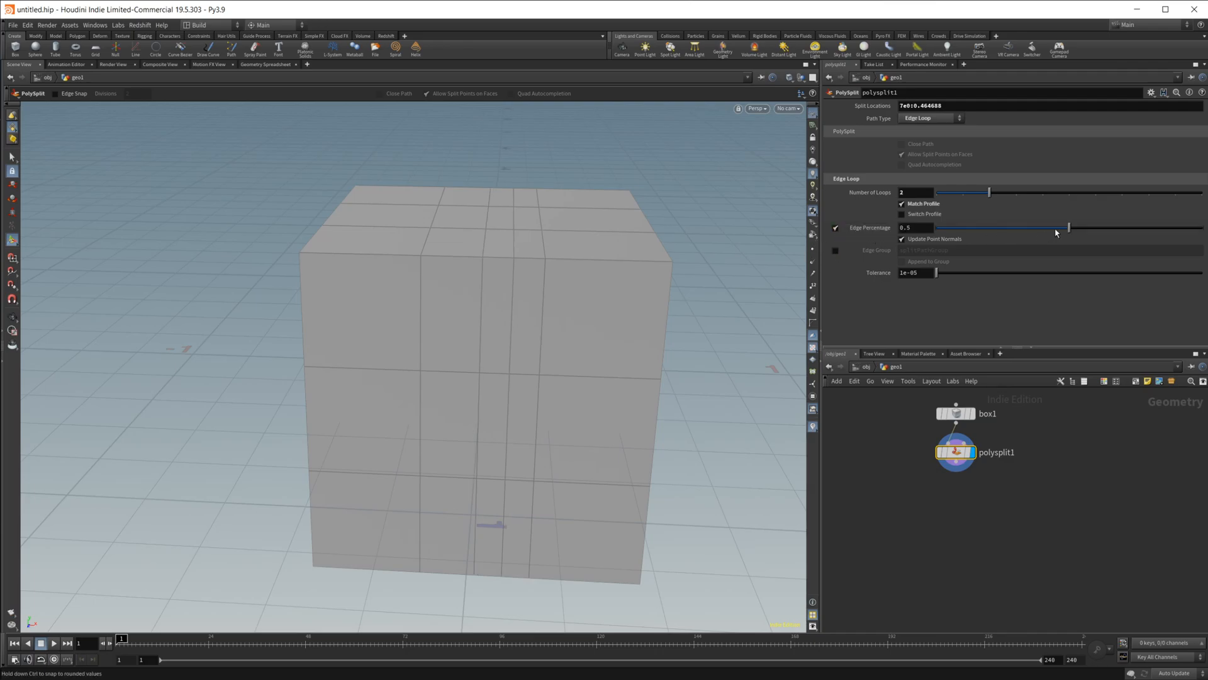
left_click_drag(1068, 227, 994, 227)
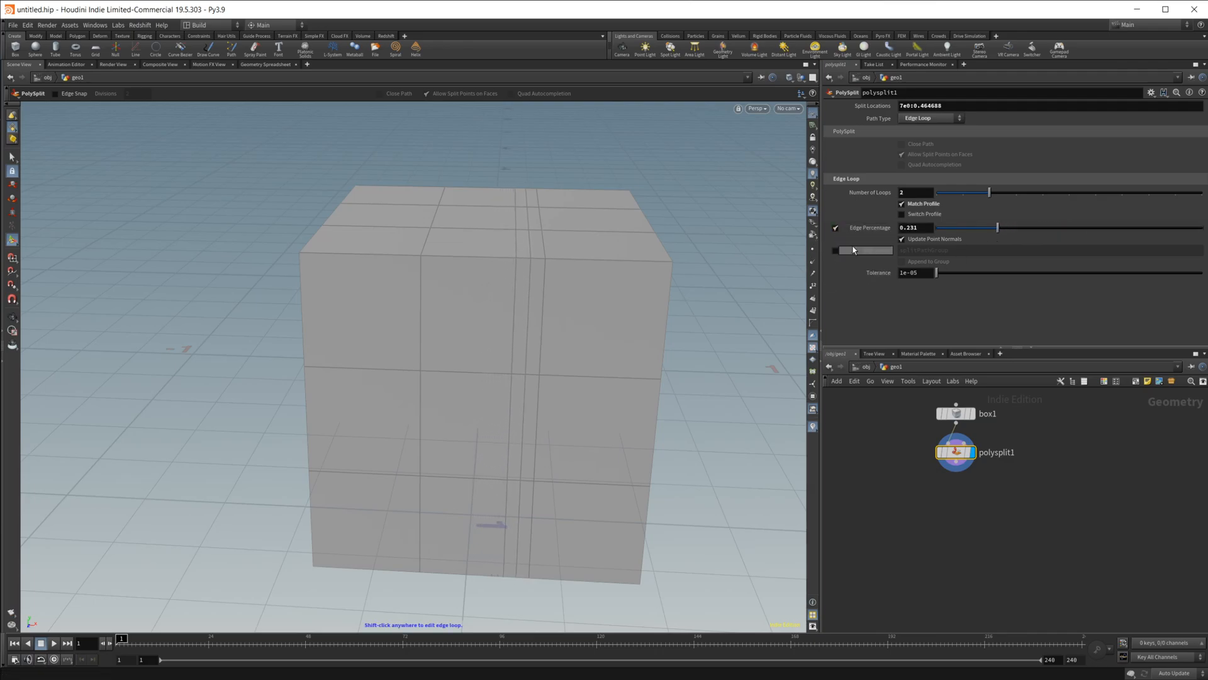
left_click_drag(996, 228, 1018, 228)
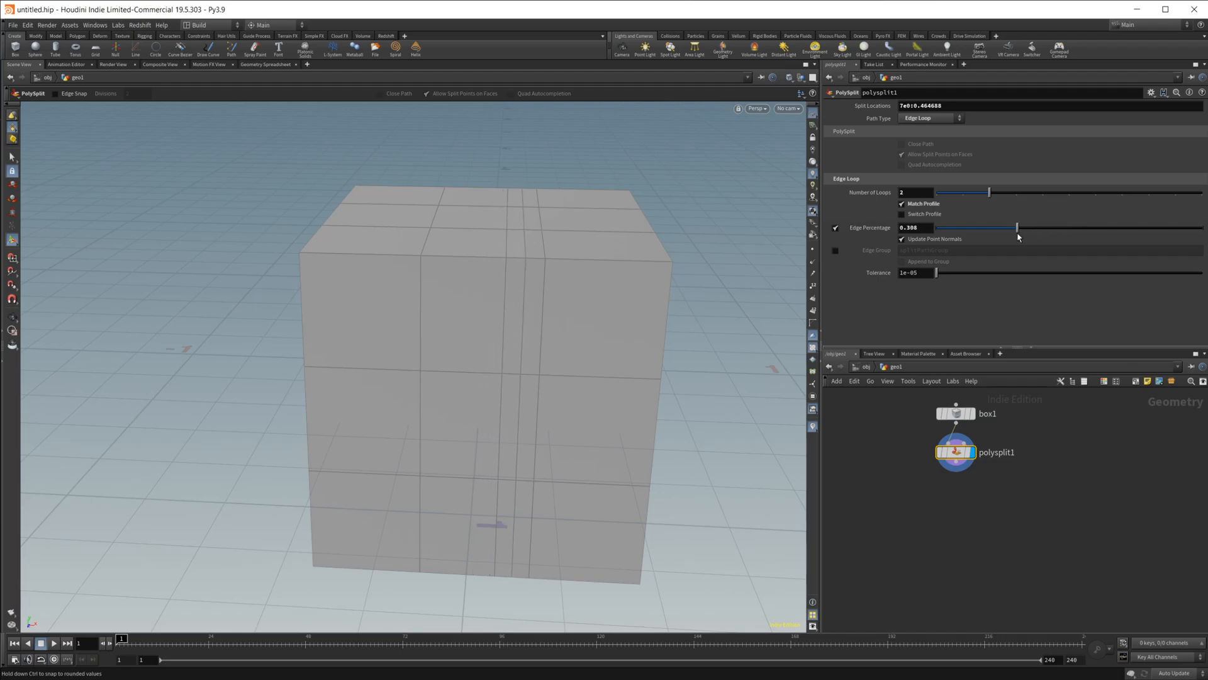
left_click_drag(1016, 228, 1061, 228)
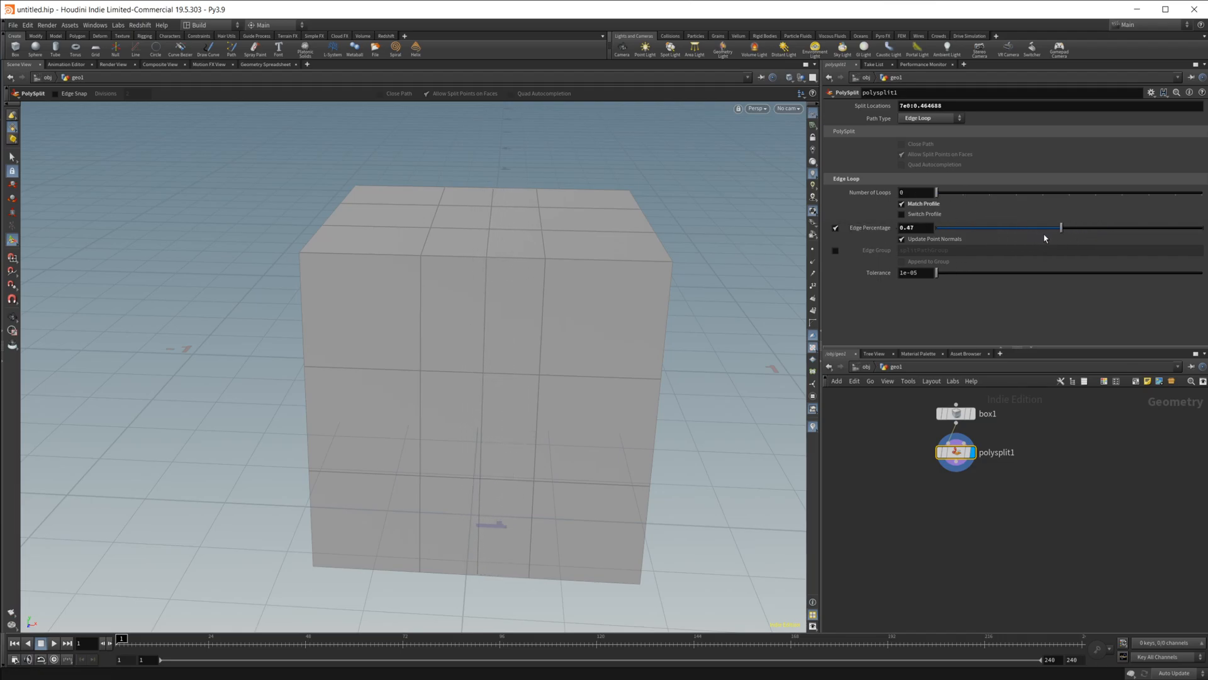
left_click_drag(1060, 227, 984, 228)
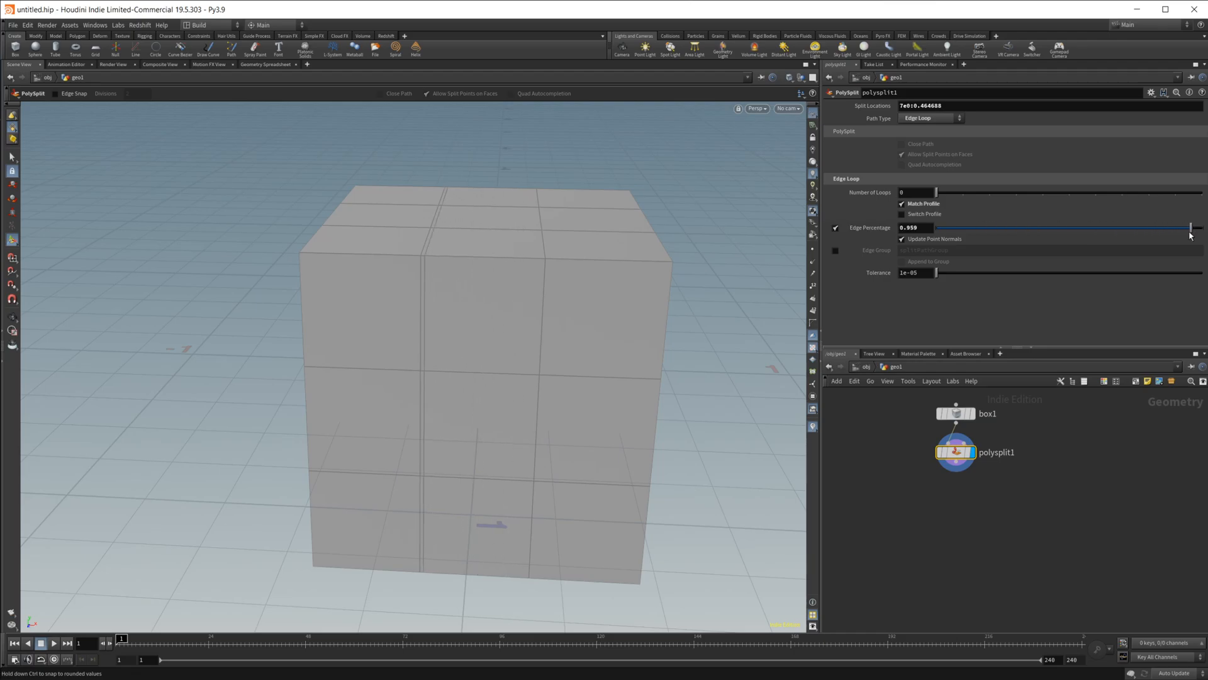
left_click_drag(1189, 228, 1132, 228)
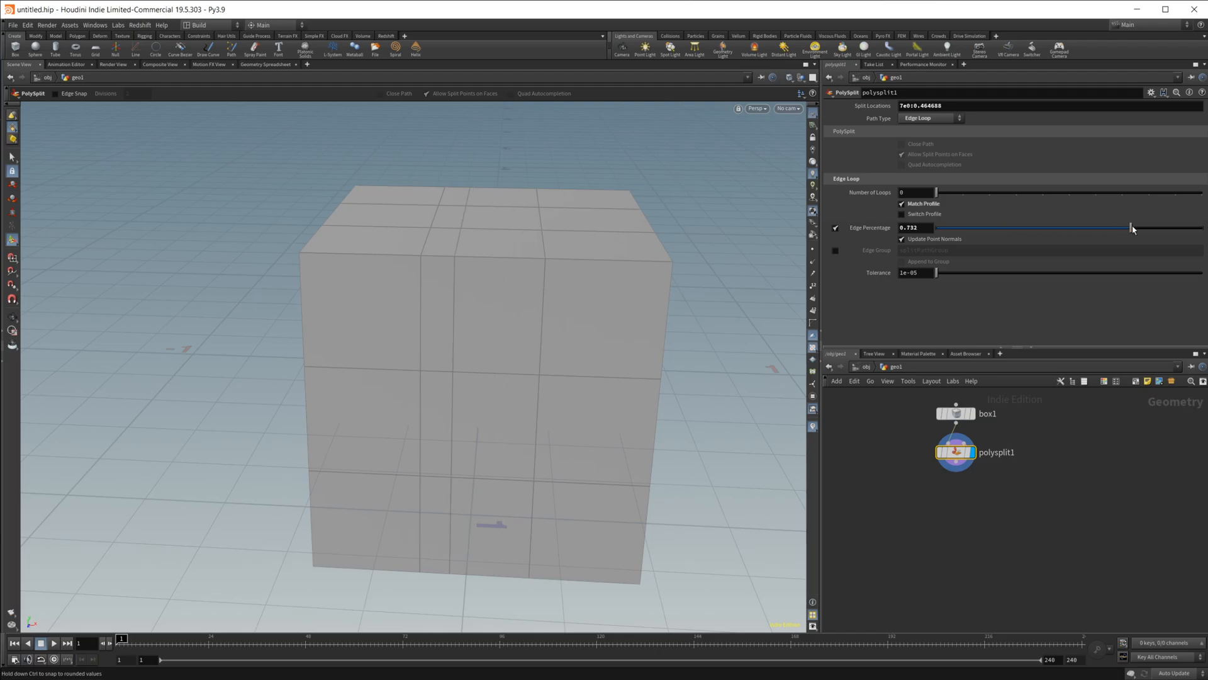
left_click_drag(1133, 228, 1087, 228)
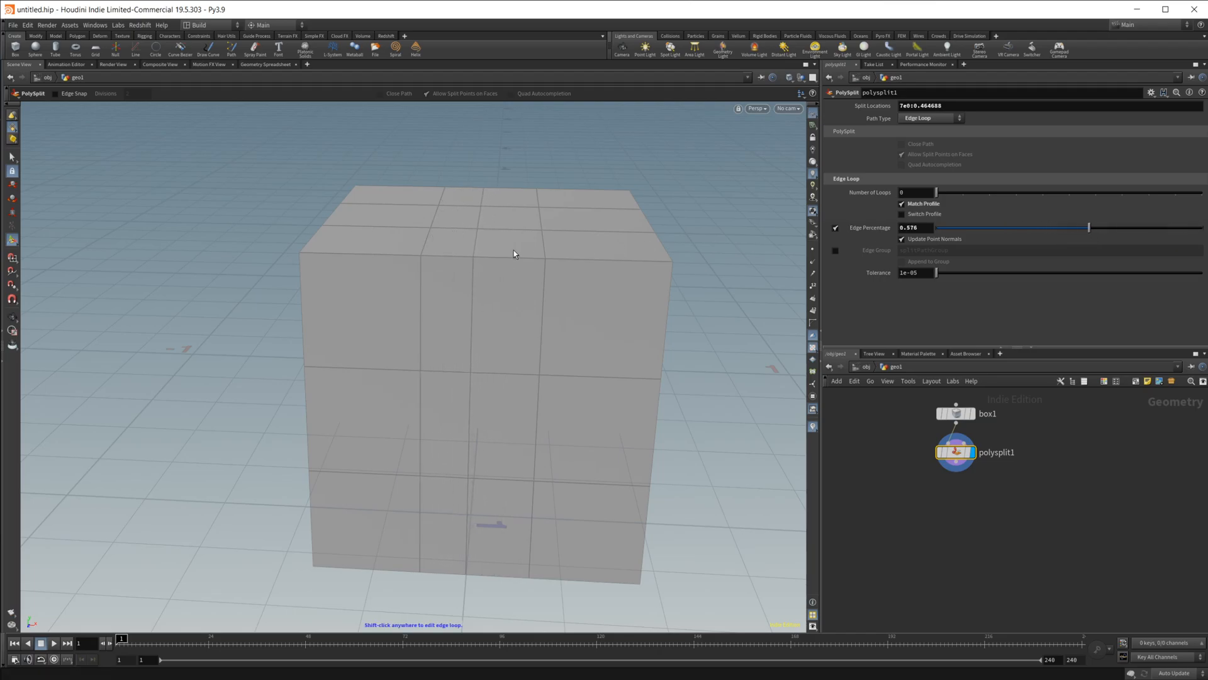
left_click_drag(1087, 228, 1141, 228)
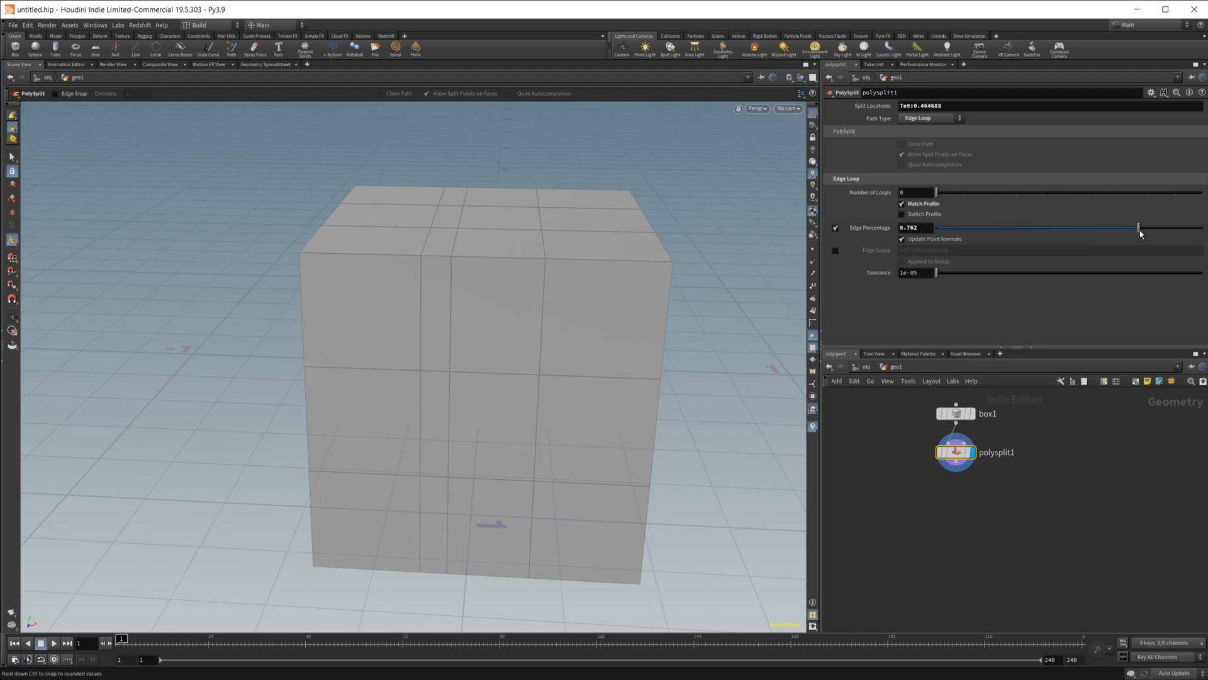
left_click_drag(1139, 228, 1199, 228)
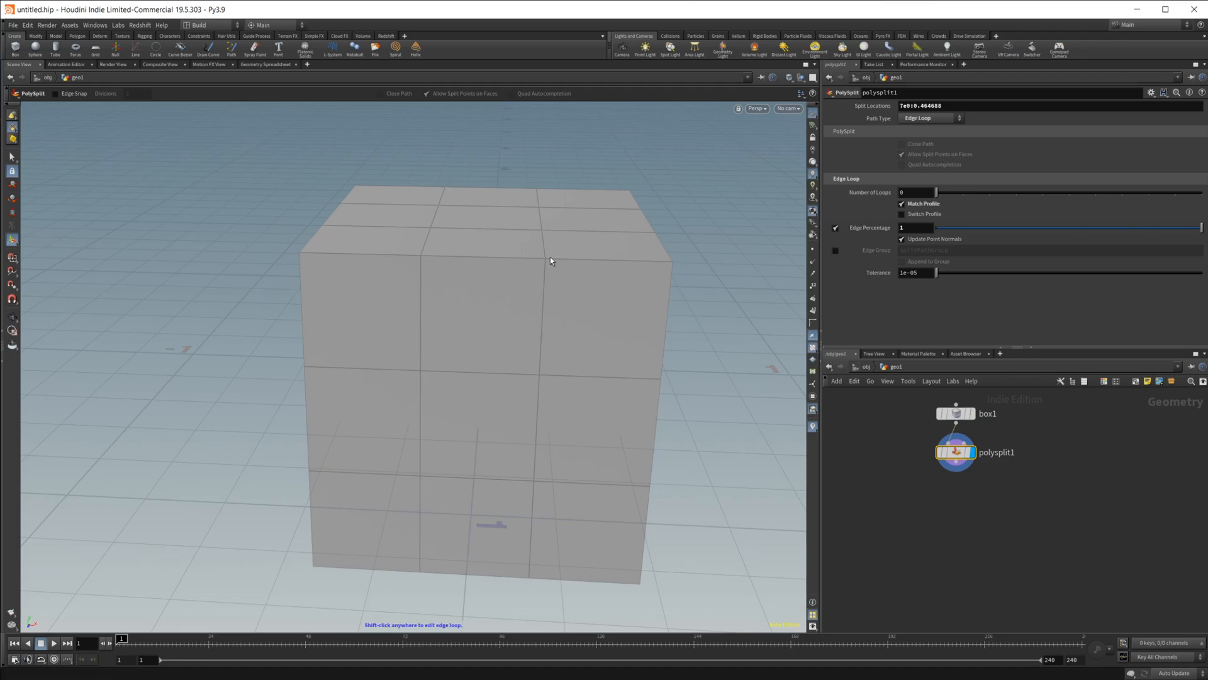
left_click_drag(1198, 228, 1024, 228)
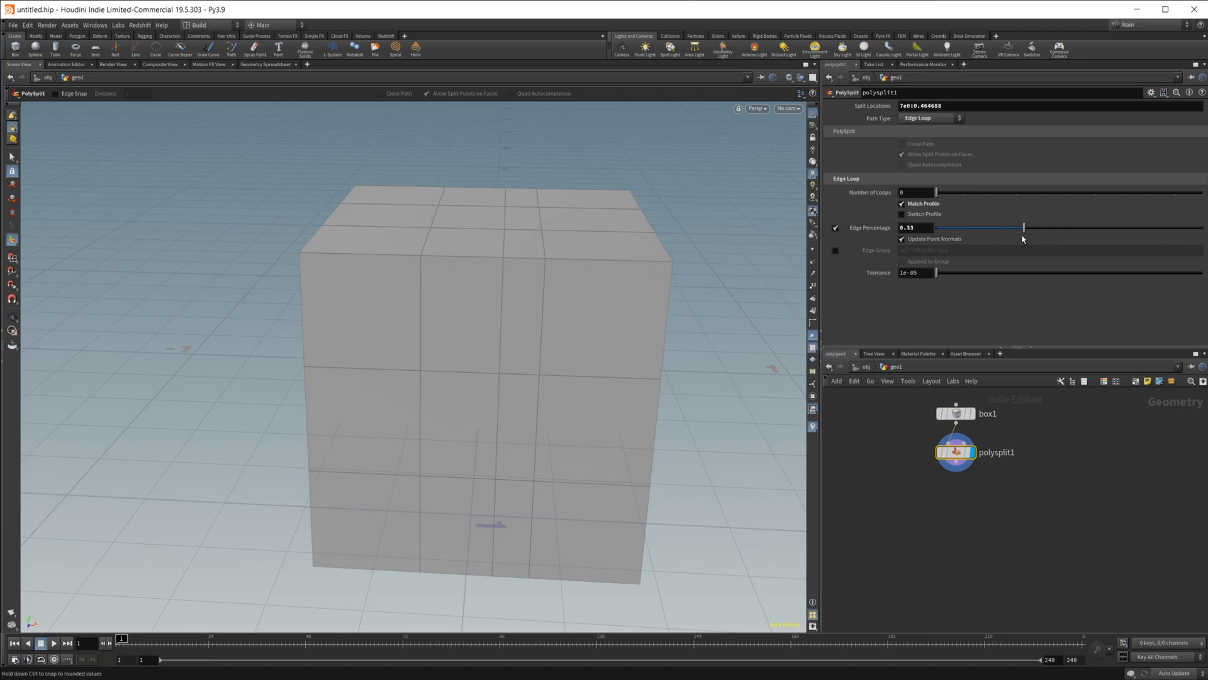
left_click_drag(936, 192, 991, 192)
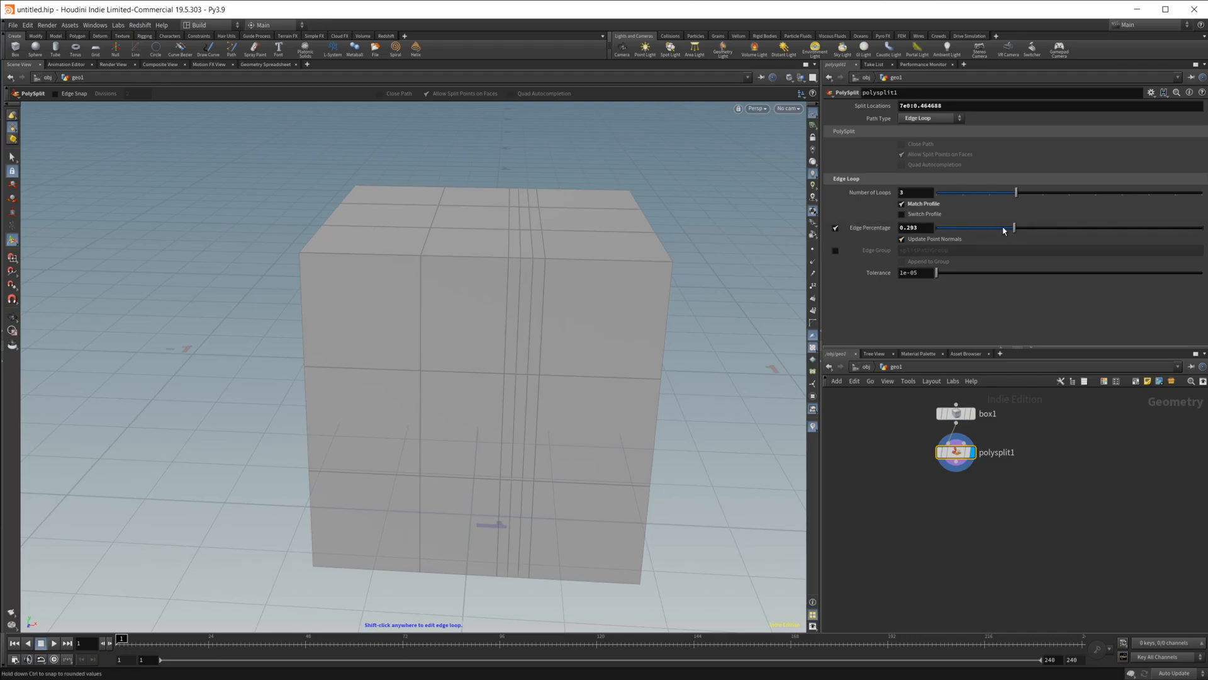
left_click_drag(1014, 227, 955, 228)
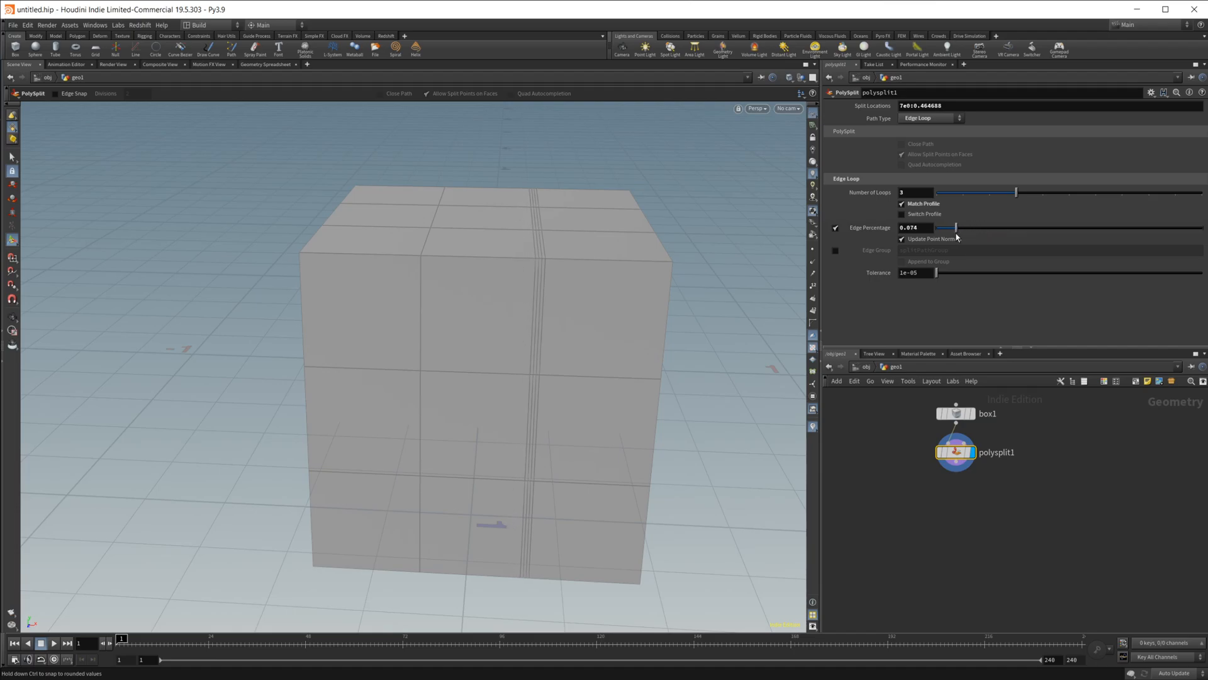
left_click_drag(955, 228, 966, 228)
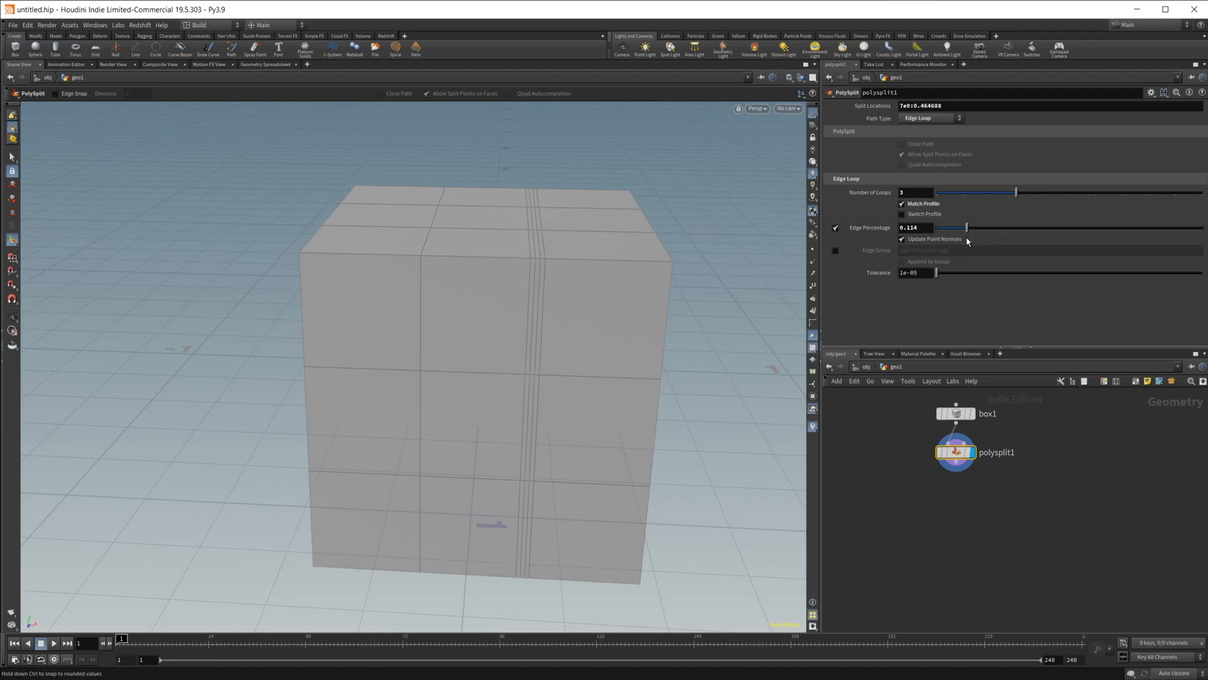
left_click_drag(965, 228, 960, 227)
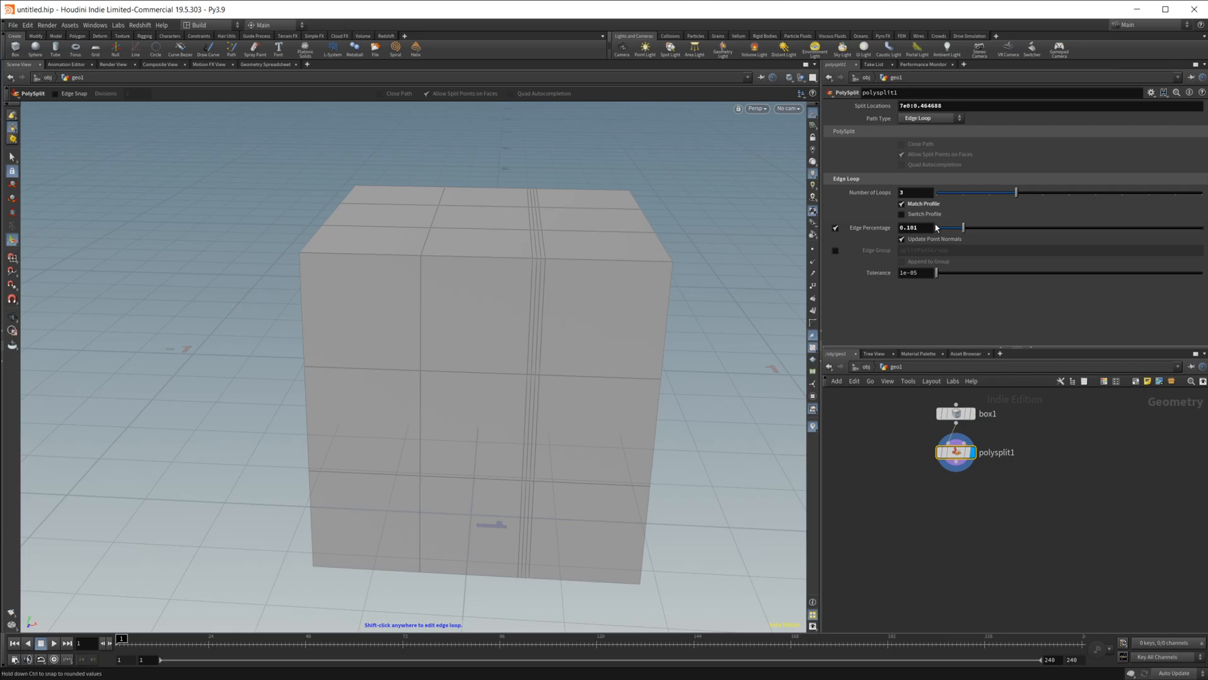
left_click(900, 213)
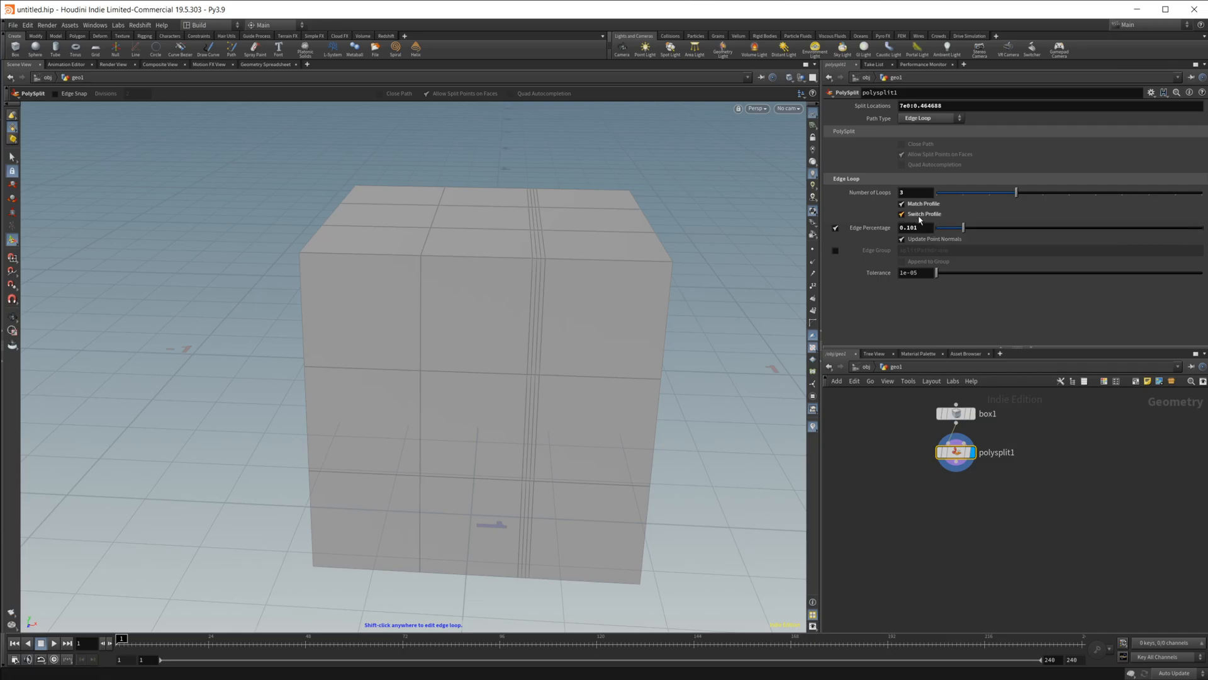
left_click_drag(950, 228, 973, 228)
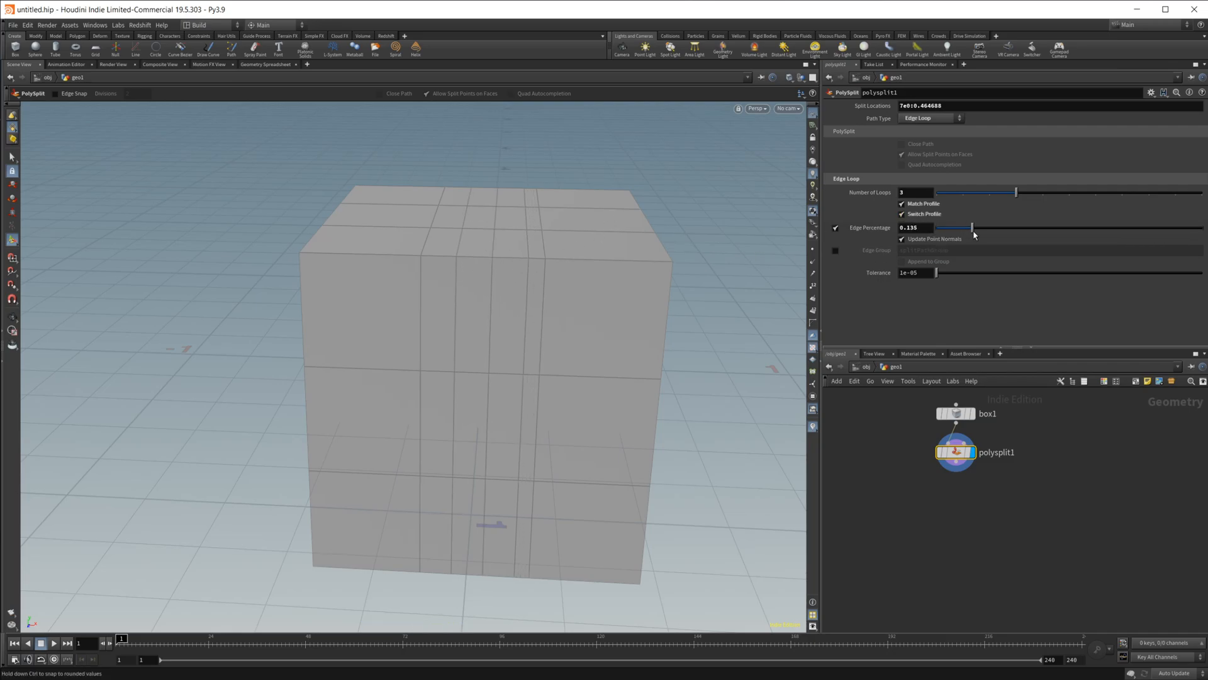
left_click_drag(974, 227, 1097, 227)
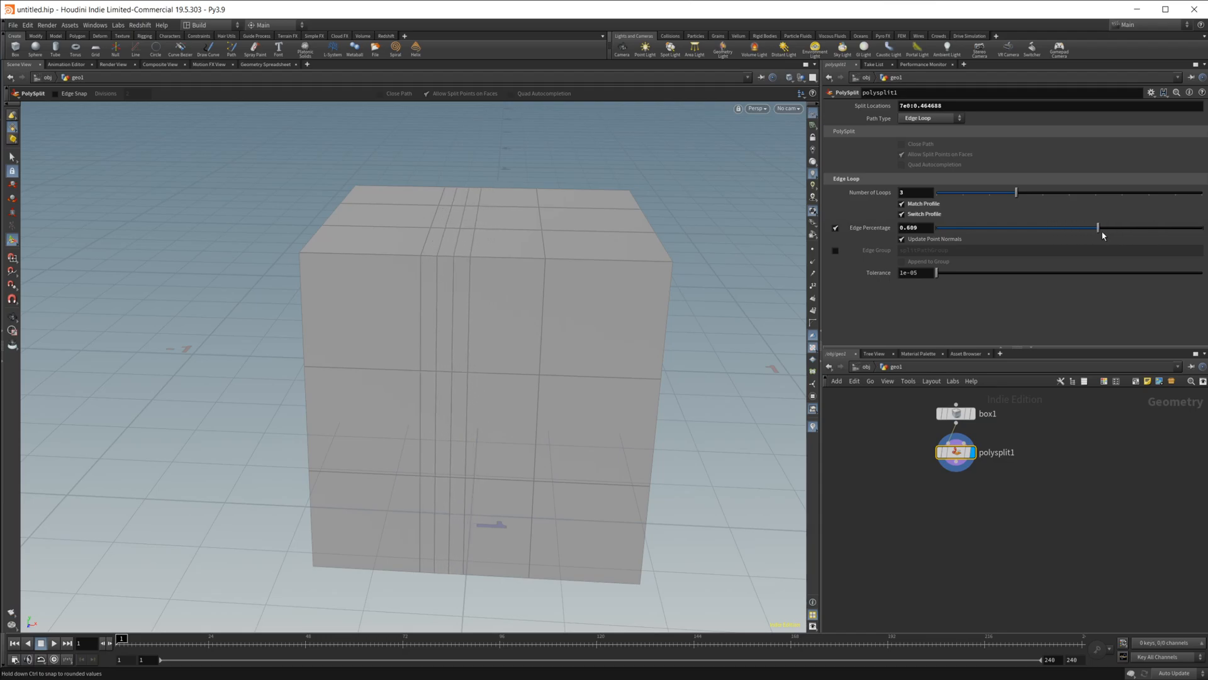
left_click_drag(1097, 226, 1125, 226)
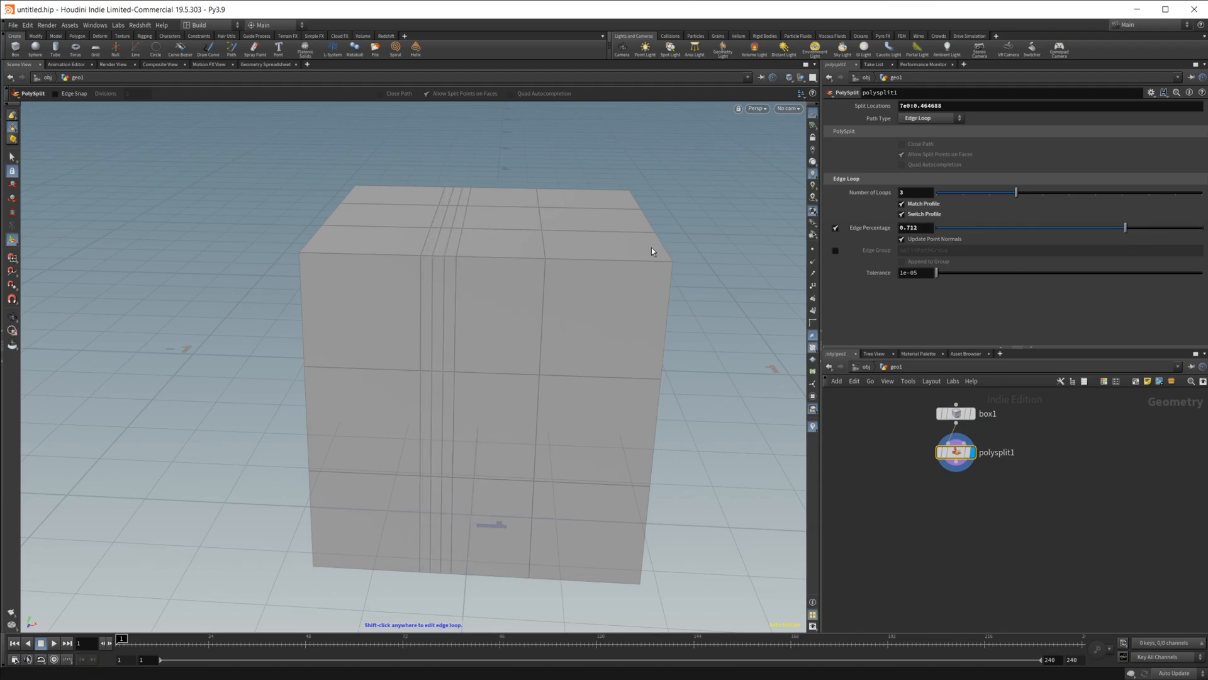
left_click(901, 204)
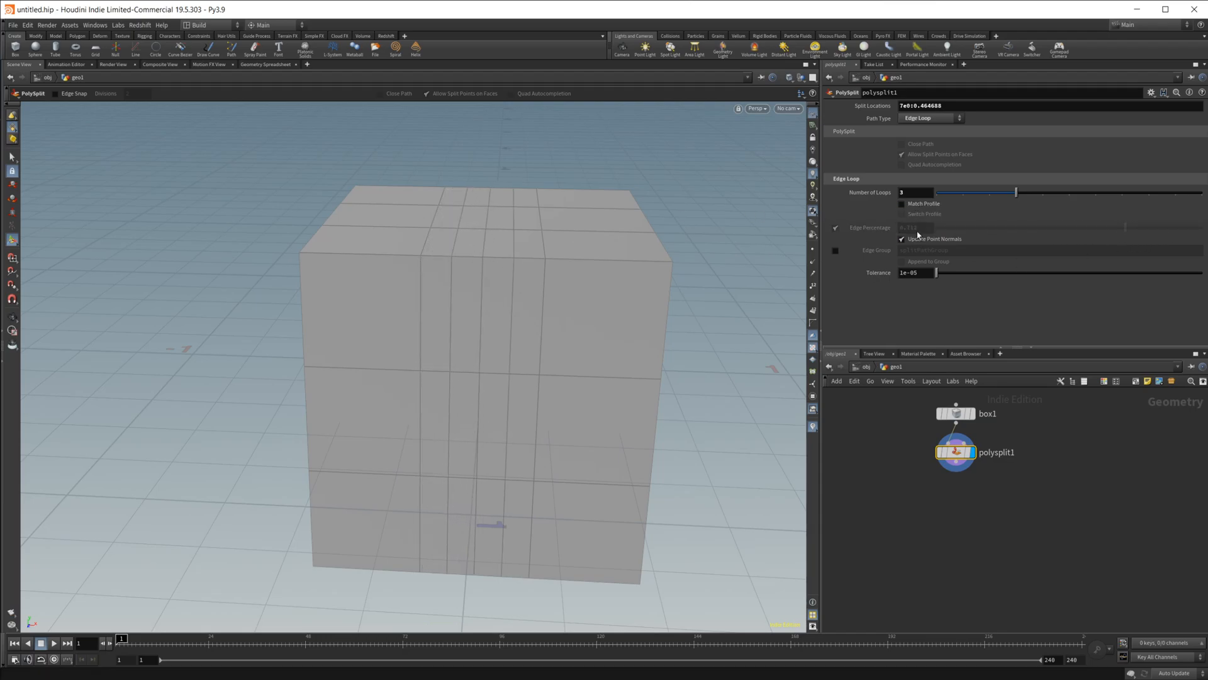
Step: Vary the loop count through 4, 2, 4 and 10, and switch off percentage offsetting
left_click_drag(1016, 191, 936, 192)
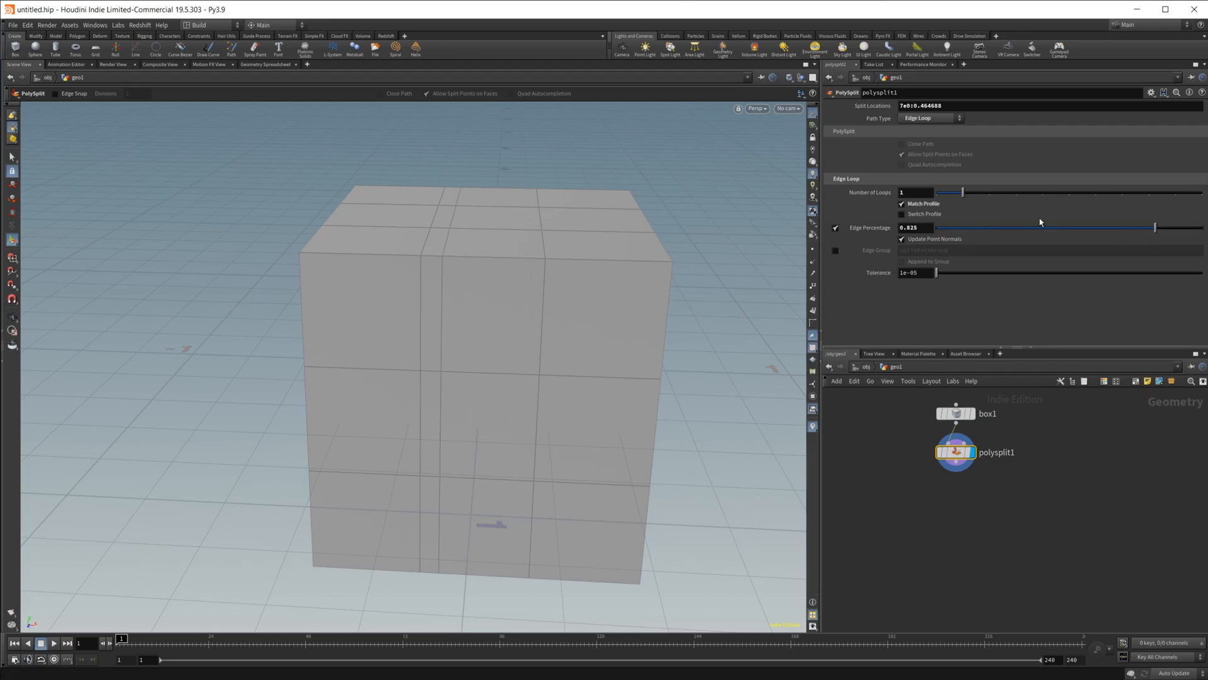
left_click_drag(961, 192, 1042, 191)
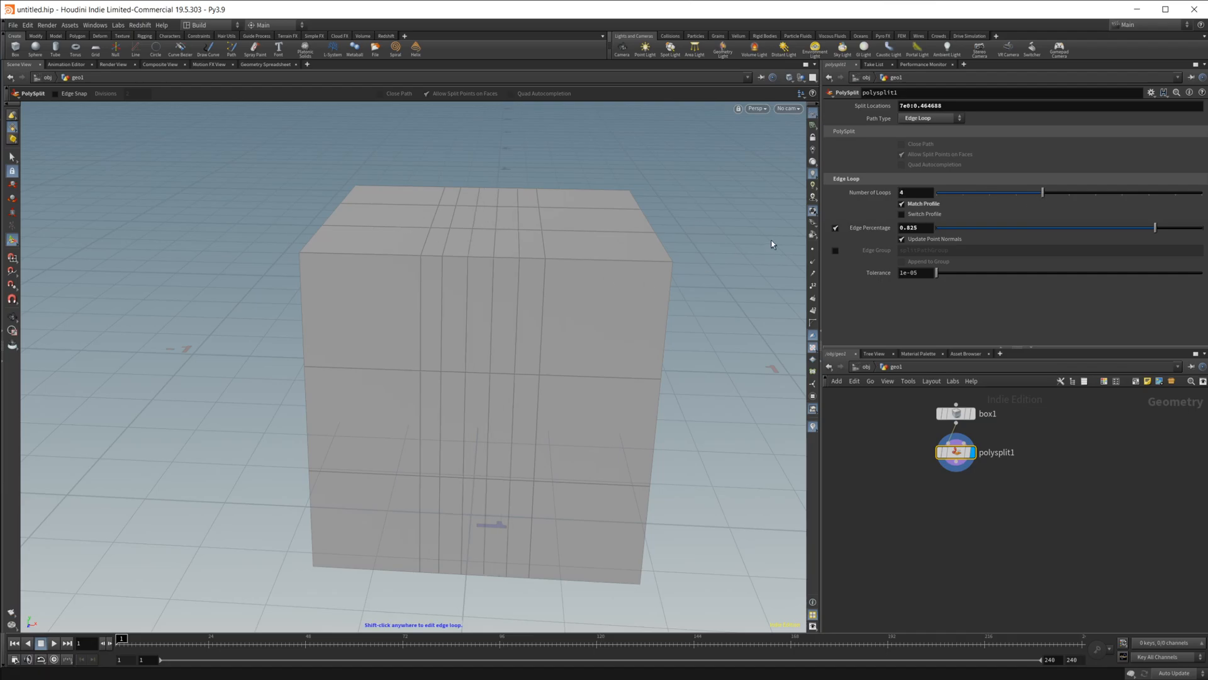
left_click_drag(1042, 191, 989, 192)
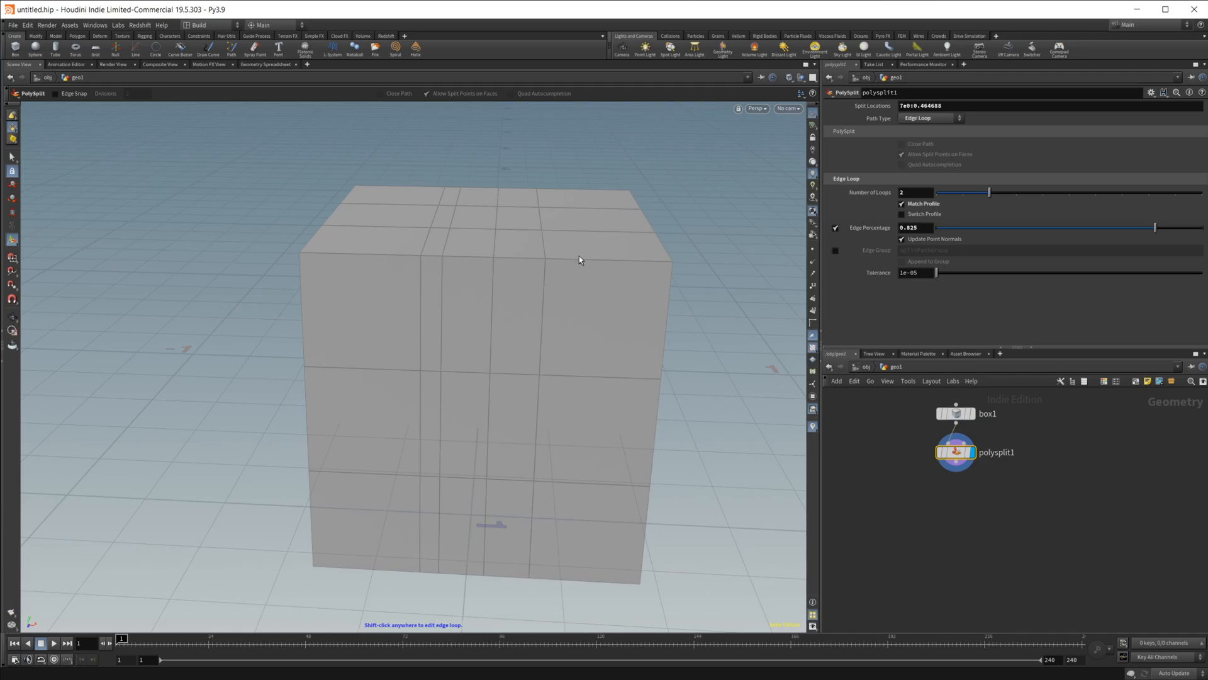
left_click_drag(963, 192, 1041, 191)
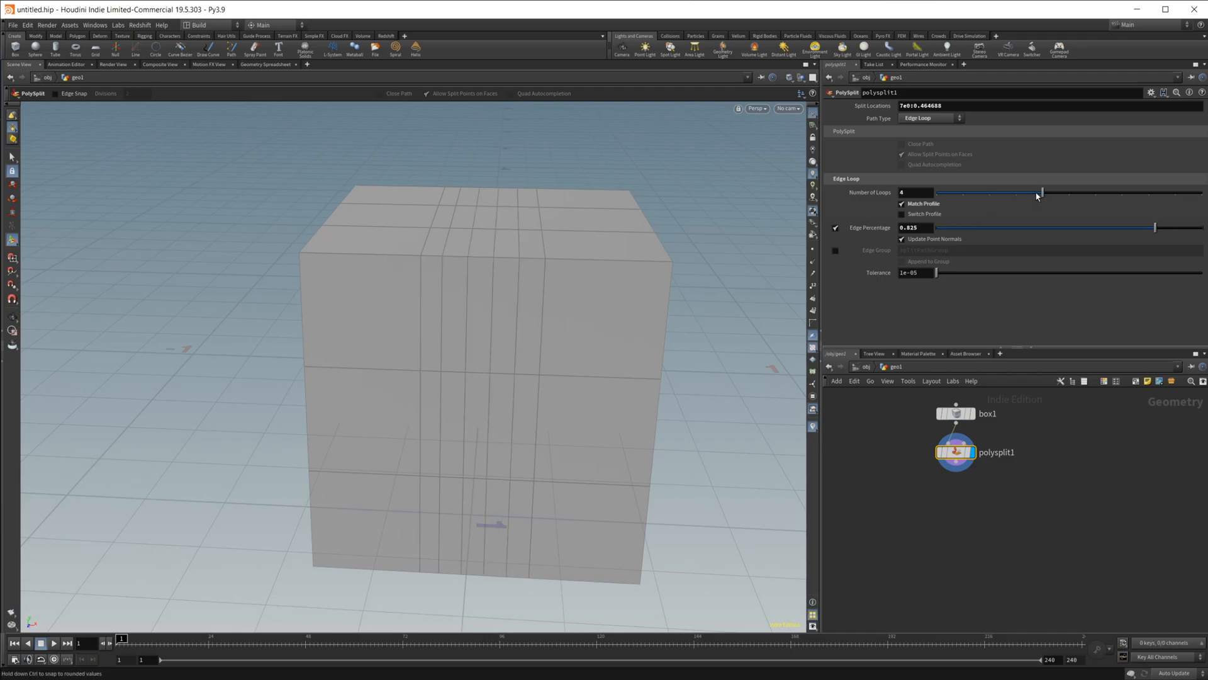
left_click_drag(1042, 191, 1199, 192)
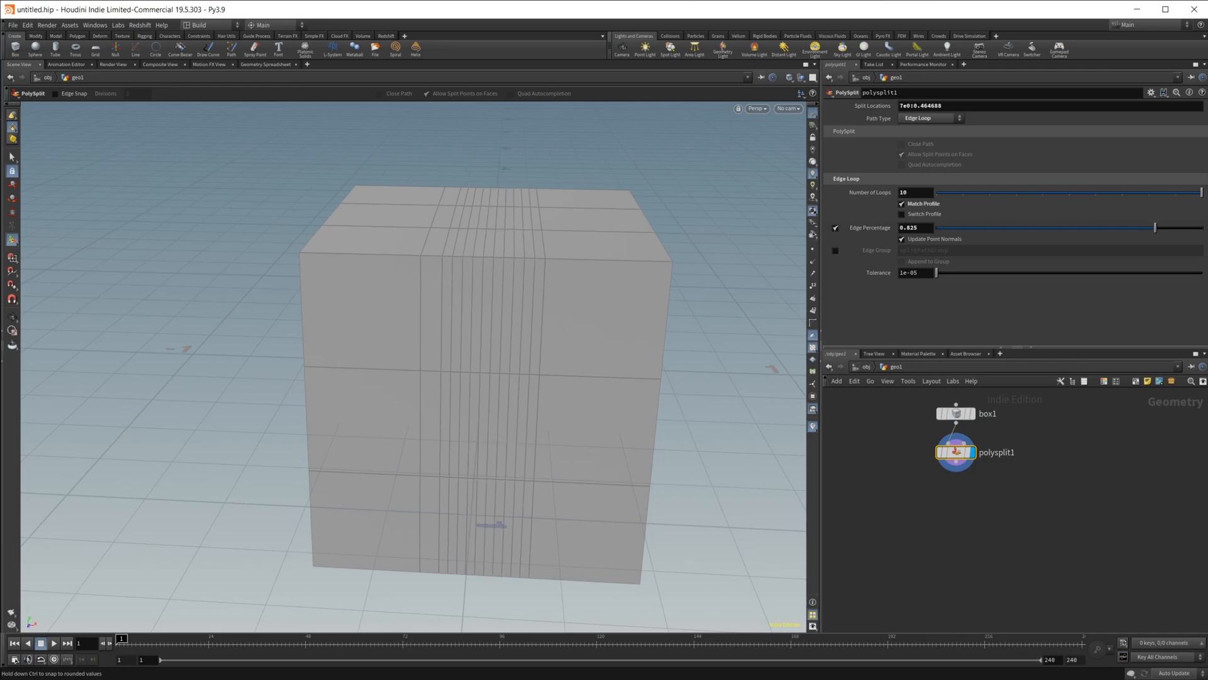
left_click(836, 226)
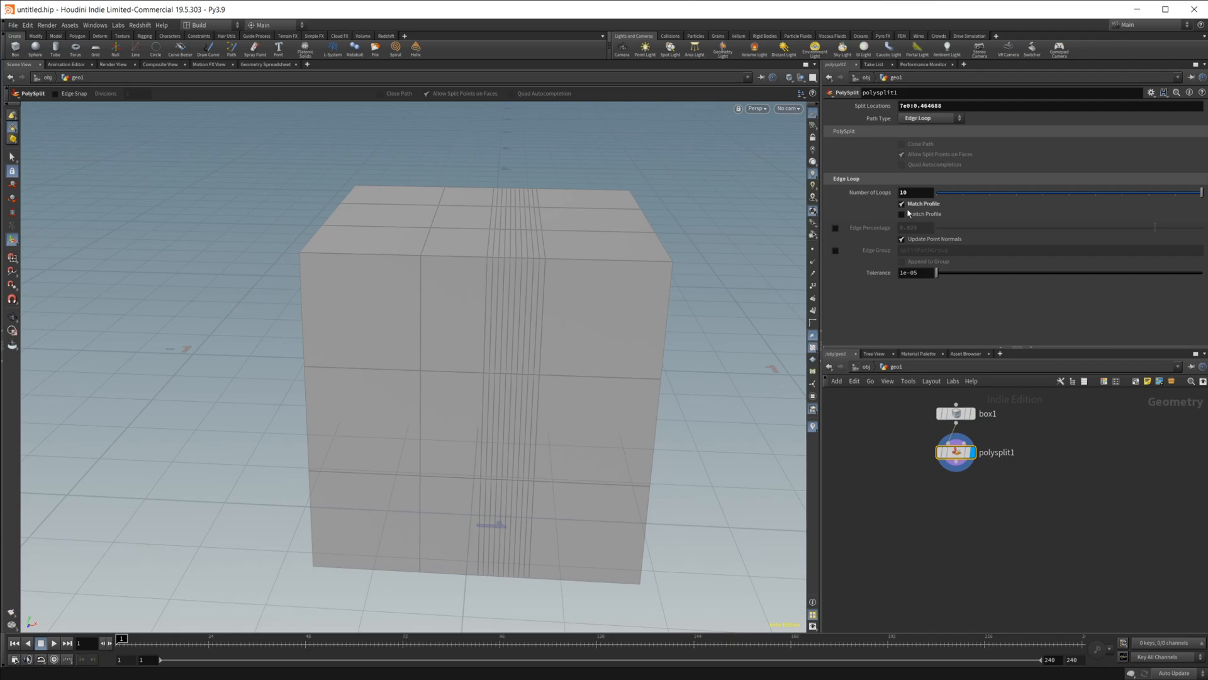
Step: Push the loop count higher still, then bring it back down to a single edge loop
left_click_drag(1198, 192, 1068, 191)
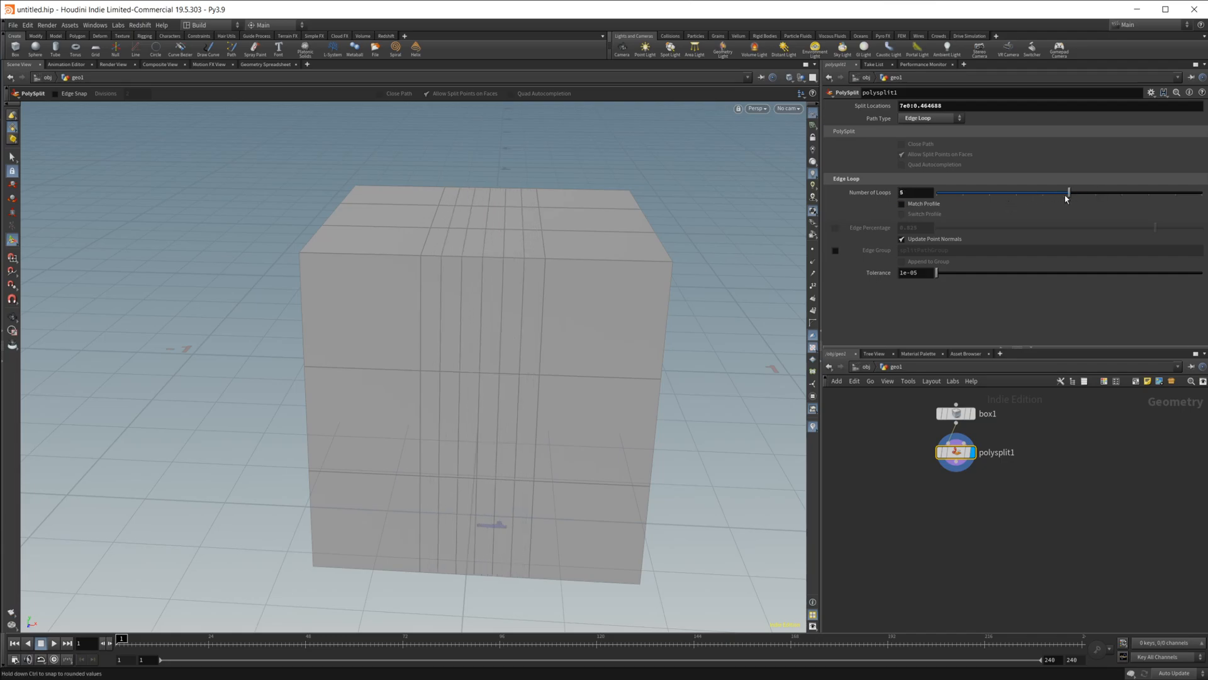
left_click_drag(1070, 192, 1096, 191)
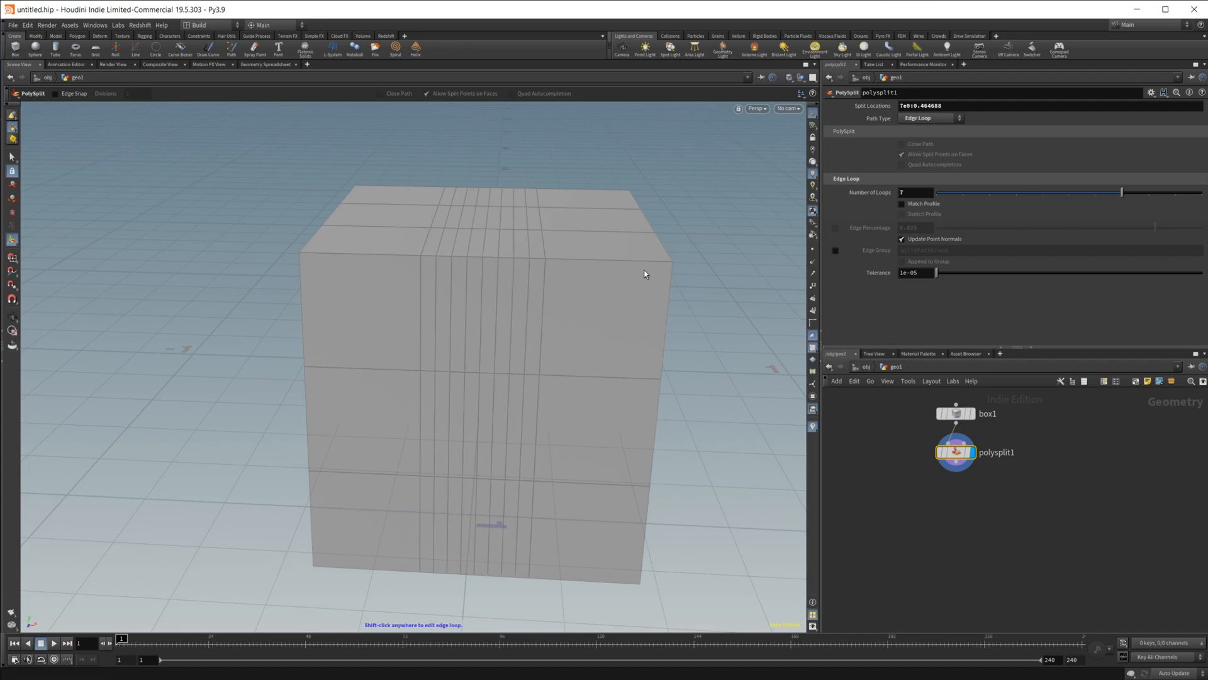
mouse_move(461, 262)
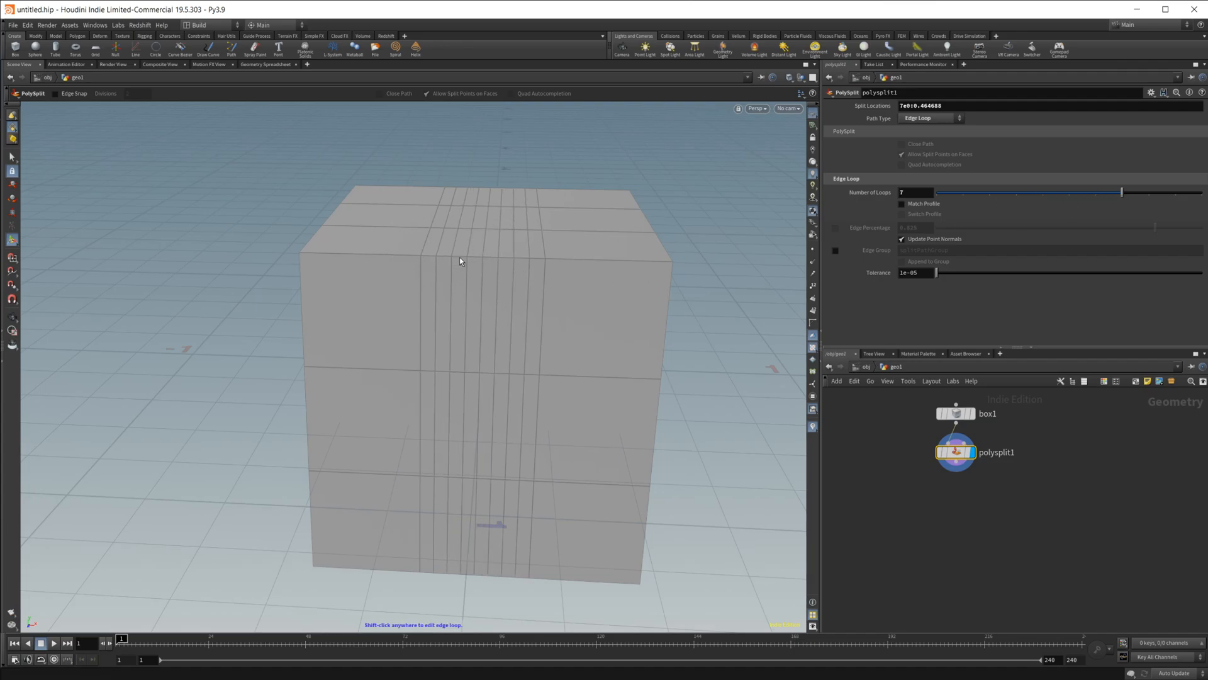
left_click_drag(1122, 191, 956, 191)
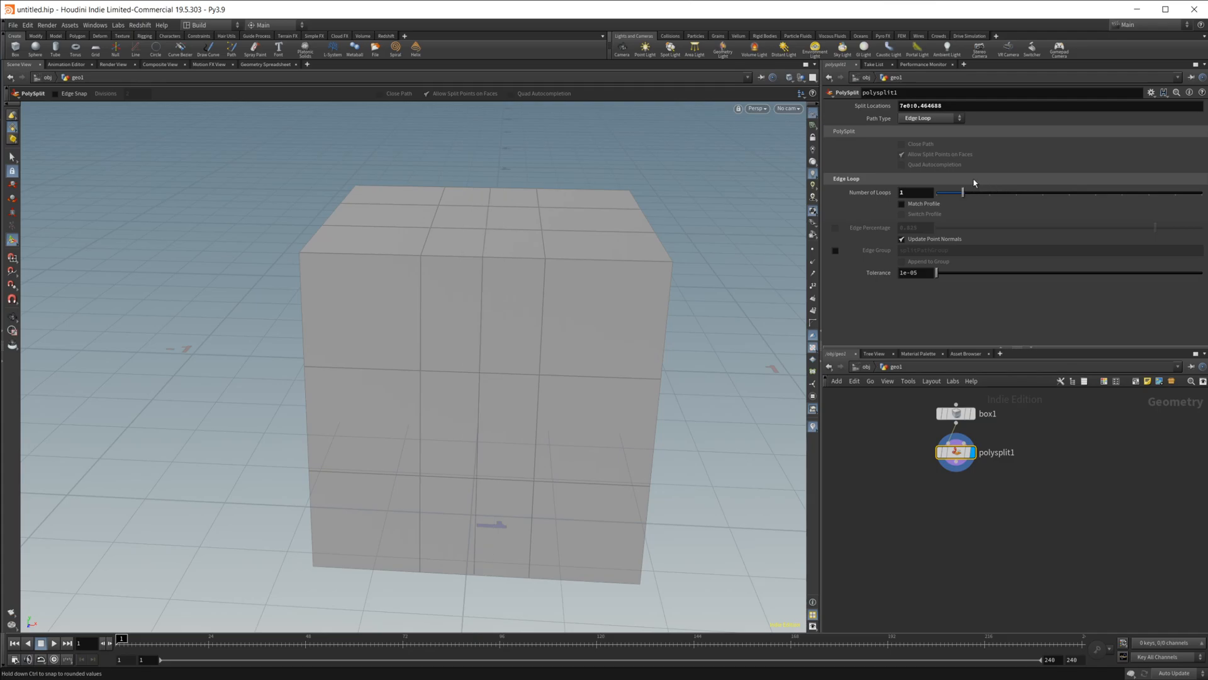
Step: Set two edge loops at 0.47 and output them as the edge group splitPathGroup
left_click(902, 204)
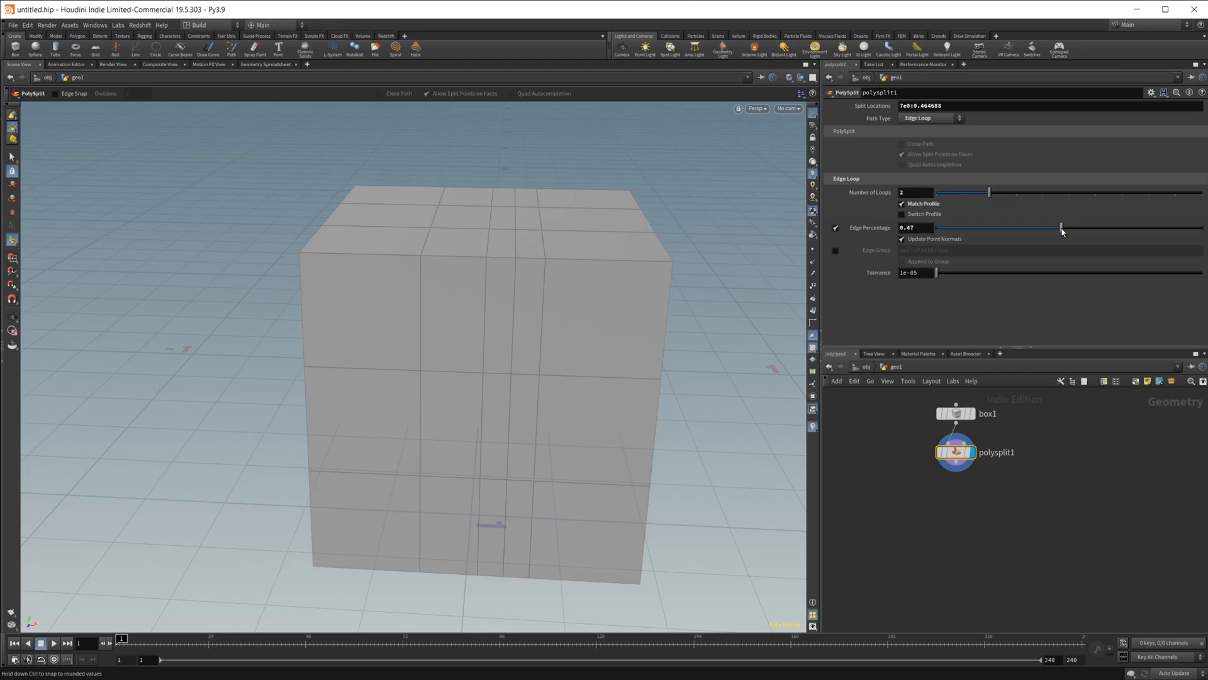
left_click(836, 249)
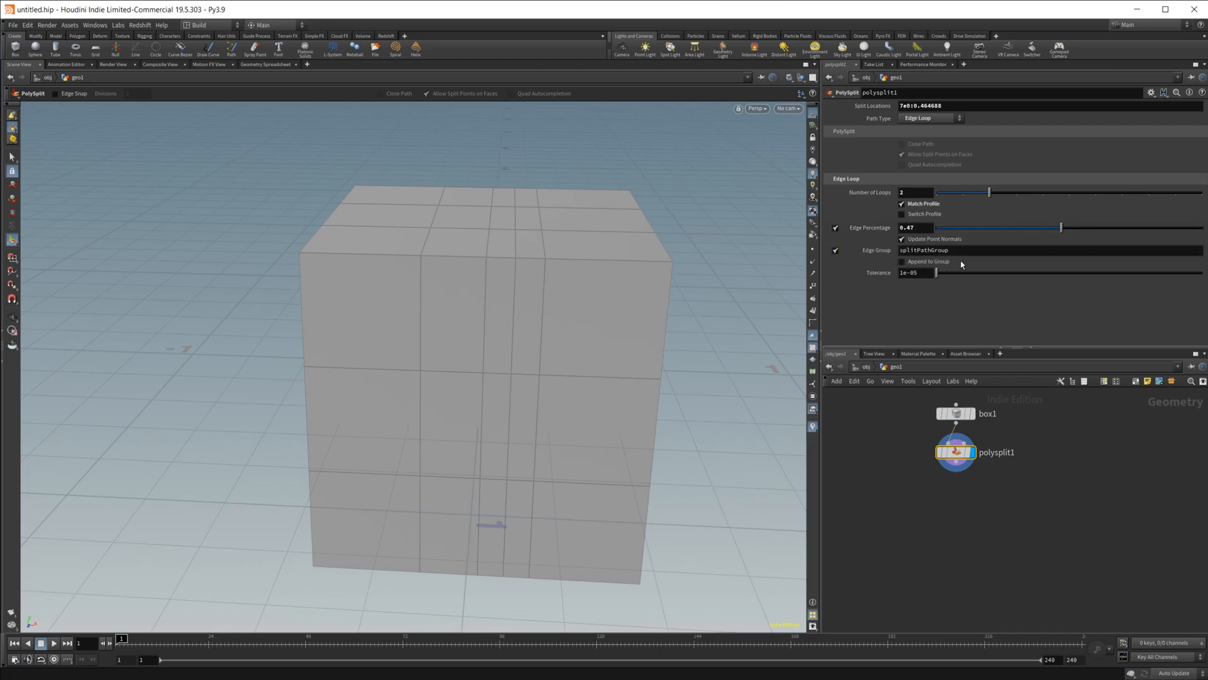
Step: Add a PolyBevel after the split and set its Distance to about 0.021
key("Tab")
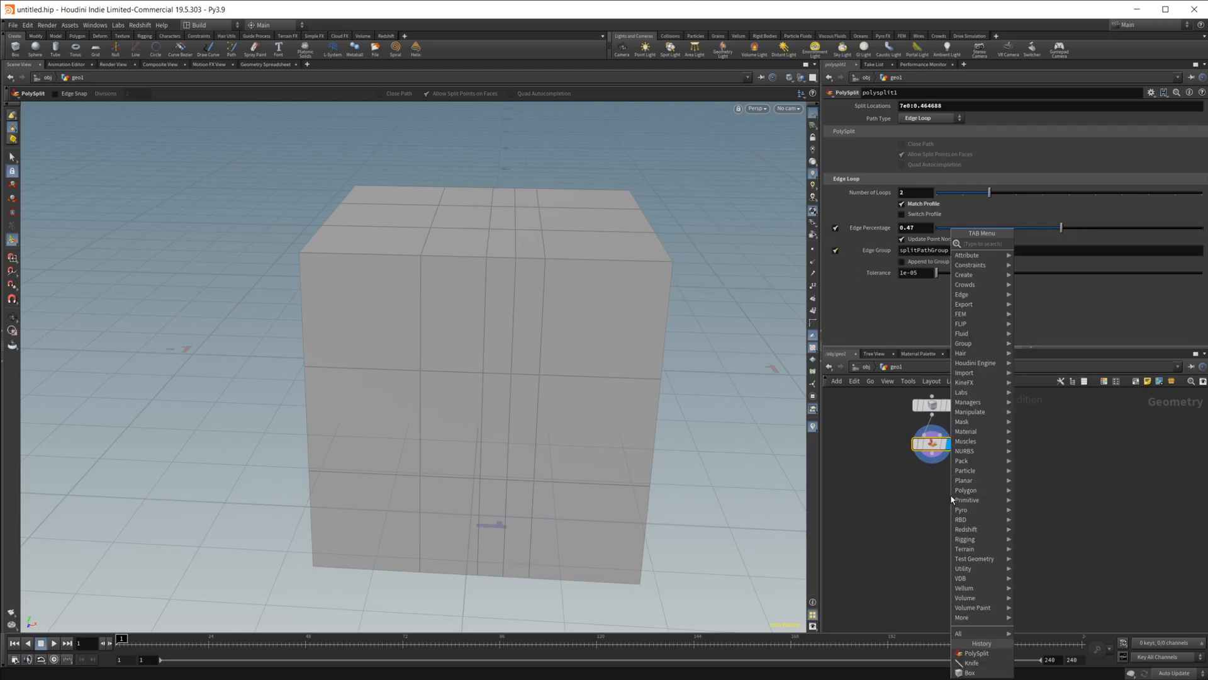
type("poly")
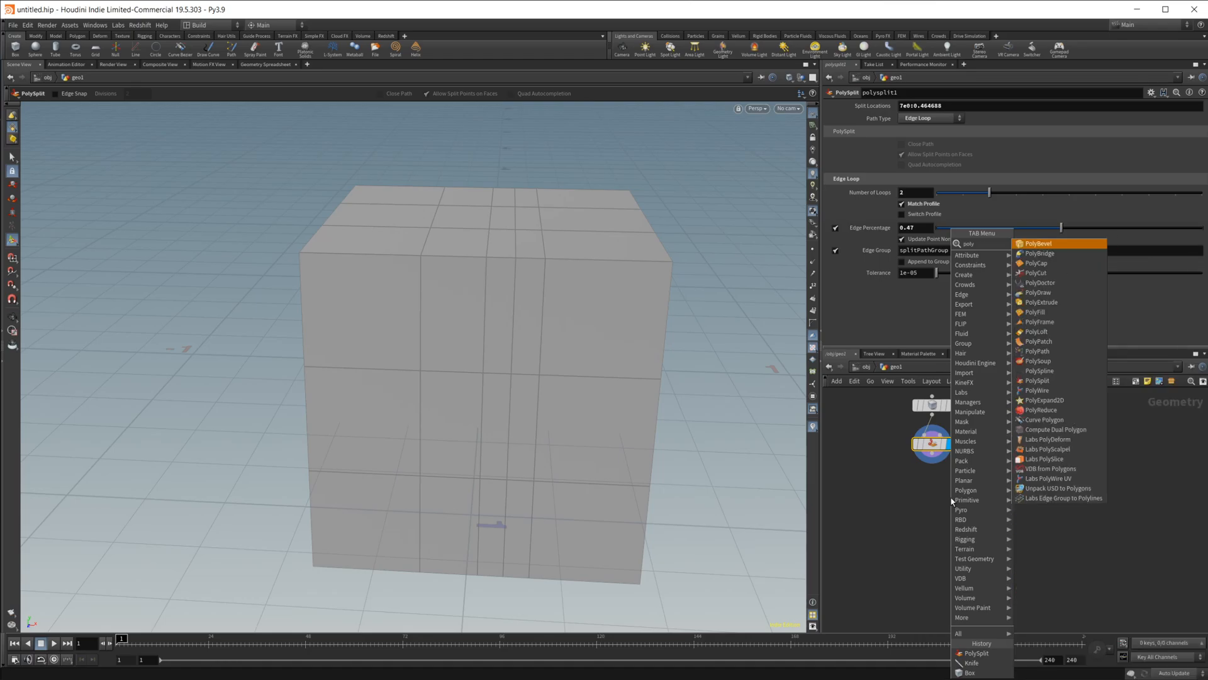
left_click(1037, 243)
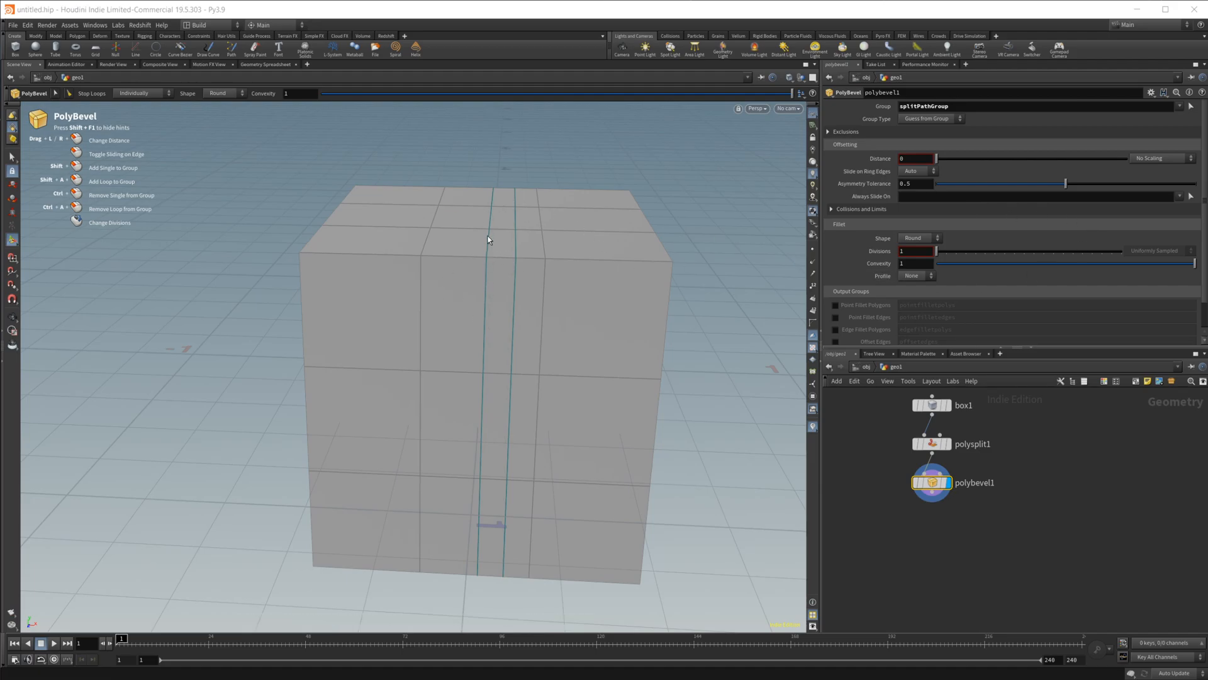
left_click_drag(917, 159, 946, 159)
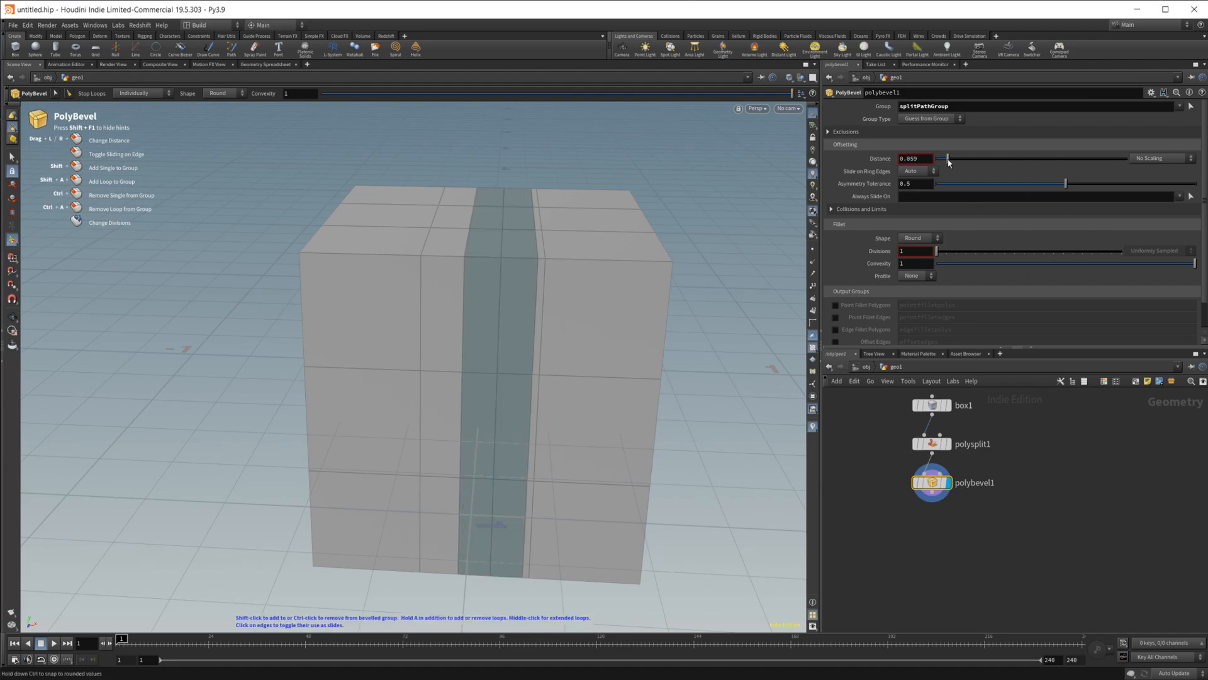
left_click_drag(945, 159, 939, 158)
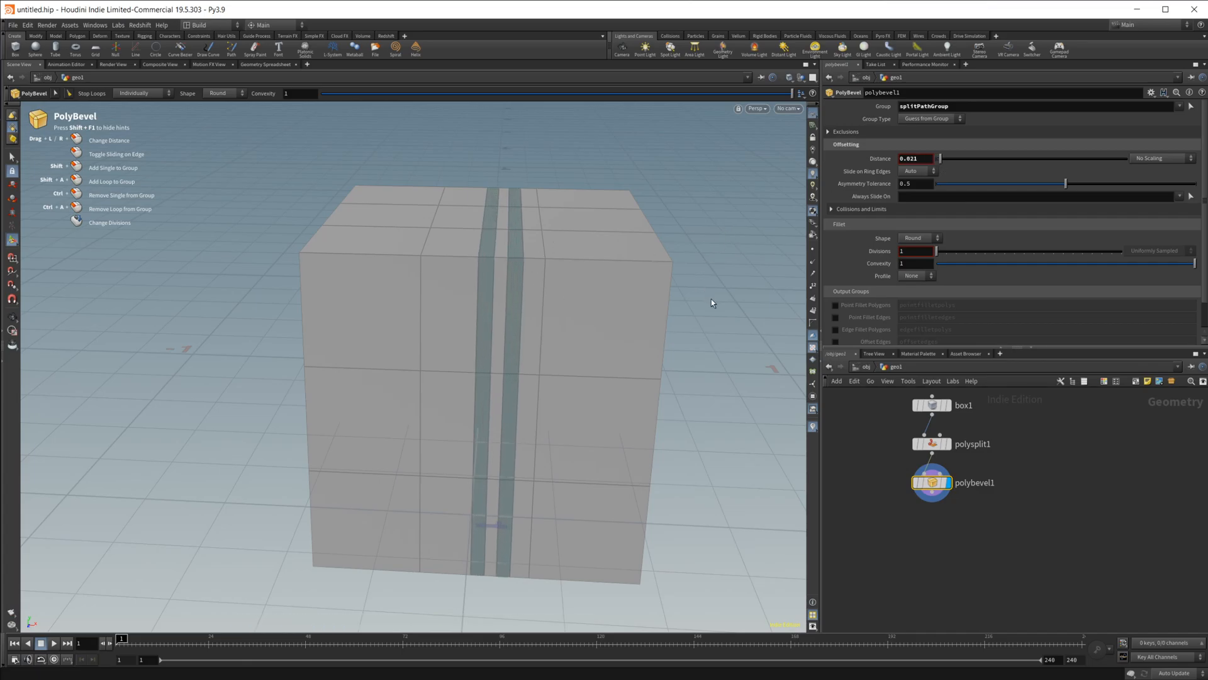
mouse_move(876, 531)
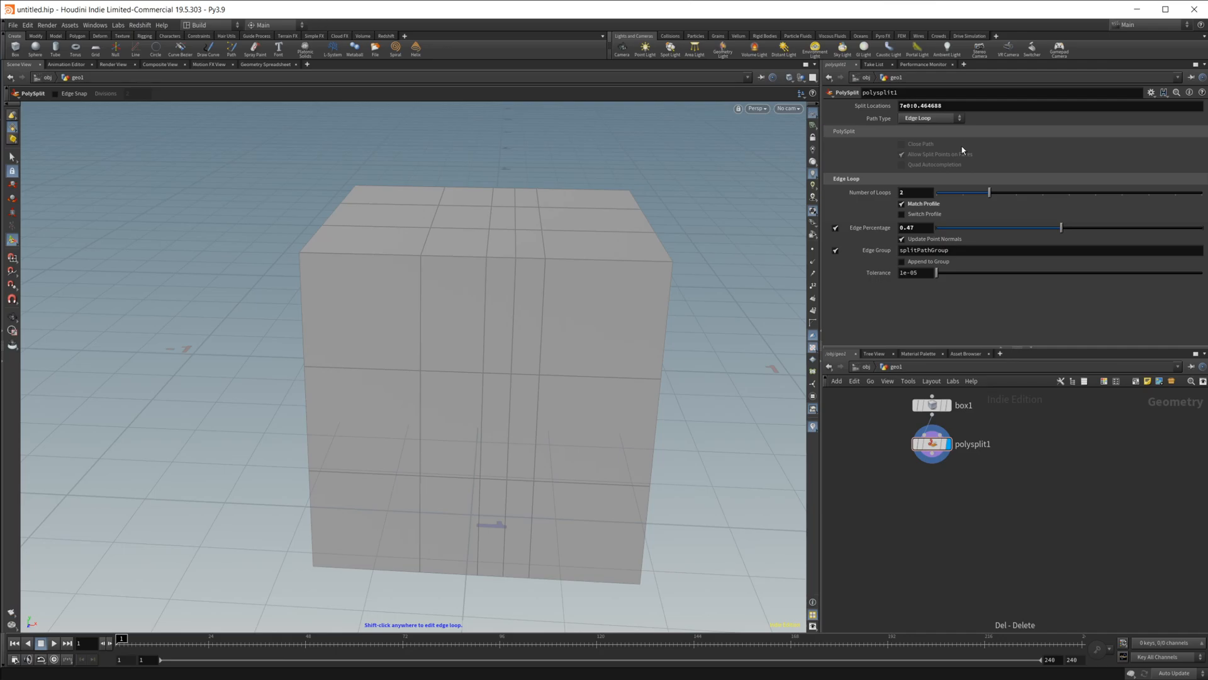
mouse_move(951, 224)
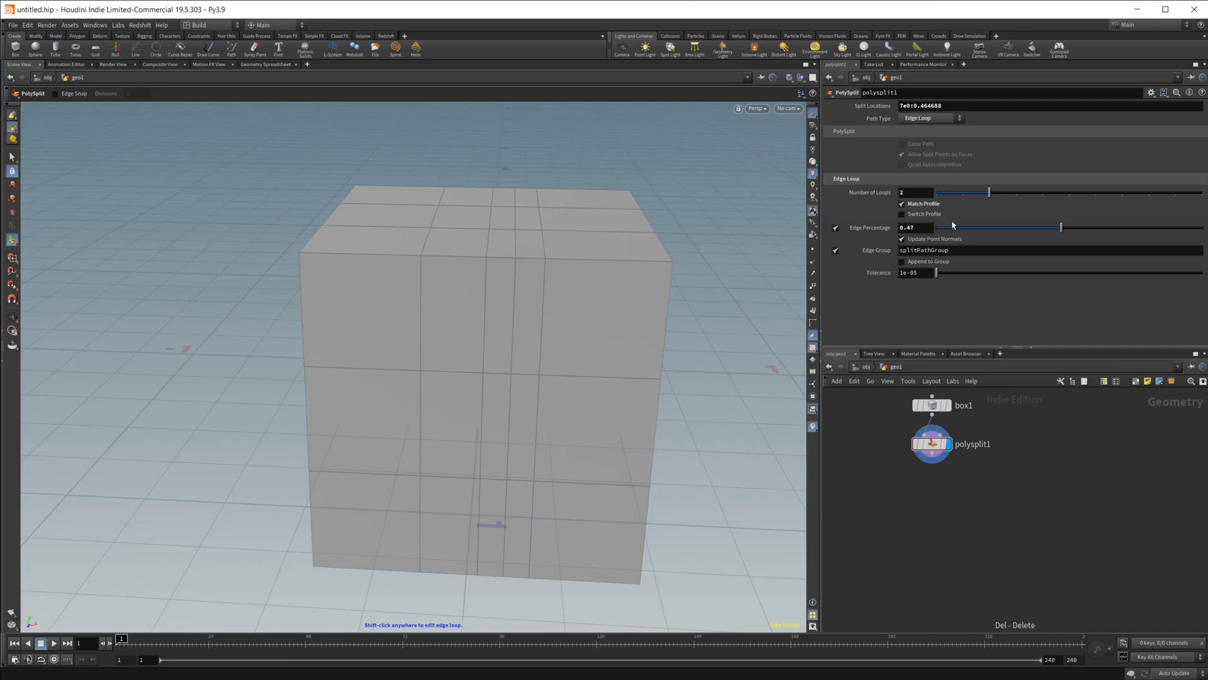
mouse_move(919, 537)
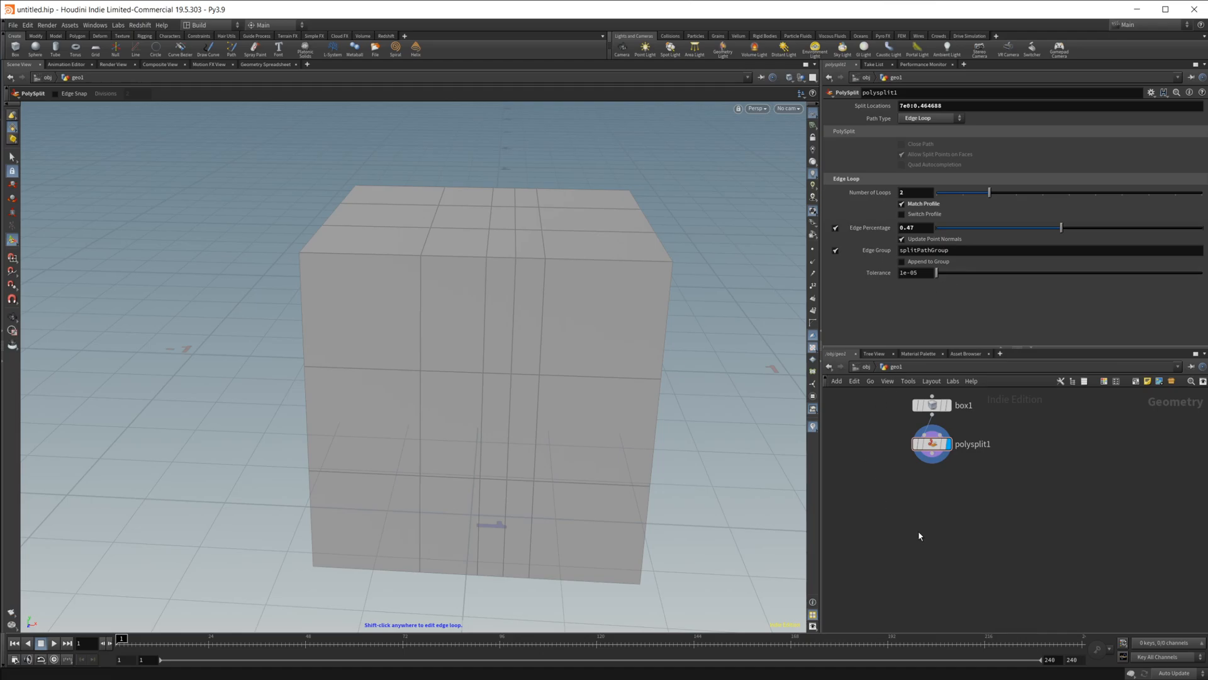
mouse_move(972, 526)
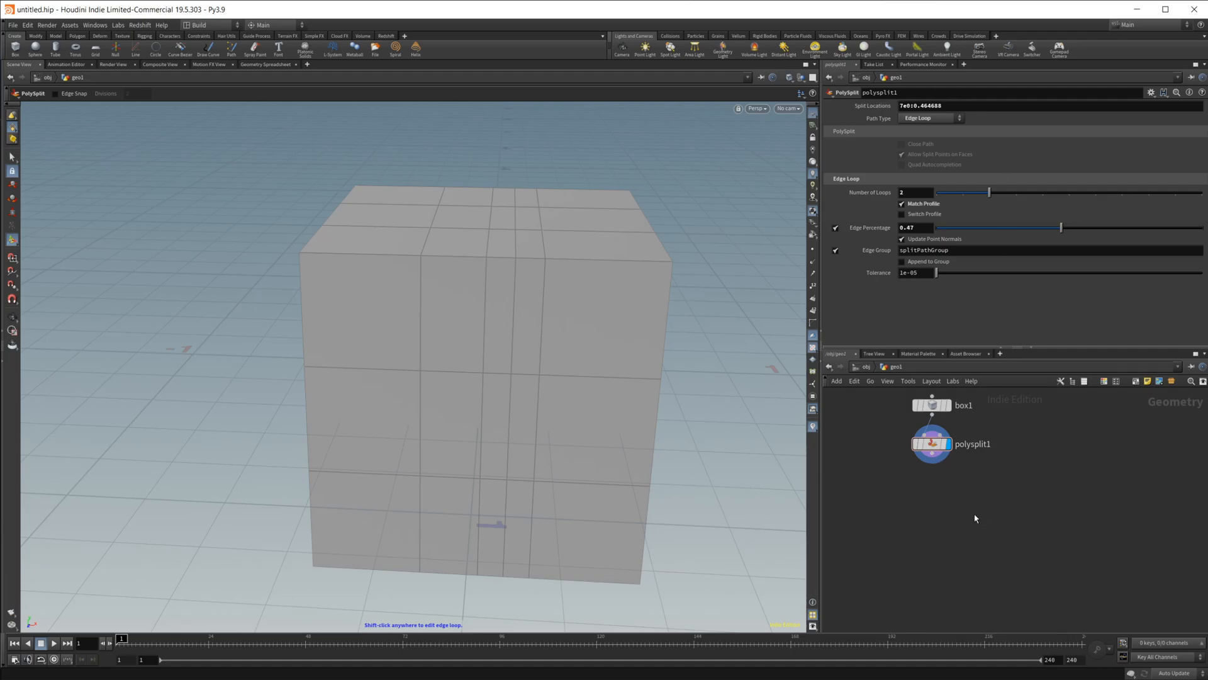
mouse_move(978, 503)
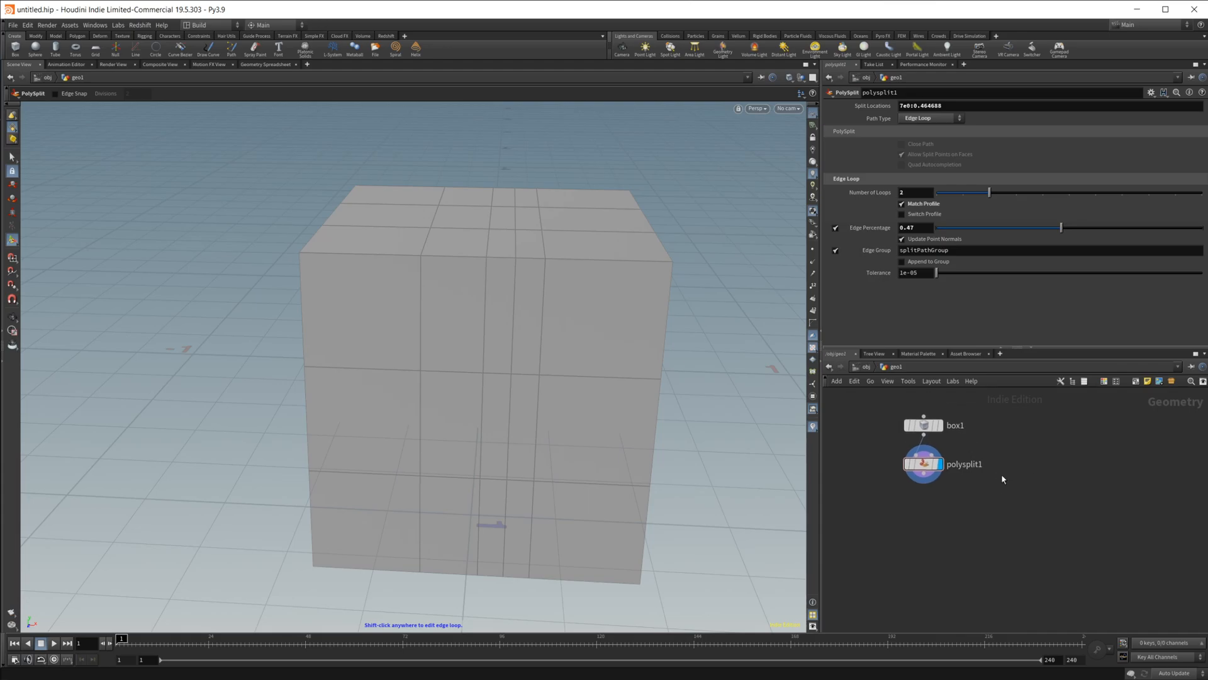
mouse_move(994, 476)
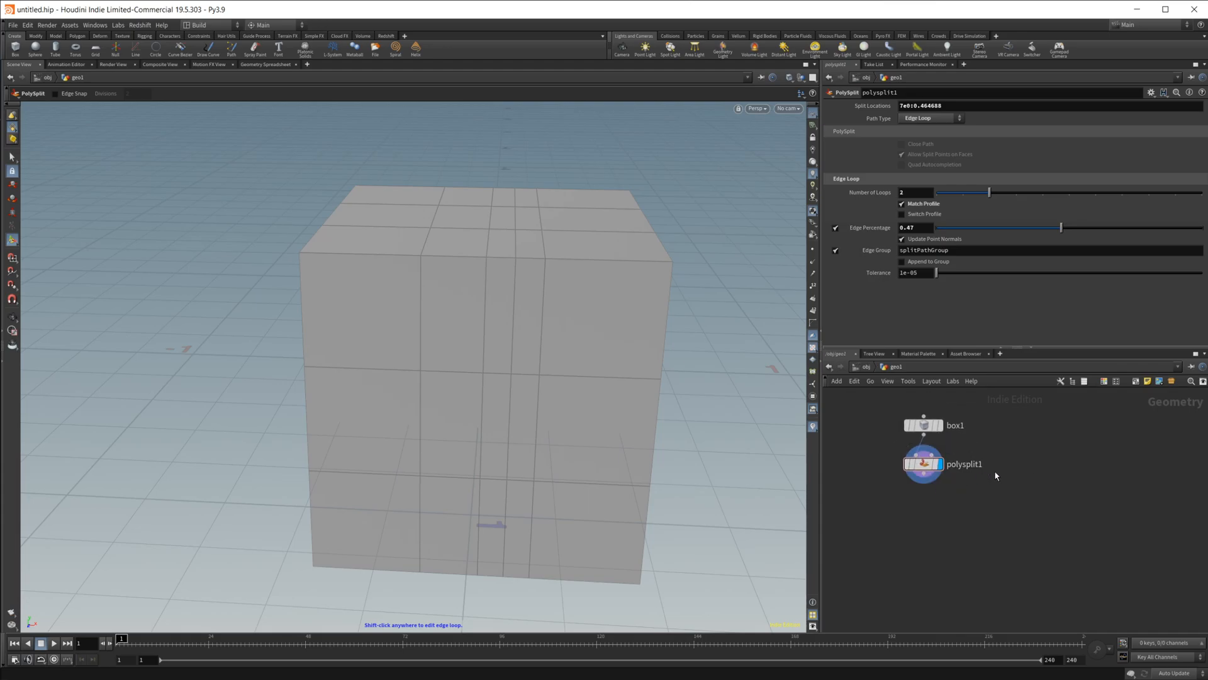
mouse_move(1018, 404)
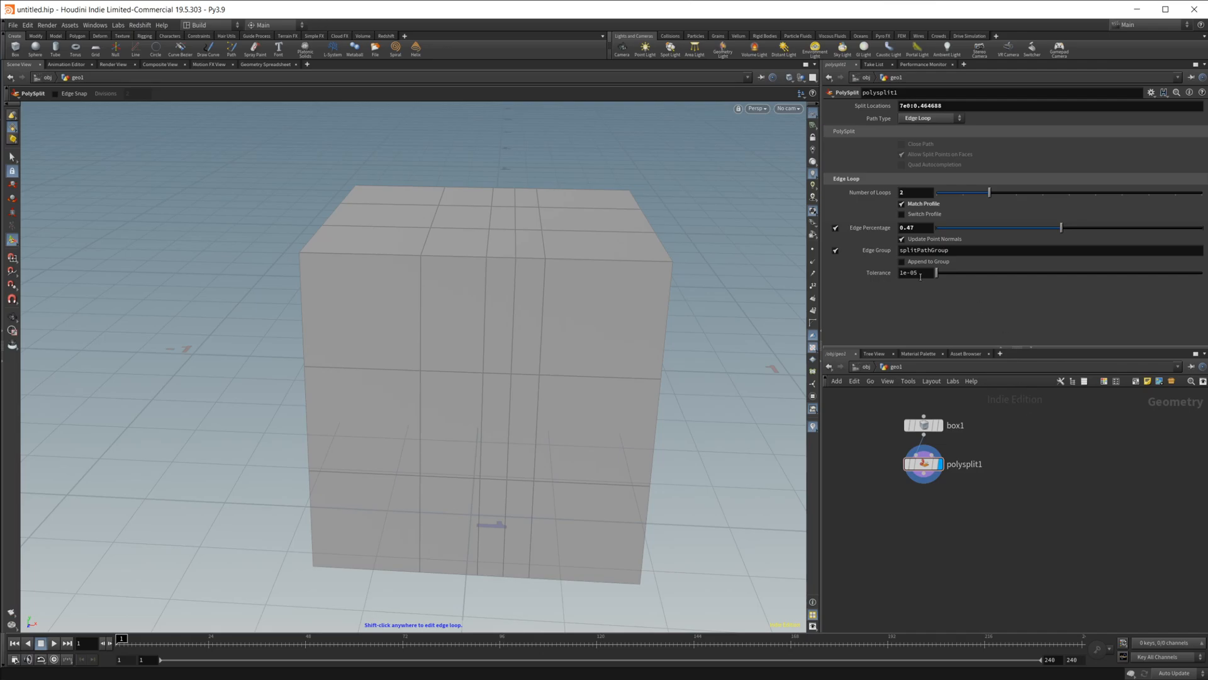
mouse_move(969, 536)
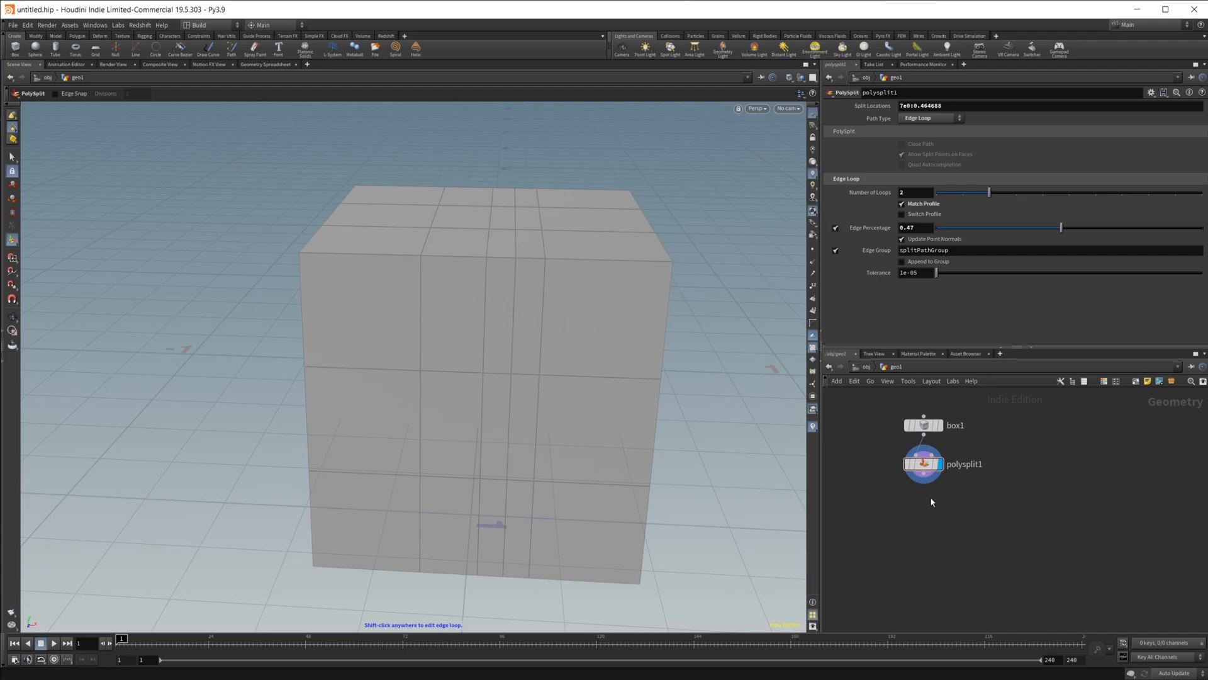
mouse_move(937, 504)
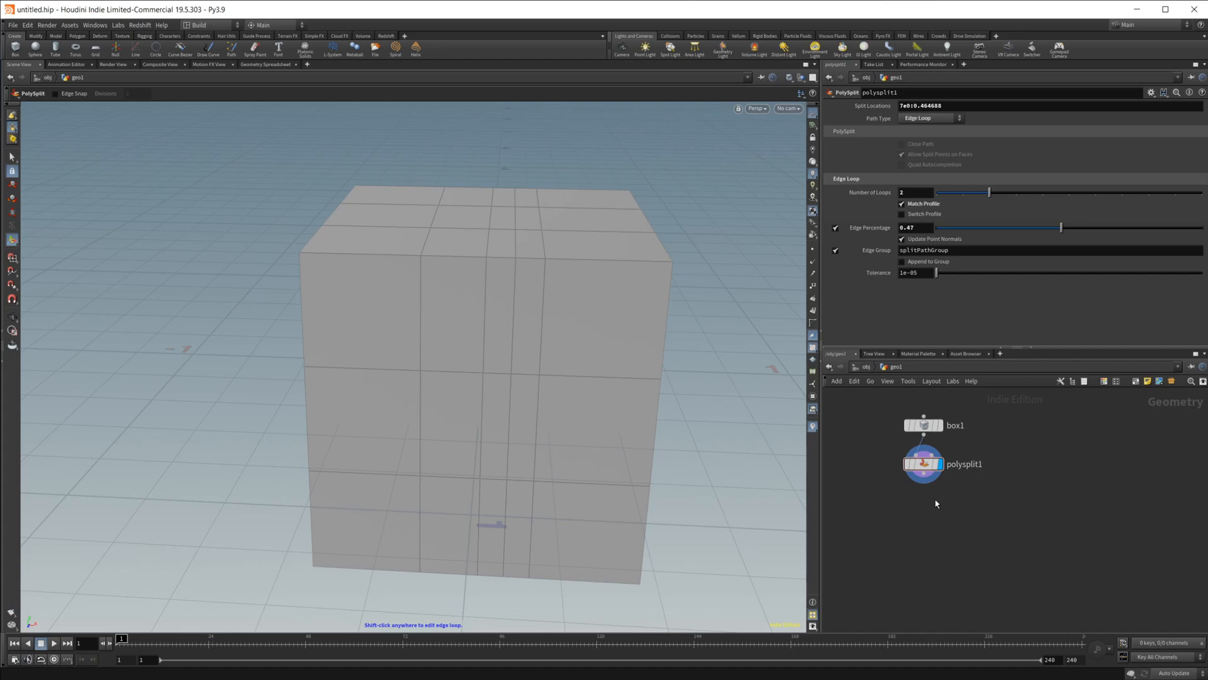
mouse_move(957, 408)
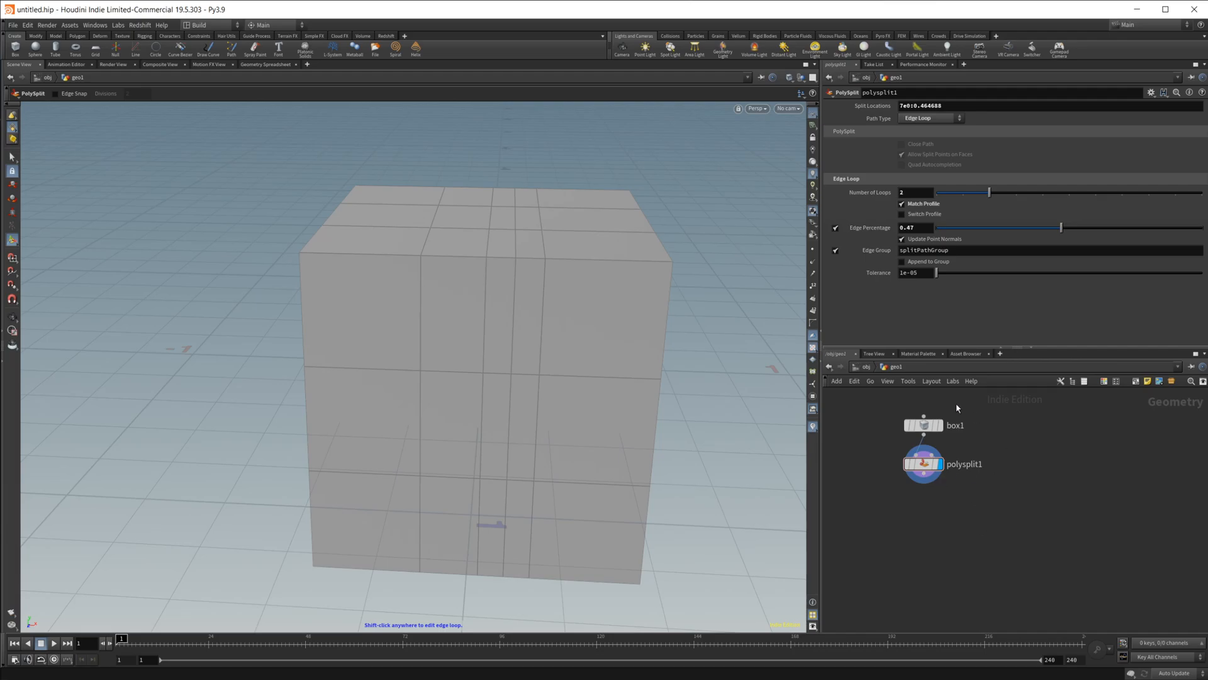
mouse_move(914, 499)
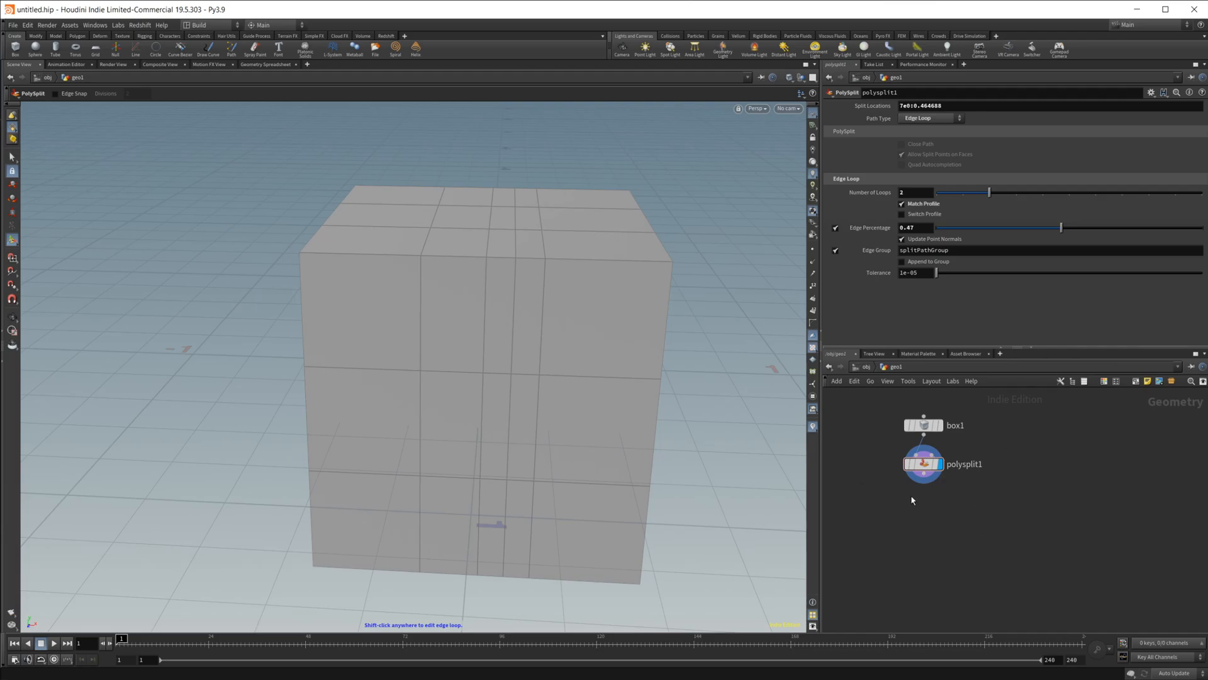
mouse_move(985, 489)
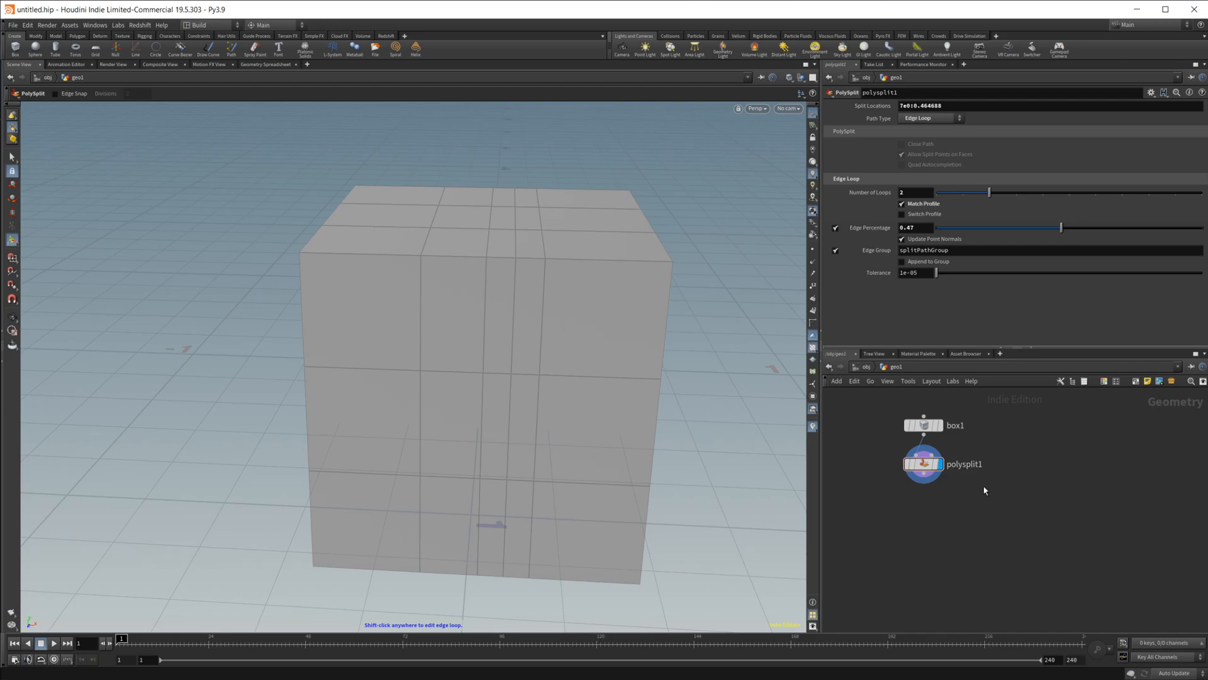
mouse_move(1023, 455)
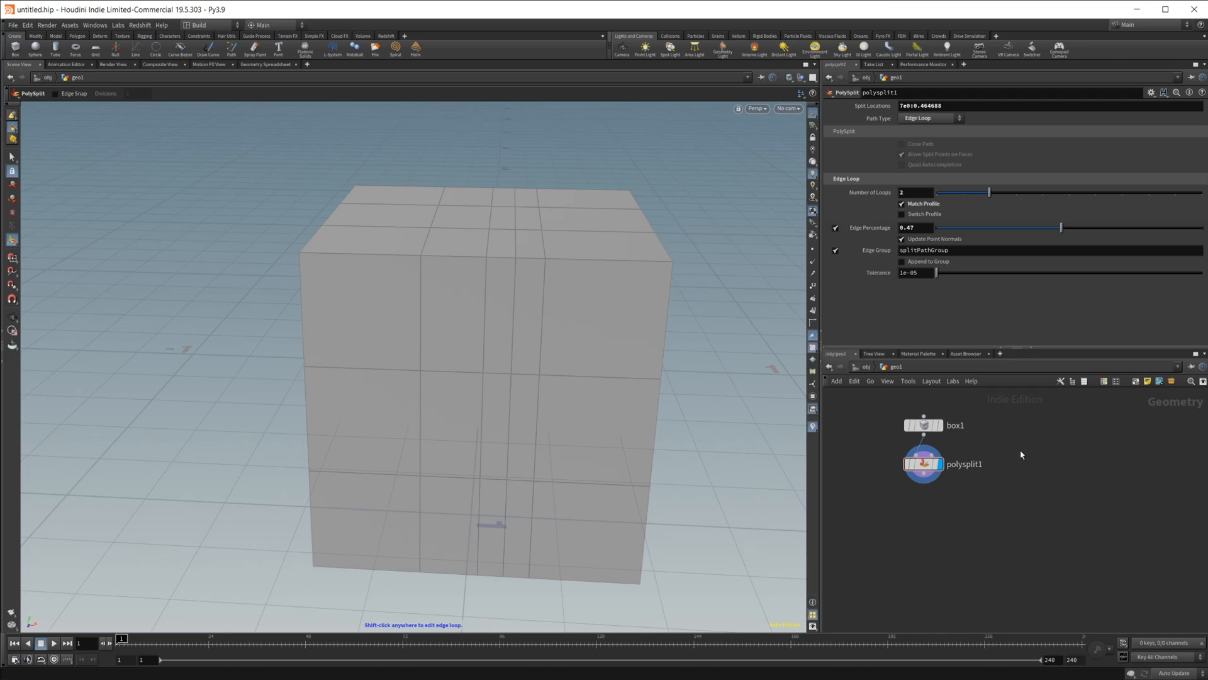
mouse_move(869, 504)
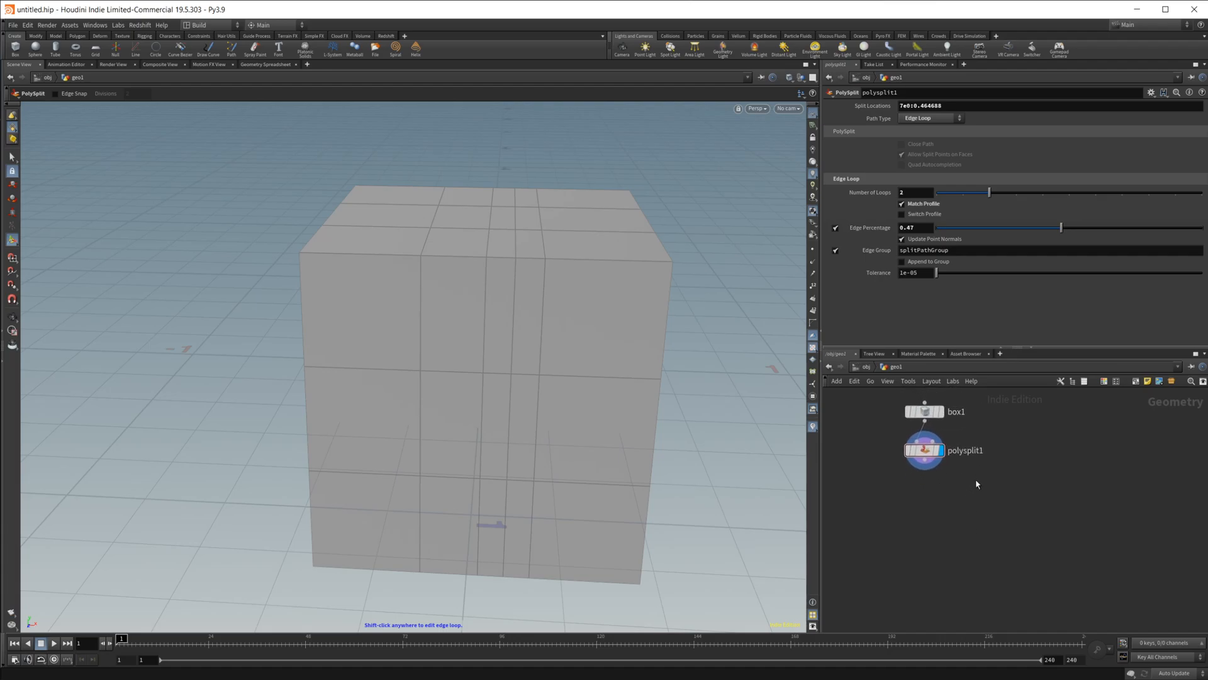
Step: Delete polybevel1 so the network ends at the PolySplit
left_click(924, 410)
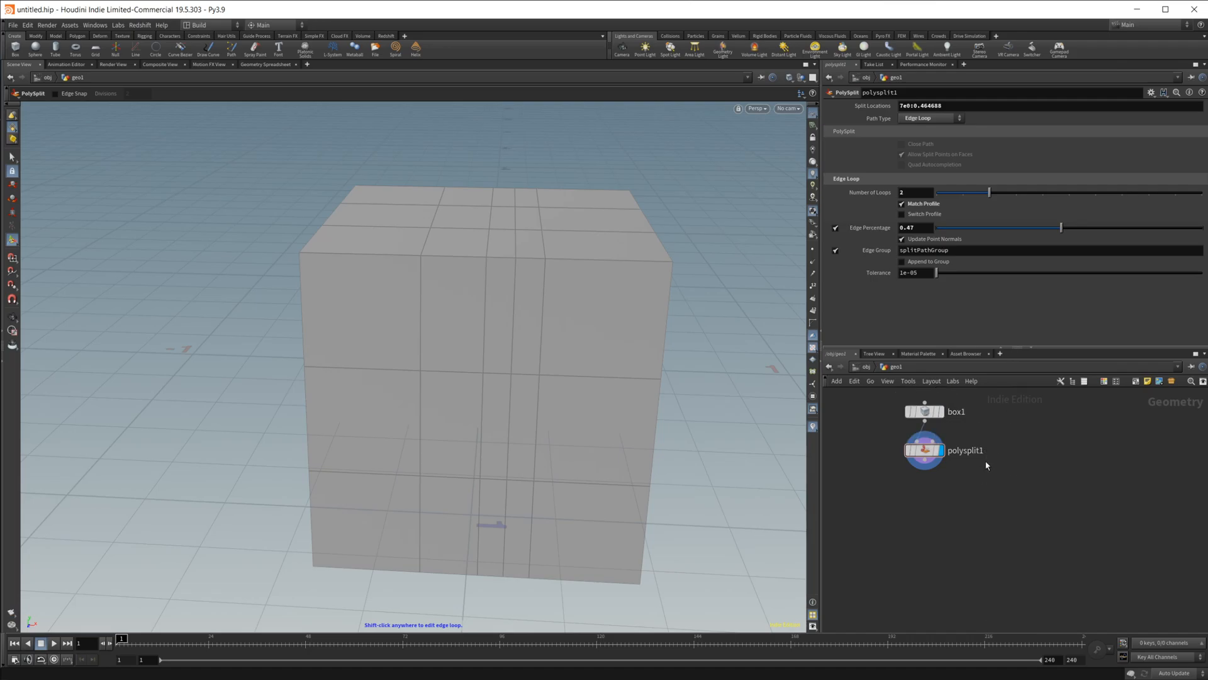
mouse_move(927, 488)
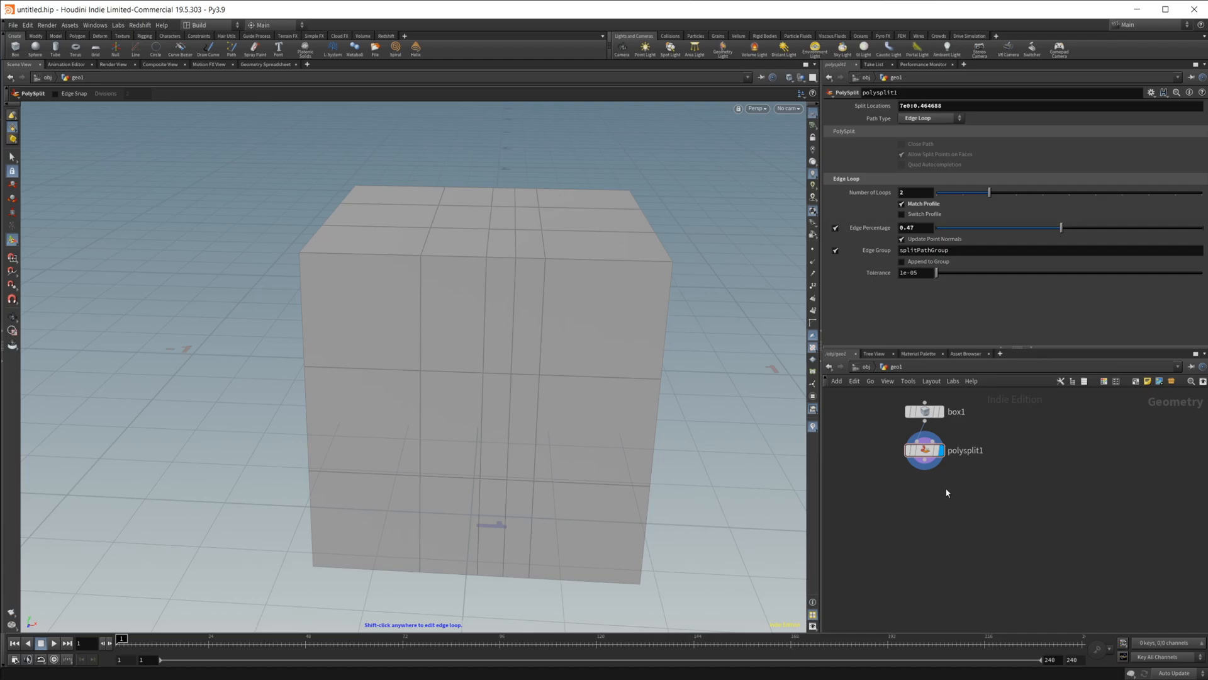
mouse_move(970, 493)
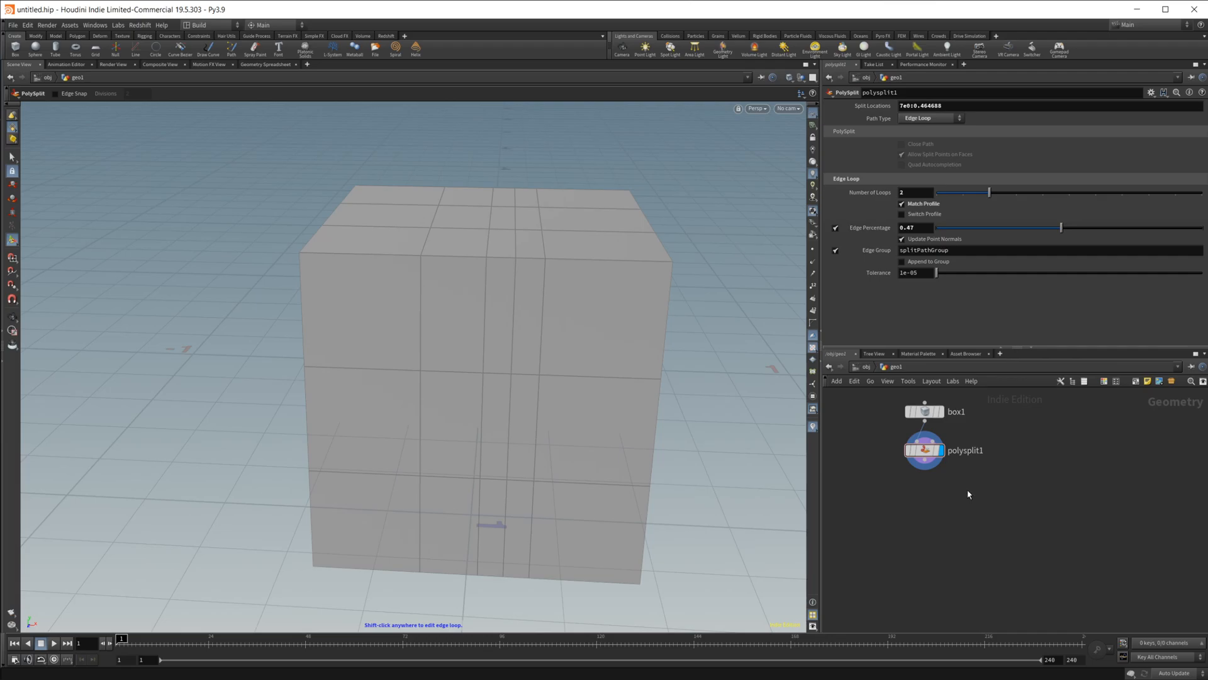
mouse_move(967, 508)
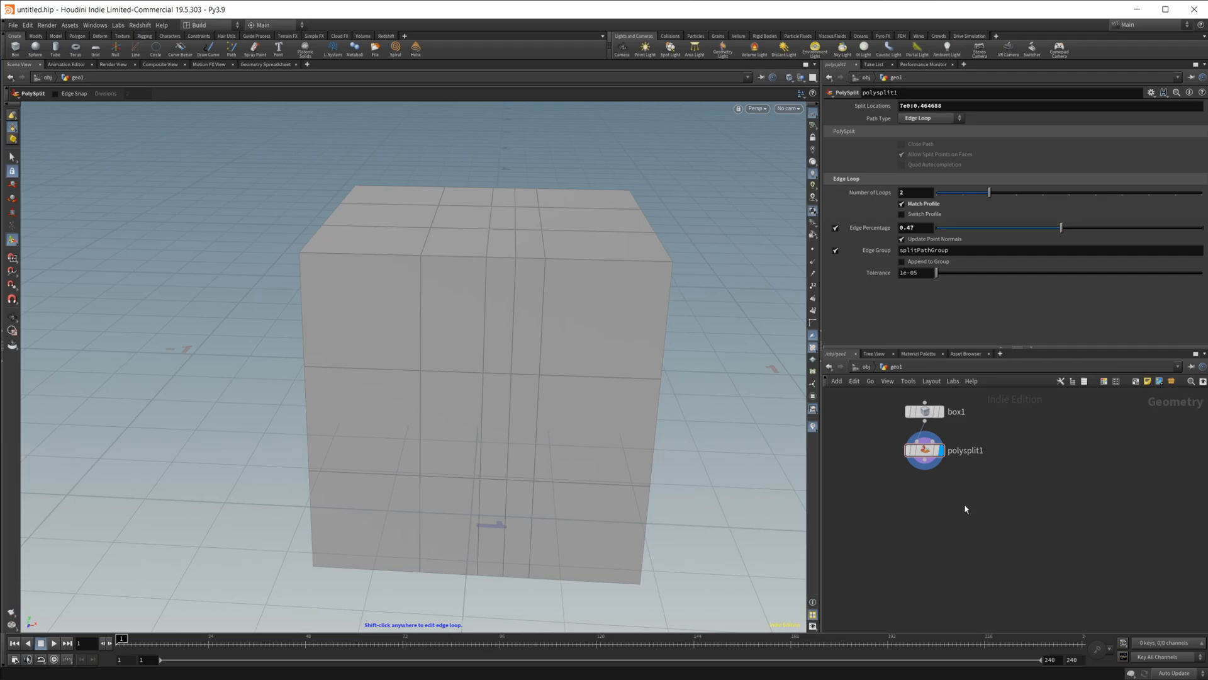